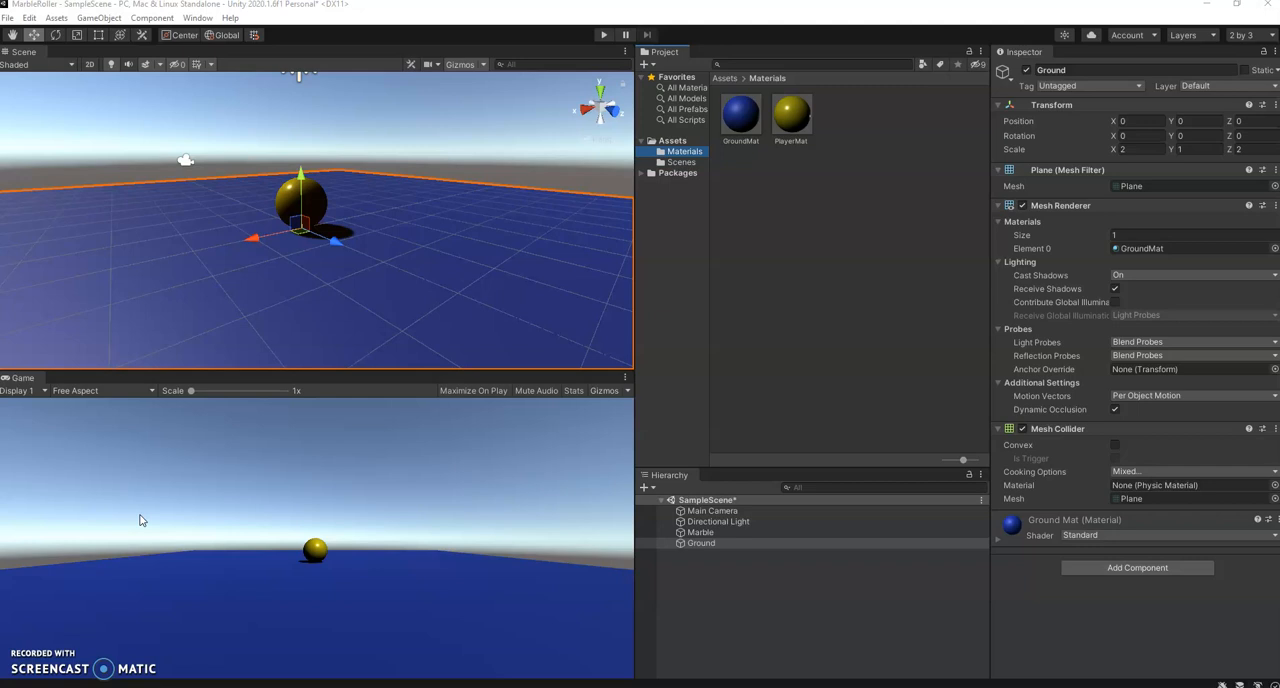
{"action": "mouse_move", "coordinate": [143, 519]}
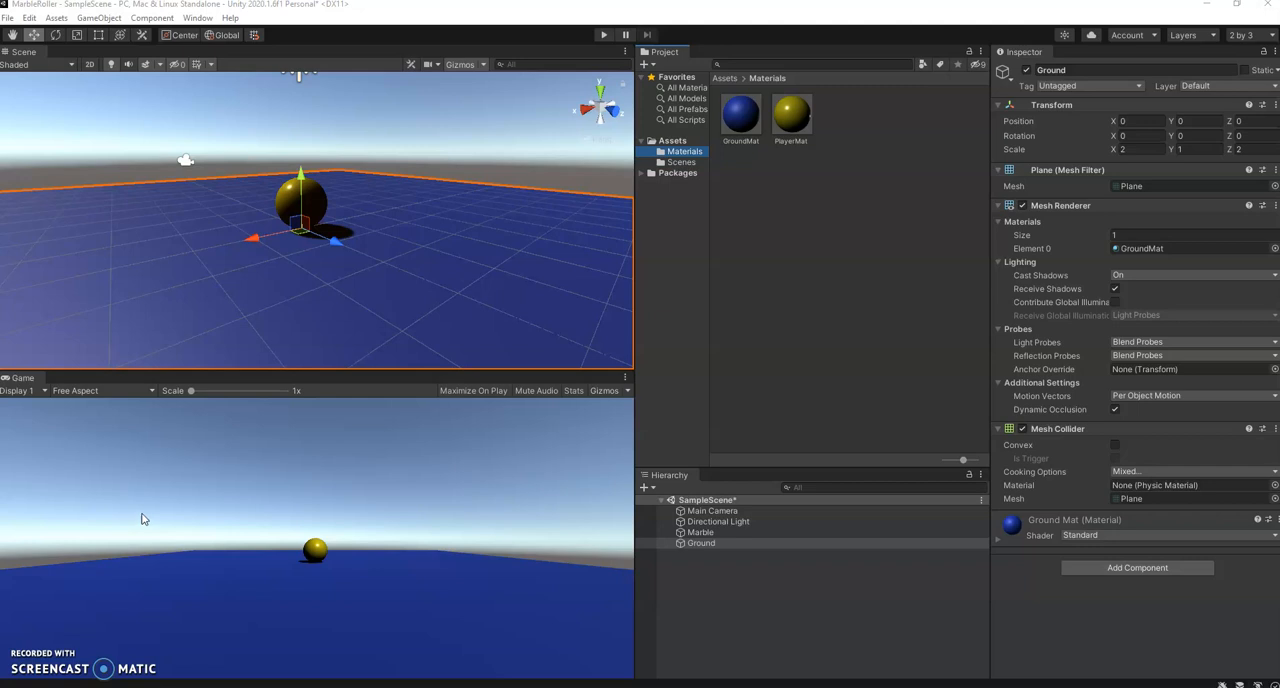
Add a folder named Scripts to Assets, next to Materials and Scenes.
{"action": "left_click", "coordinate": [671, 140]}
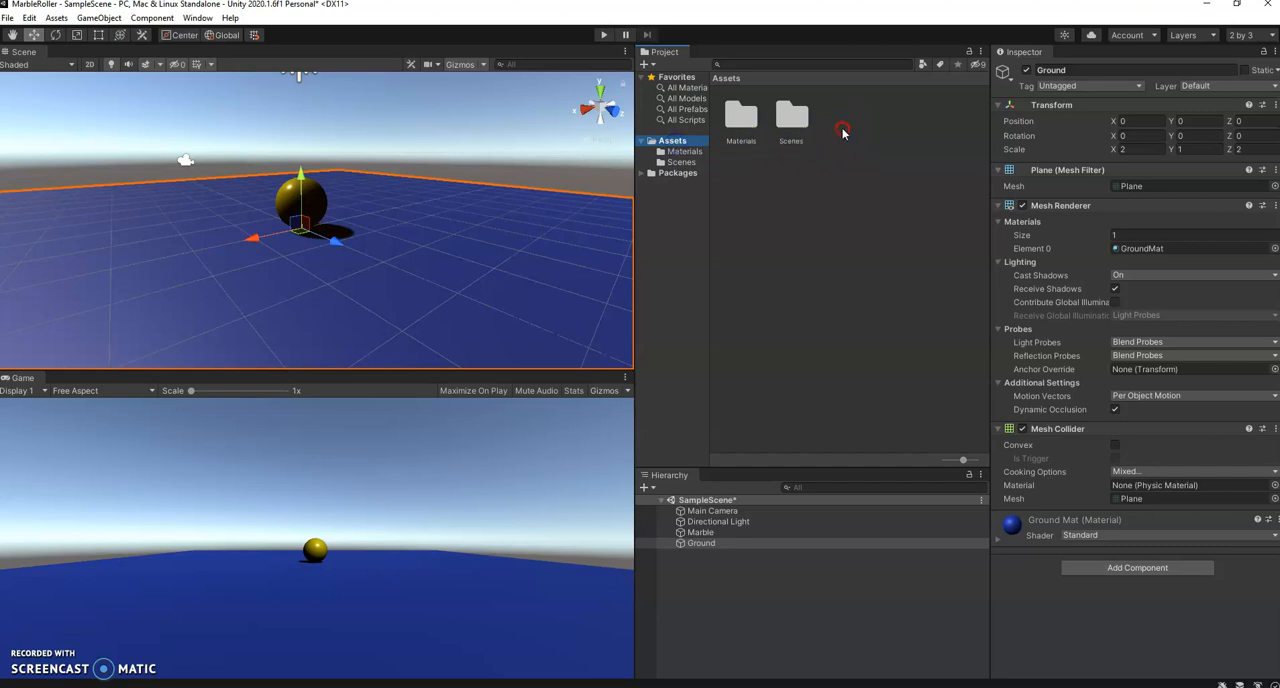
{"action": "right_click", "coordinate": [843, 133]}
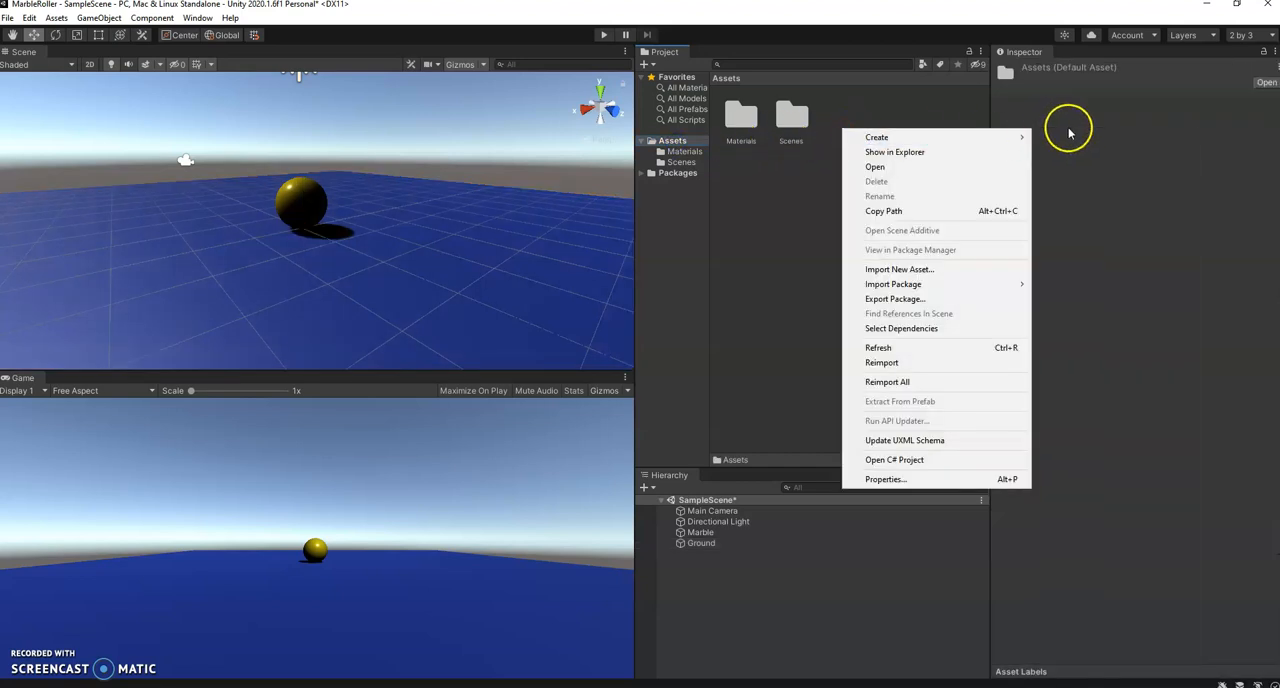
{"action": "left_click", "coordinate": [876, 137]}
{"action": "type", "text": "Scripts"}
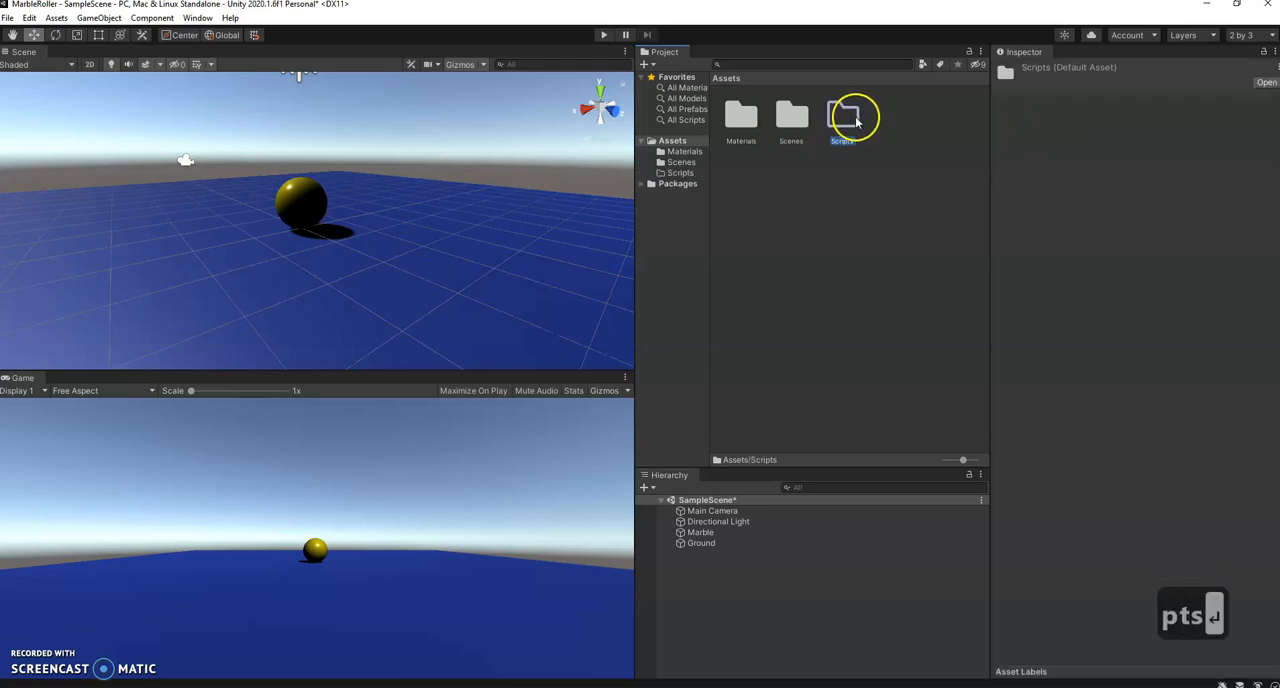
Inside the Scripts folder, add a new C# script named MarbleMovement.
{"action": "double_click", "coordinate": [843, 115]}
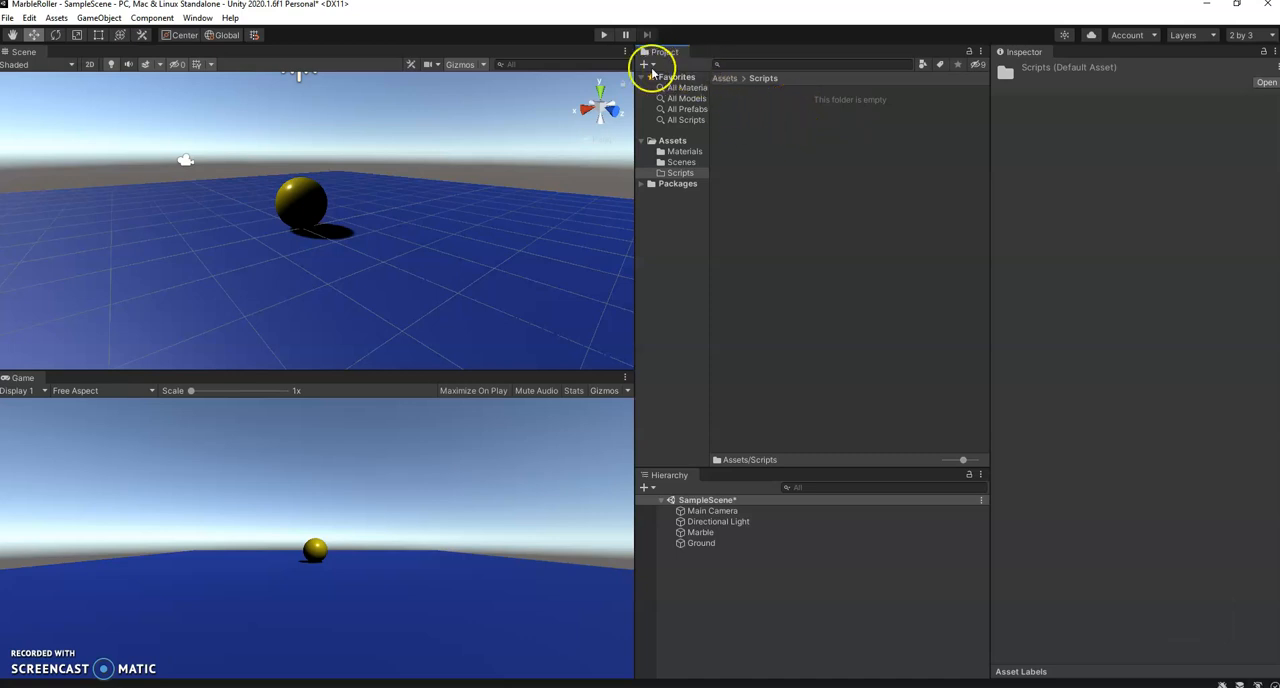
{"action": "left_click", "coordinate": [645, 64]}
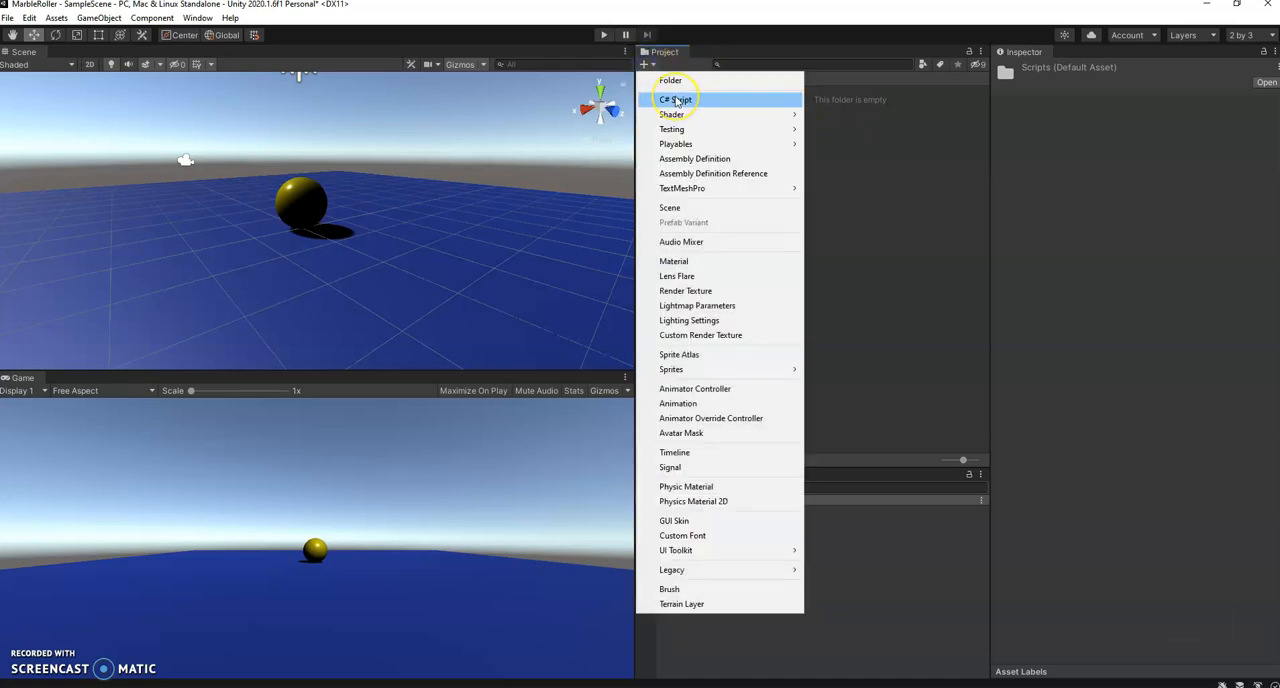
{"action": "left_click", "coordinate": [675, 99]}
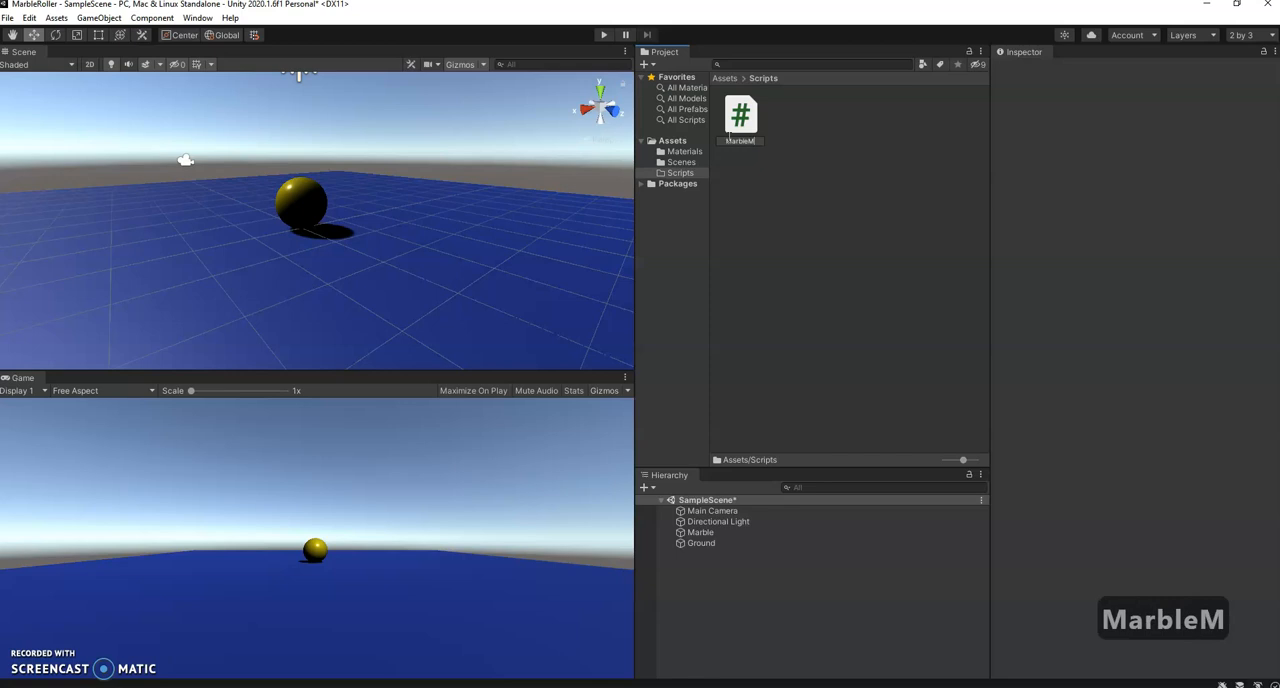
{"action": "type", "text": "MarbleMovement"}
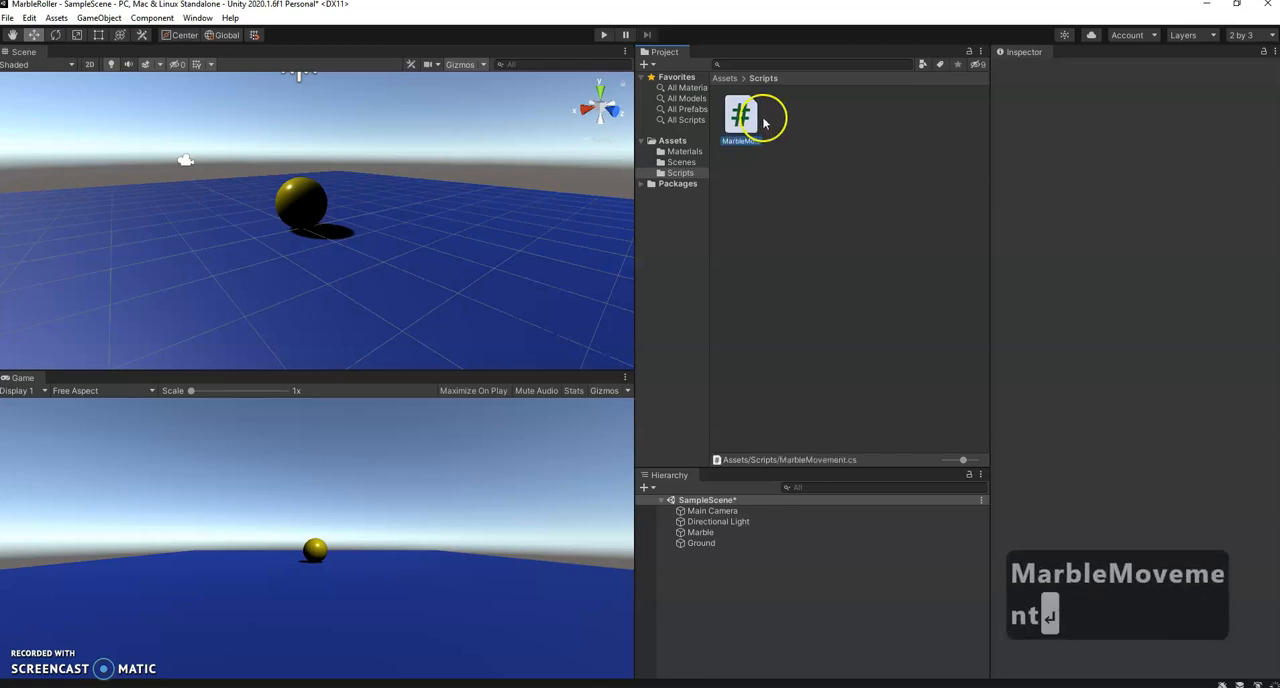
{"action": "left_click", "coordinate": [740, 115]}
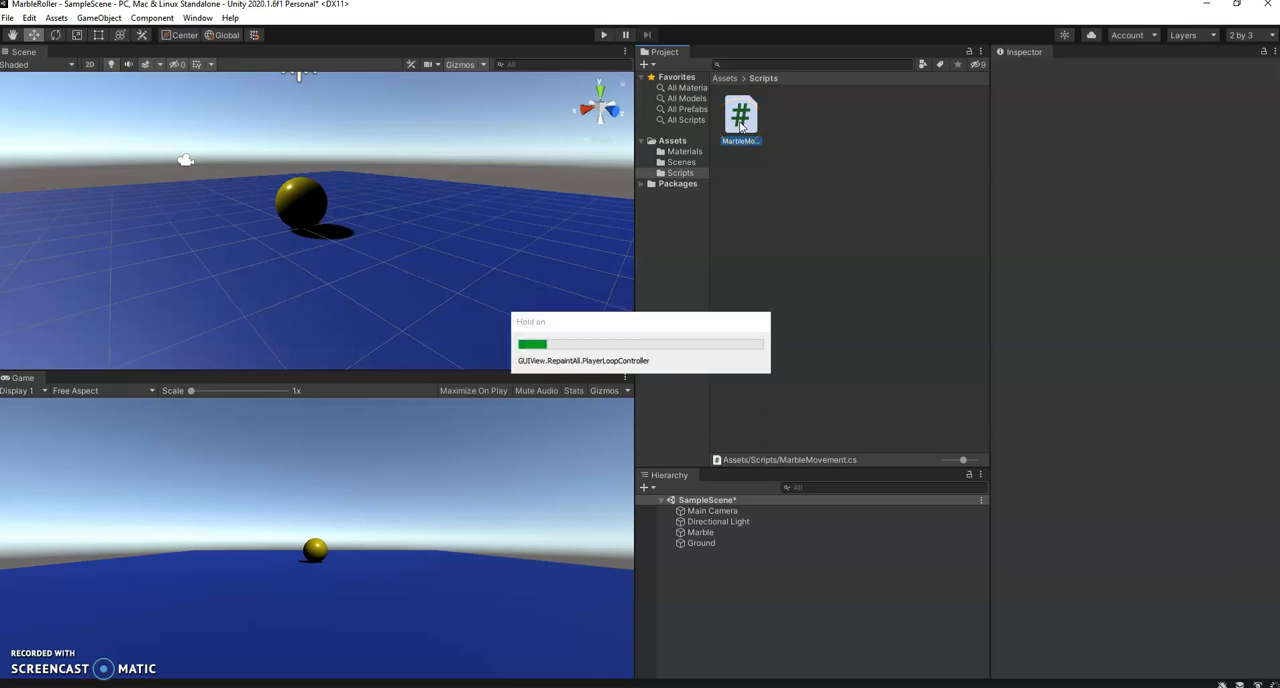
Open MarbleMovement.cs in Visual Studio and add 'public Rigidbody rb;' inside the class.
{"action": "double_click", "coordinate": [740, 113]}
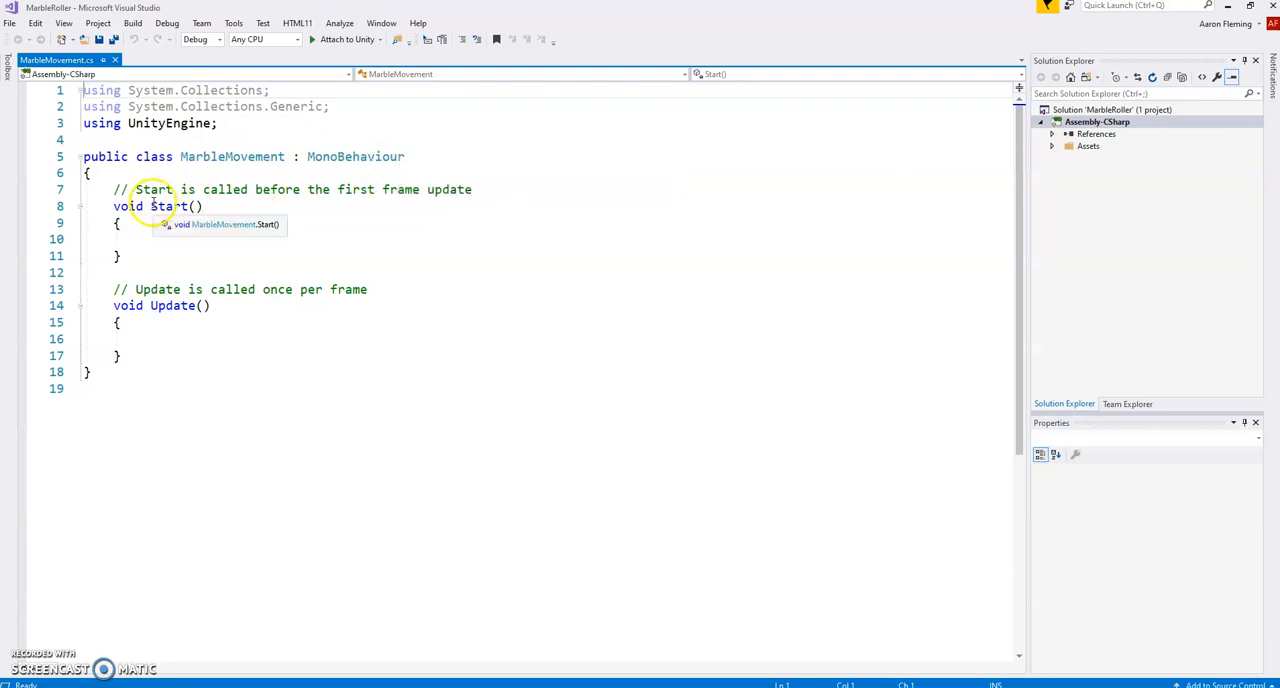
{"action": "mouse_move", "coordinate": [156, 250]}
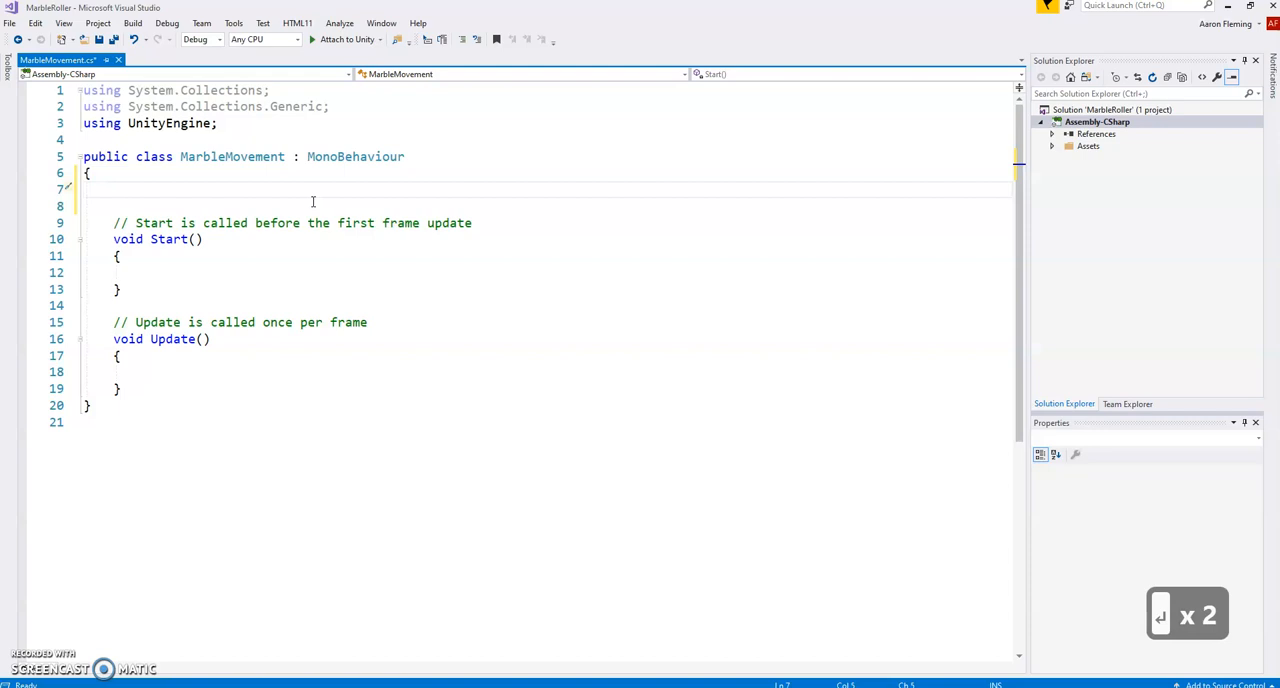
{"action": "type", "text": "pub"}
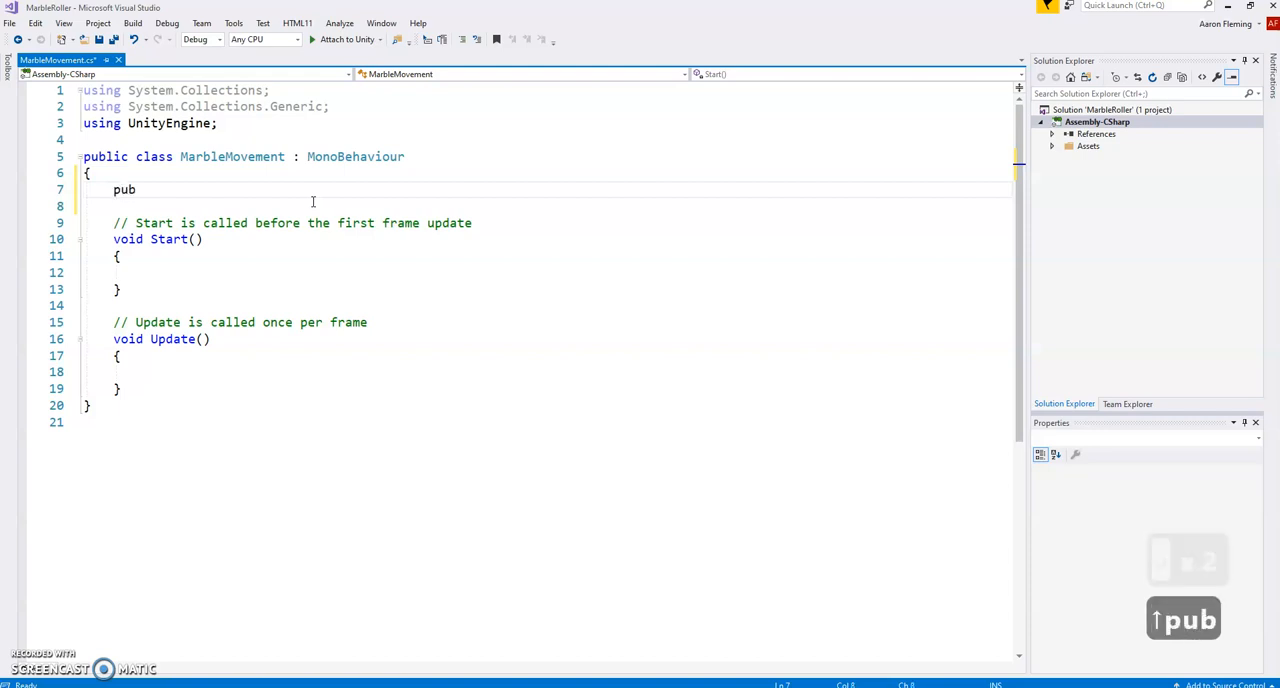
{"action": "type", "text": "lic"}
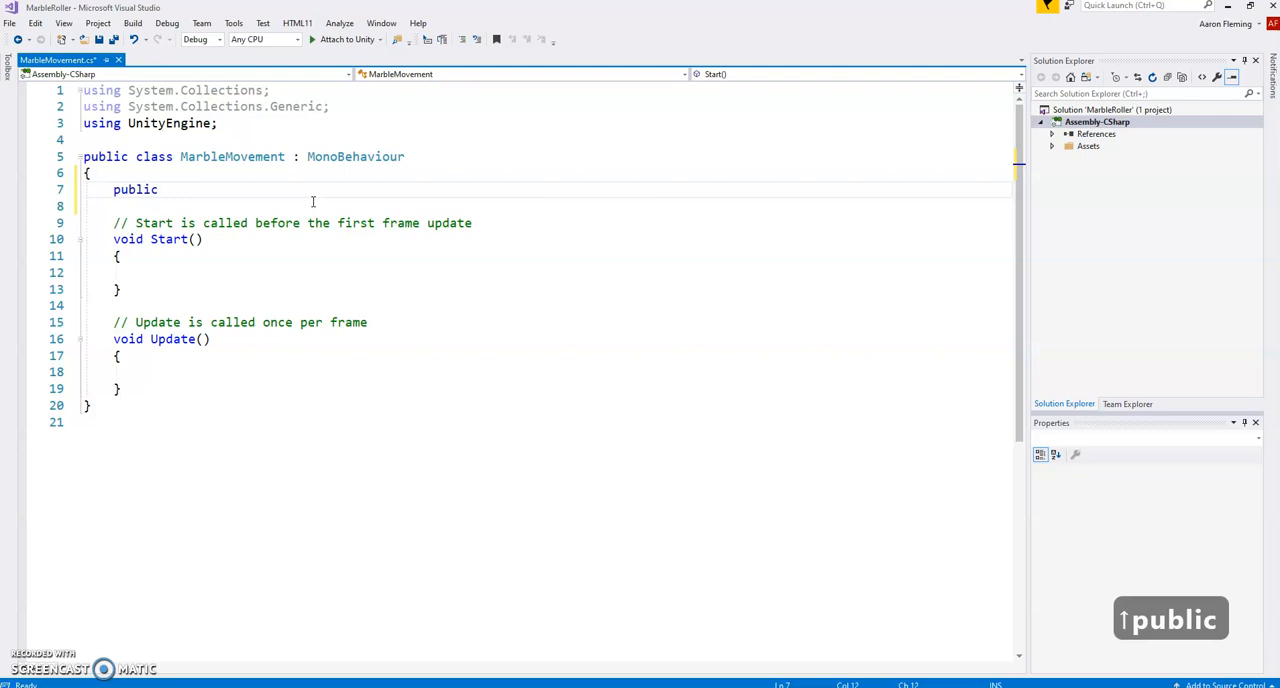
{"action": "type", "text": "Rigidbody"}
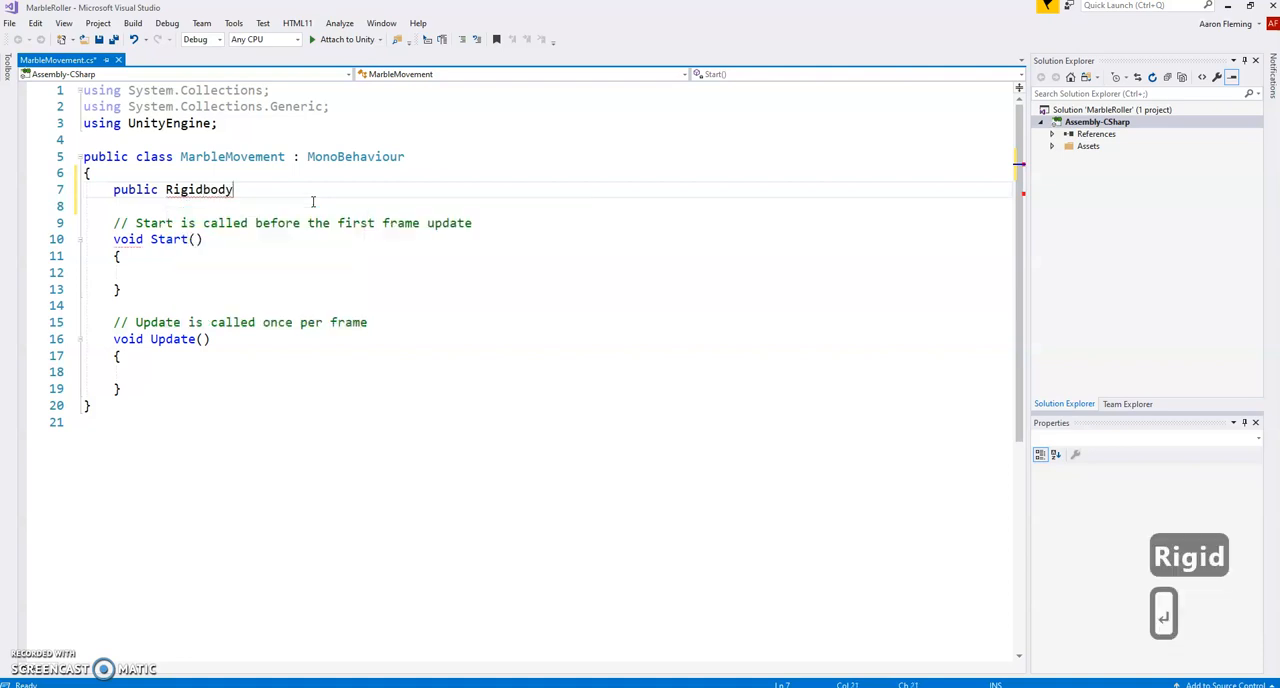
{"action": "type", "text": "rb;"}
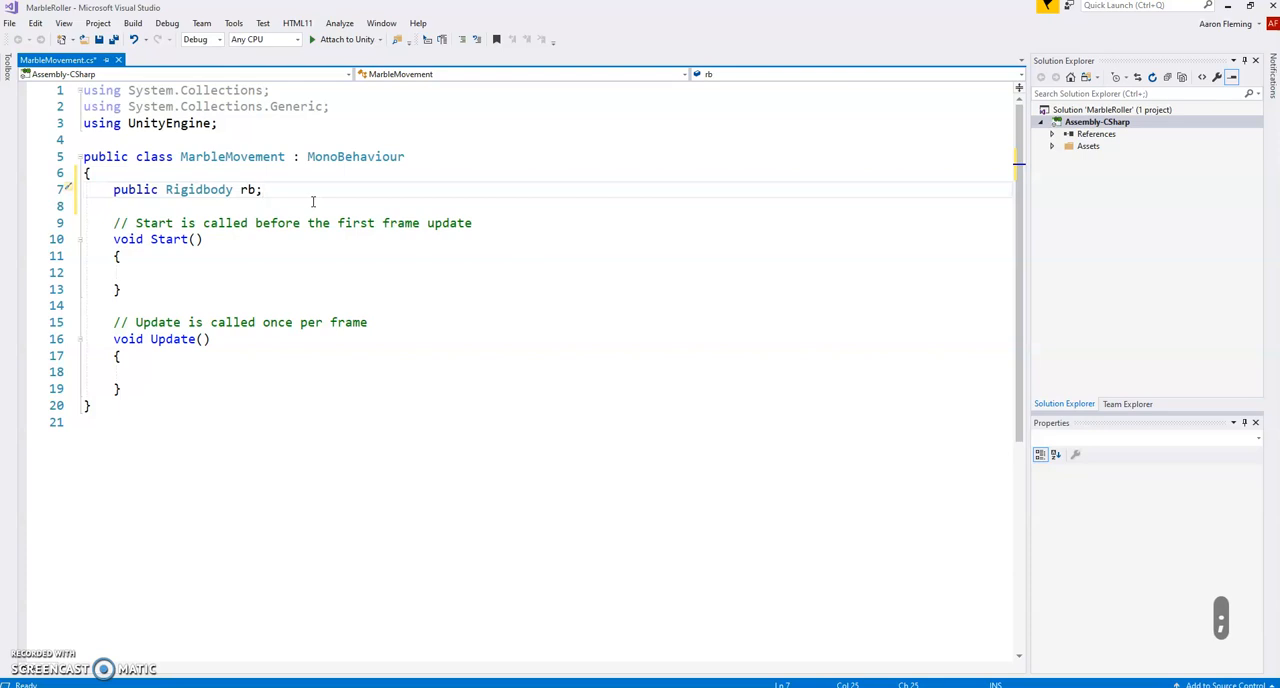
{"action": "mouse_move", "coordinate": [349, 278]}
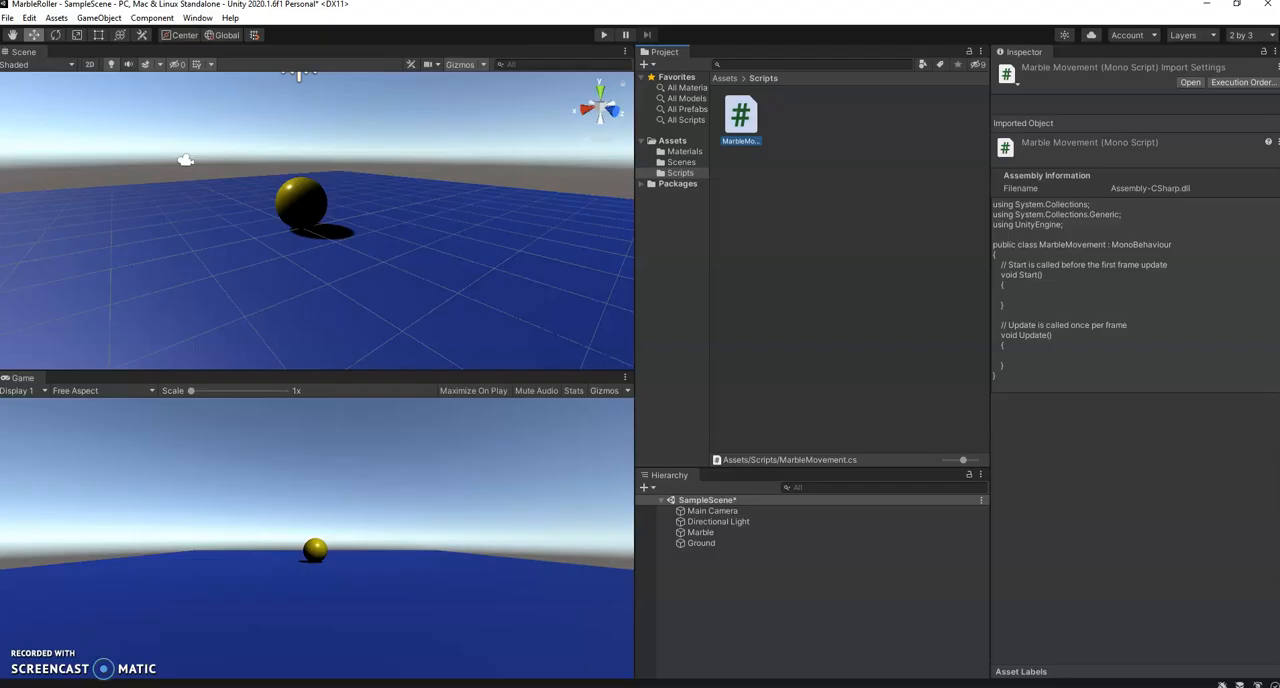
Select the Marble and lift it higher above the ground.
{"action": "left_click", "coordinate": [701, 543]}
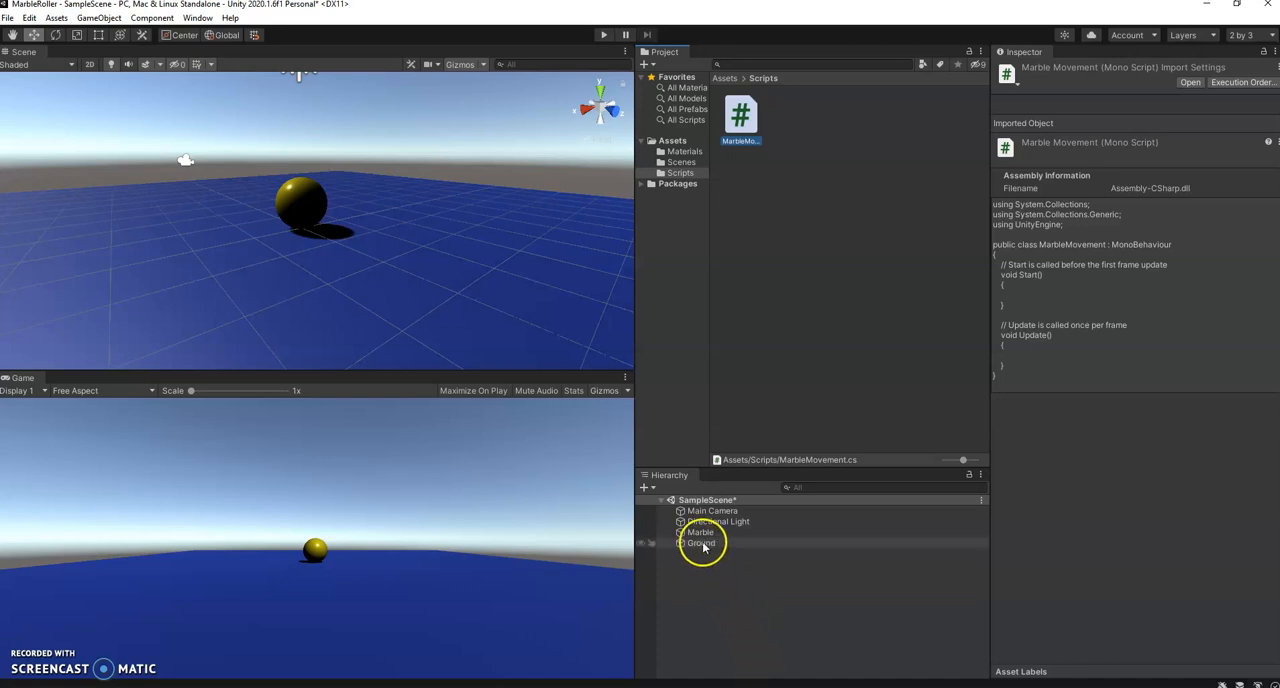
{"action": "left_click", "coordinate": [700, 532]}
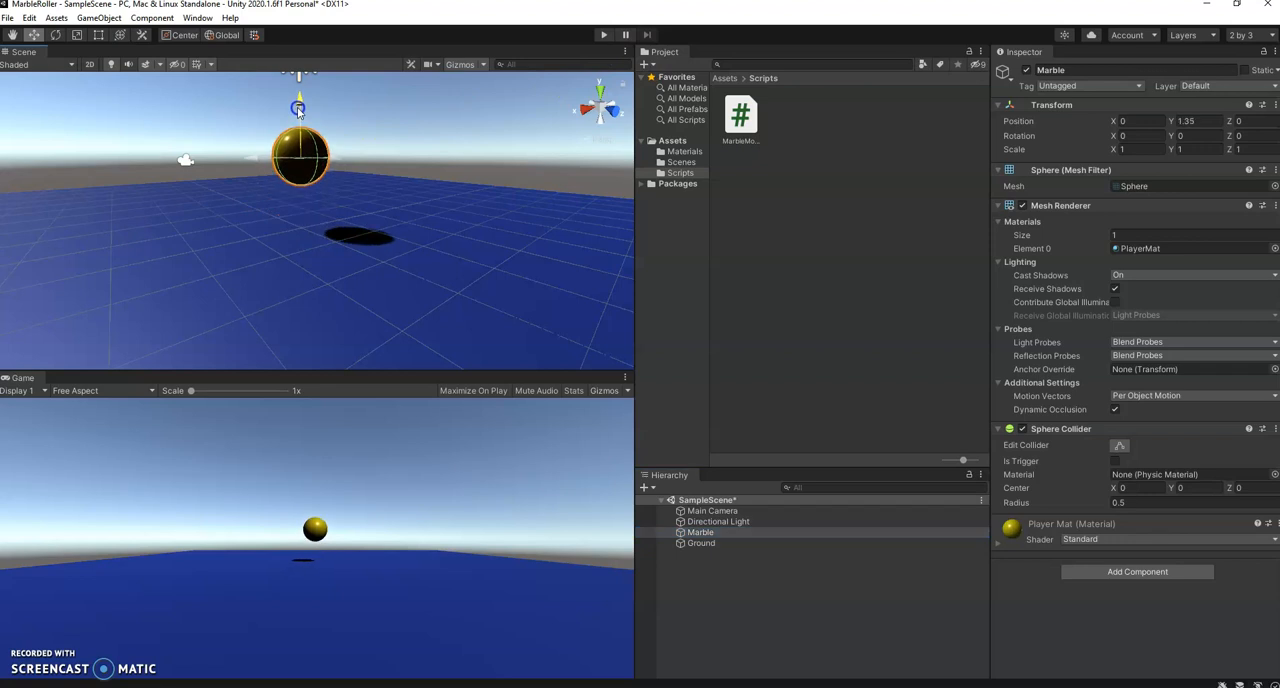
{"action": "left_click", "coordinate": [604, 35]}
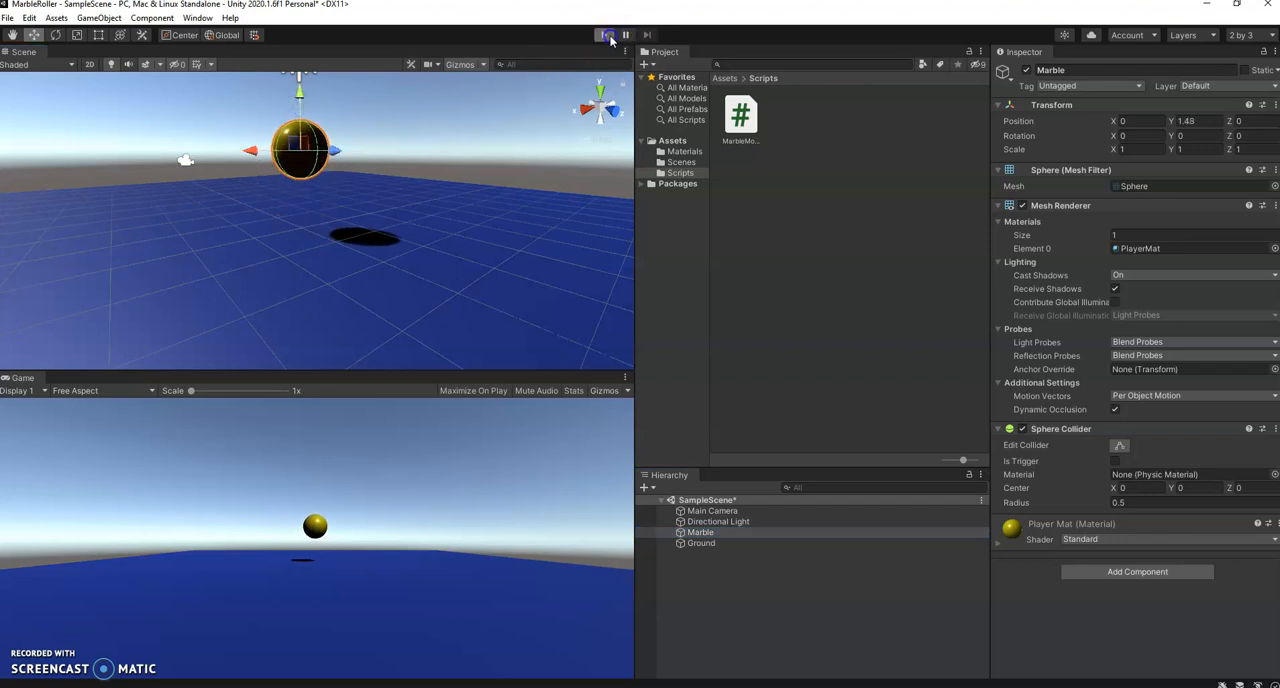
Run the scene to see the Marble floating in mid-air, then stop it.
{"action": "left_click", "coordinate": [604, 35]}
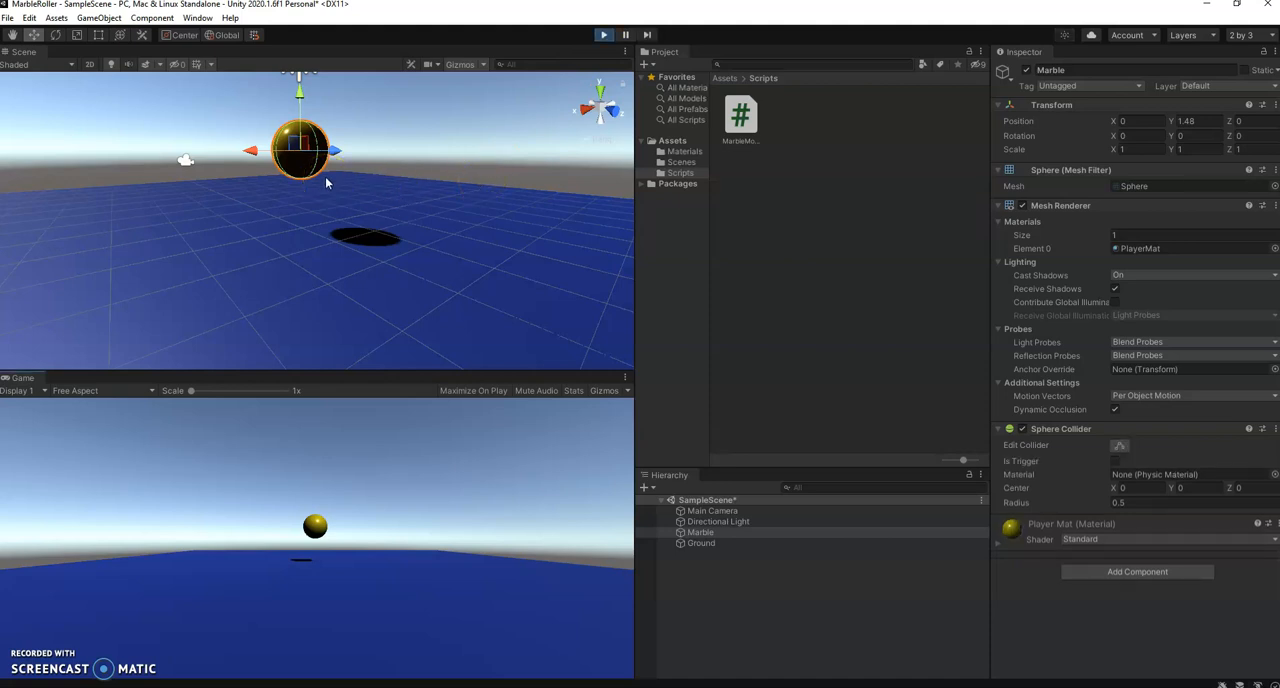
{"action": "left_click", "coordinate": [603, 34]}
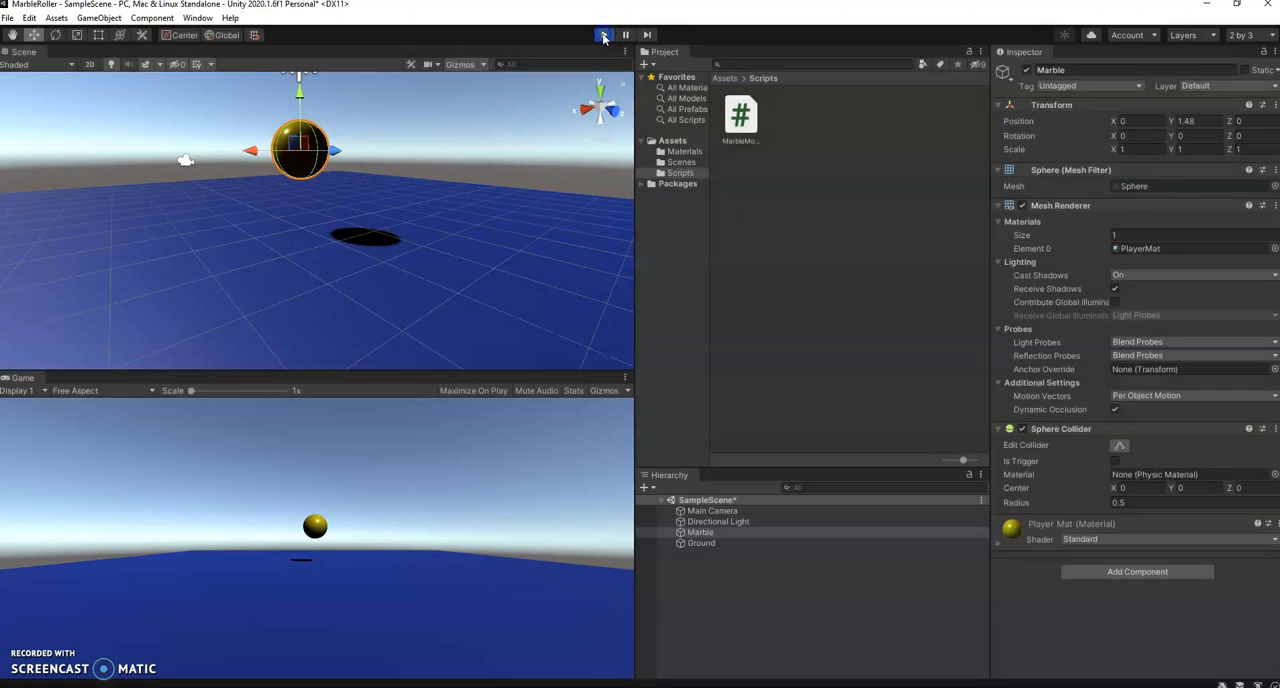
{"action": "left_click", "coordinate": [603, 35]}
{"action": "type", "text": "rig"}
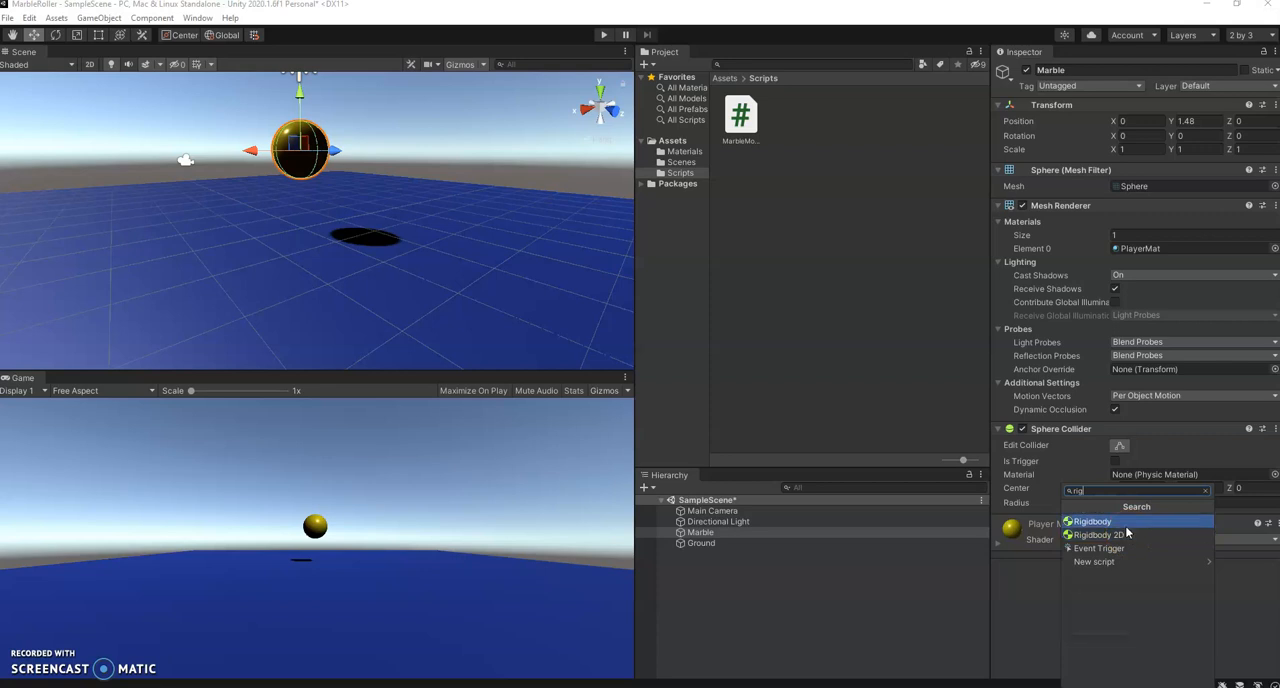
Add a Rigidbody component to the Marble and run the scene to watch it fall.
{"action": "left_click", "coordinate": [1092, 521]}
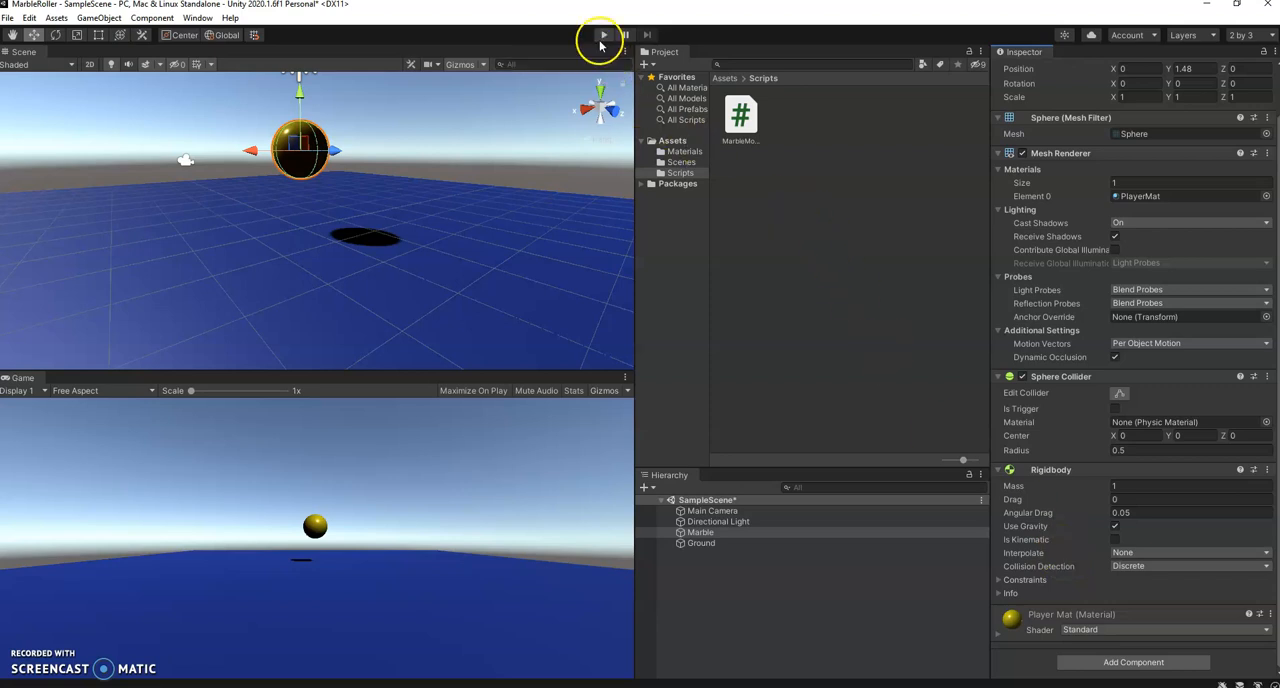
{"action": "left_click", "coordinate": [603, 35]}
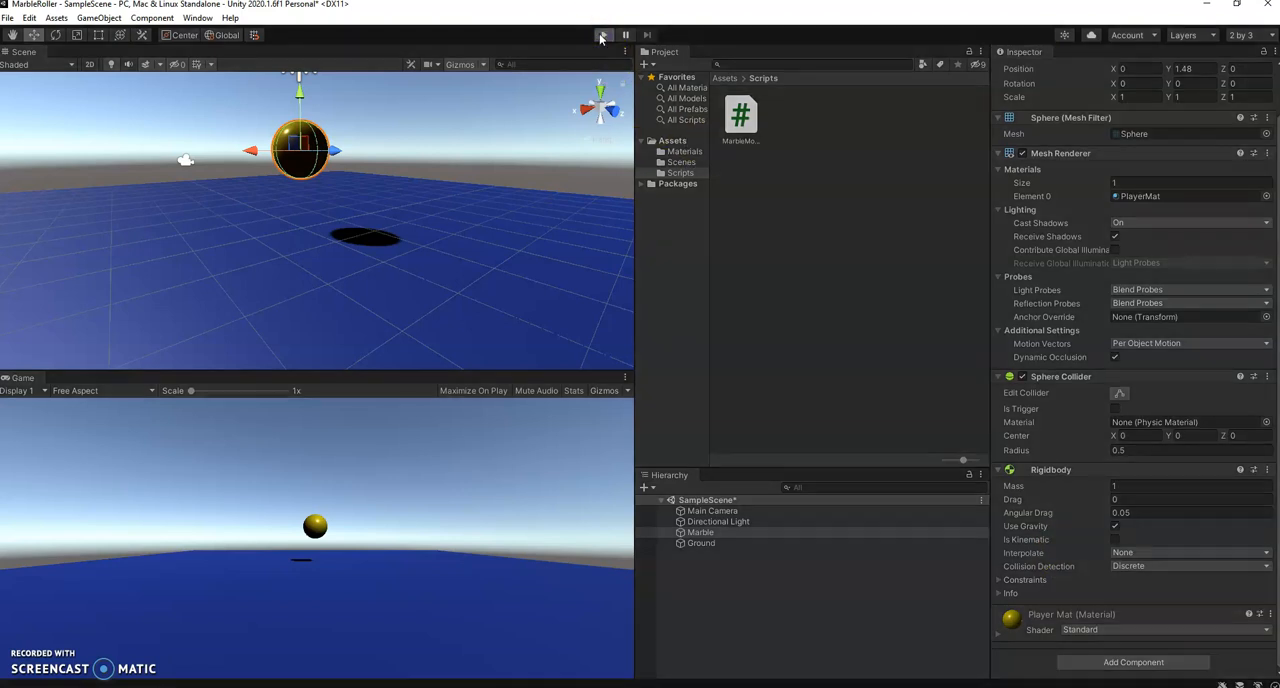
{"action": "left_click", "coordinate": [602, 35]}
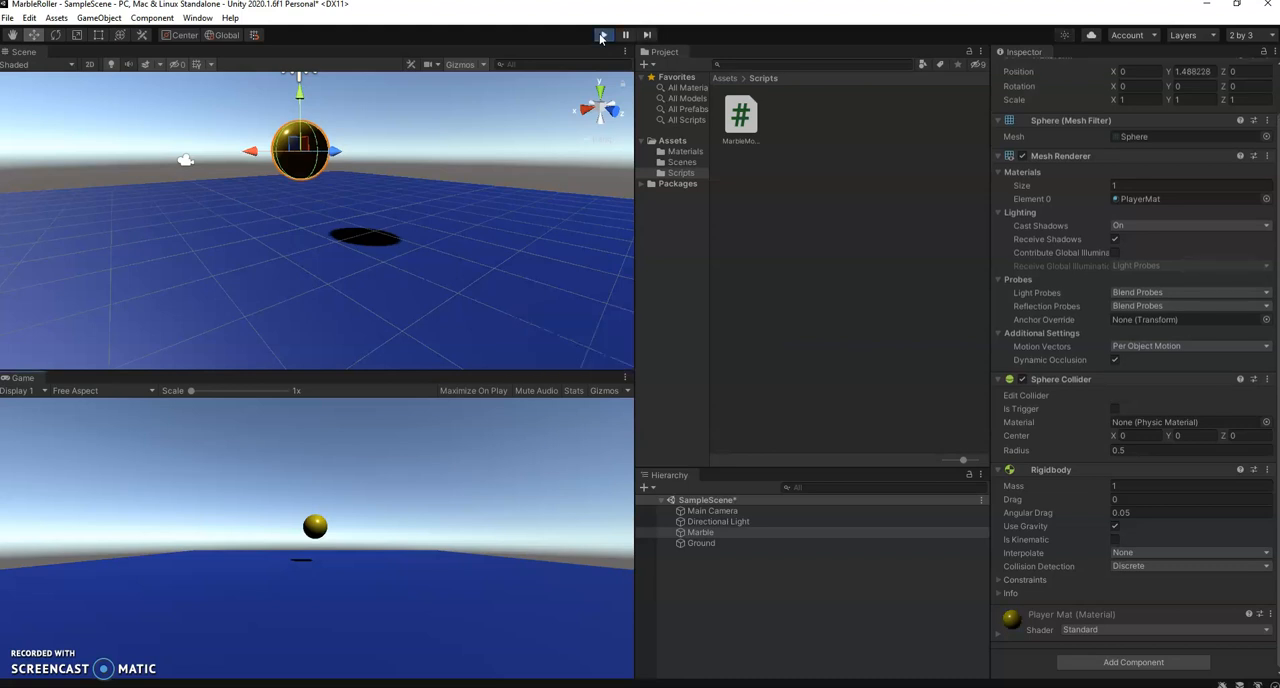
{"action": "left_click", "coordinate": [603, 35]}
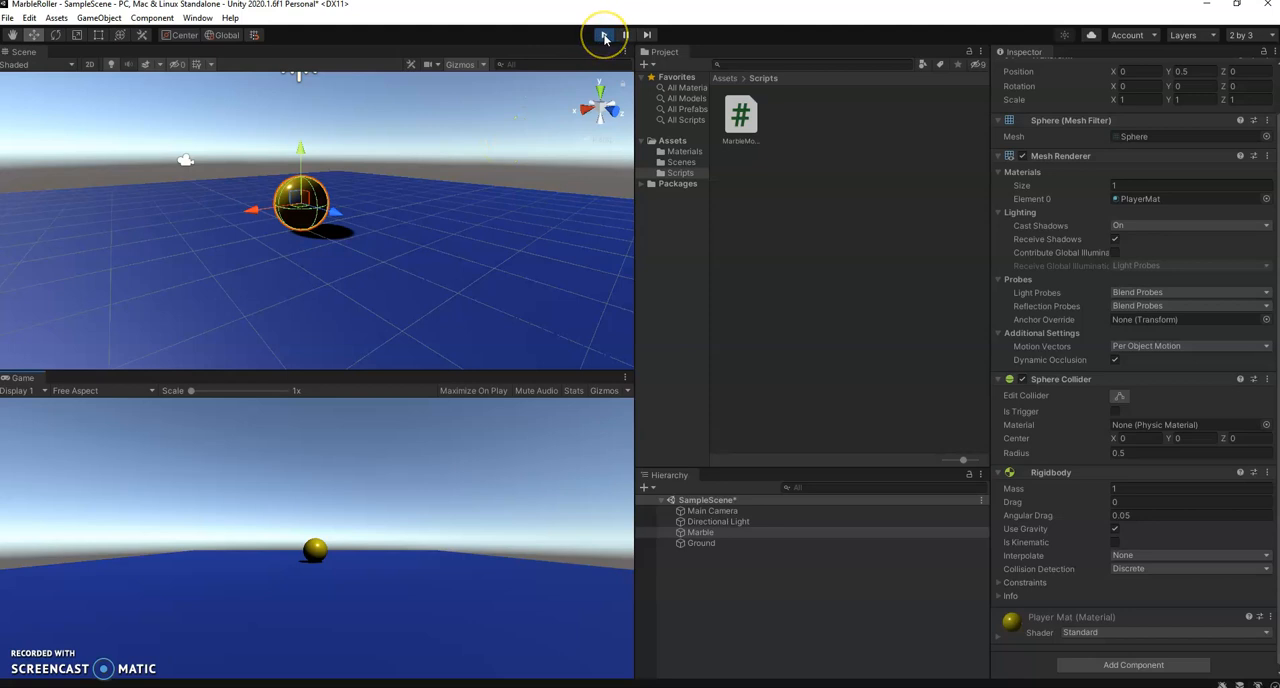
{"action": "left_click", "coordinate": [603, 35]}
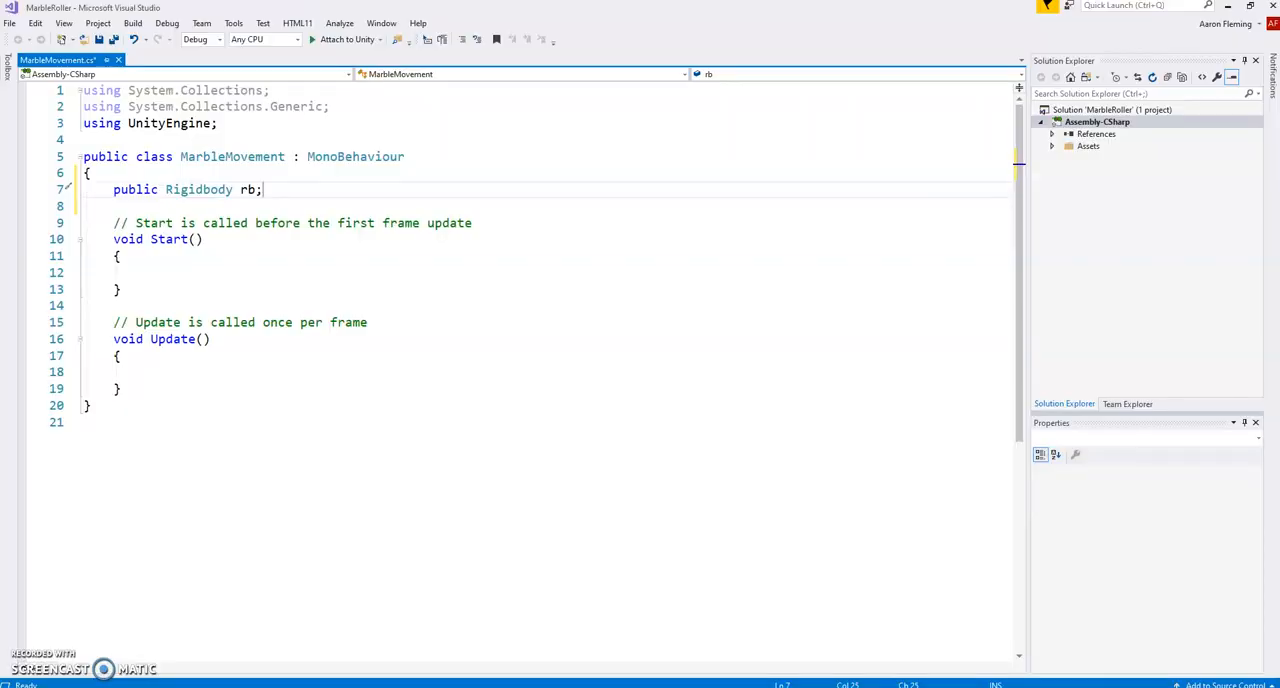
{"action": "mouse_move", "coordinate": [154, 207]}
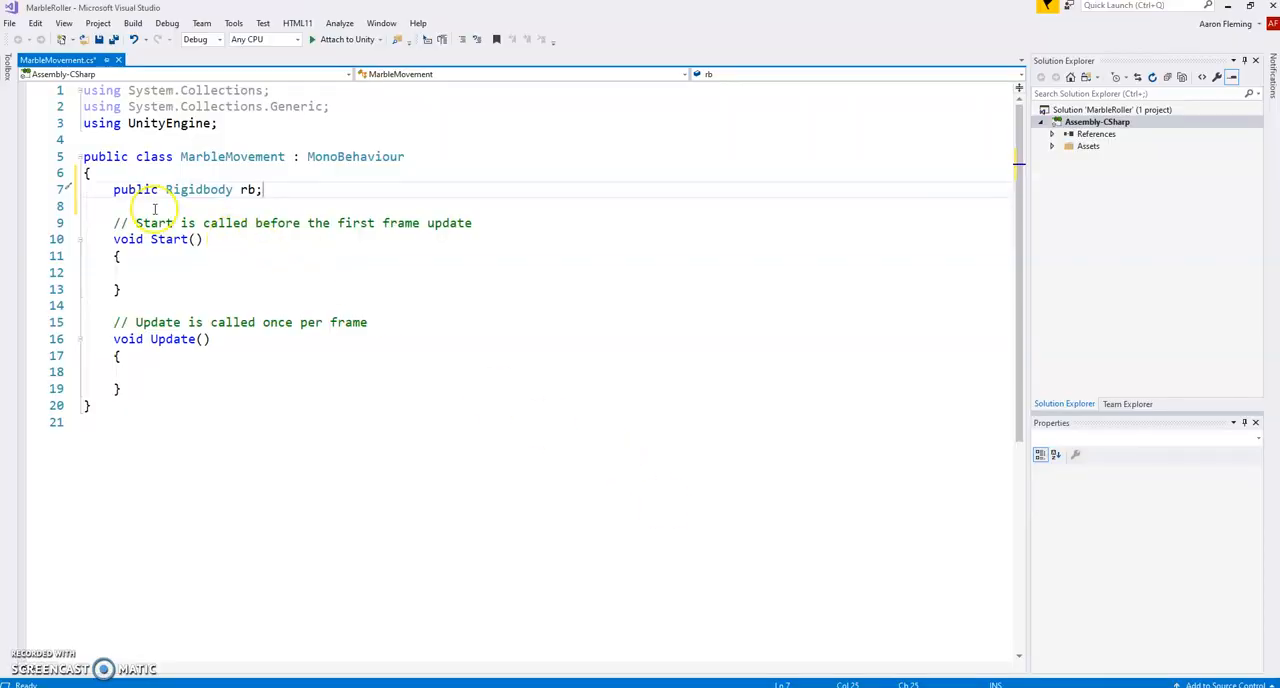
{"action": "mouse_move", "coordinate": [246, 189]}
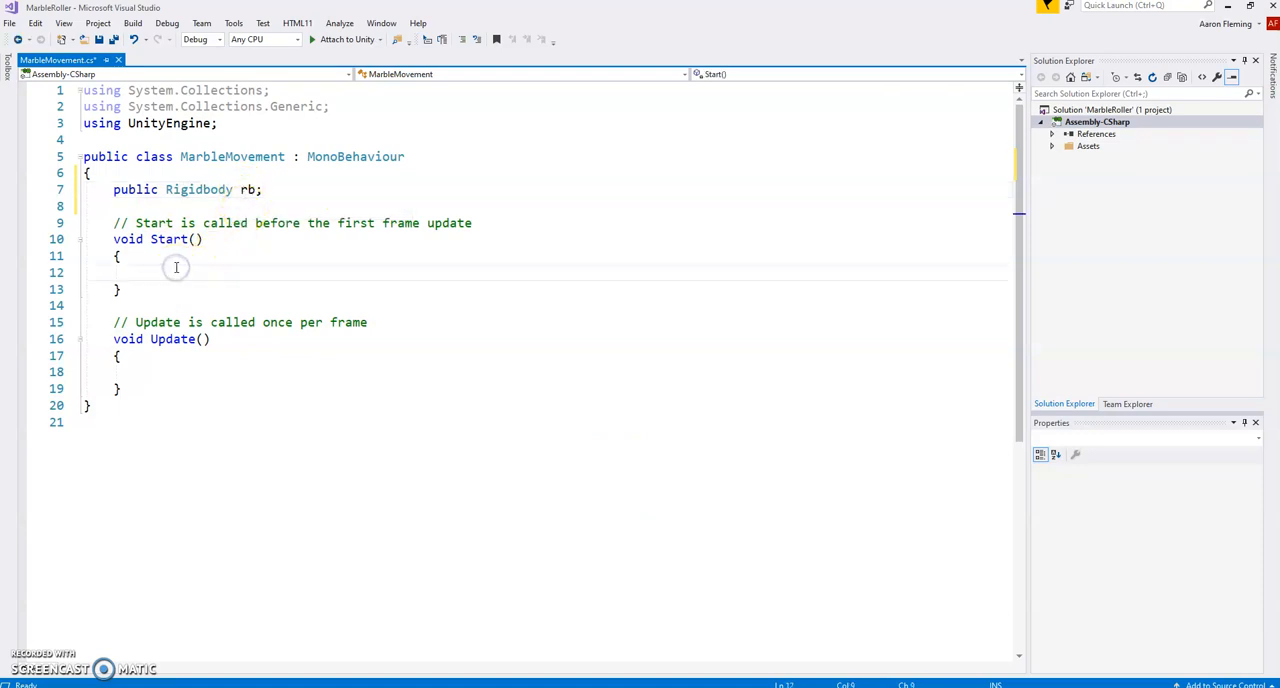
{"action": "mouse_move", "coordinate": [322, 412]}
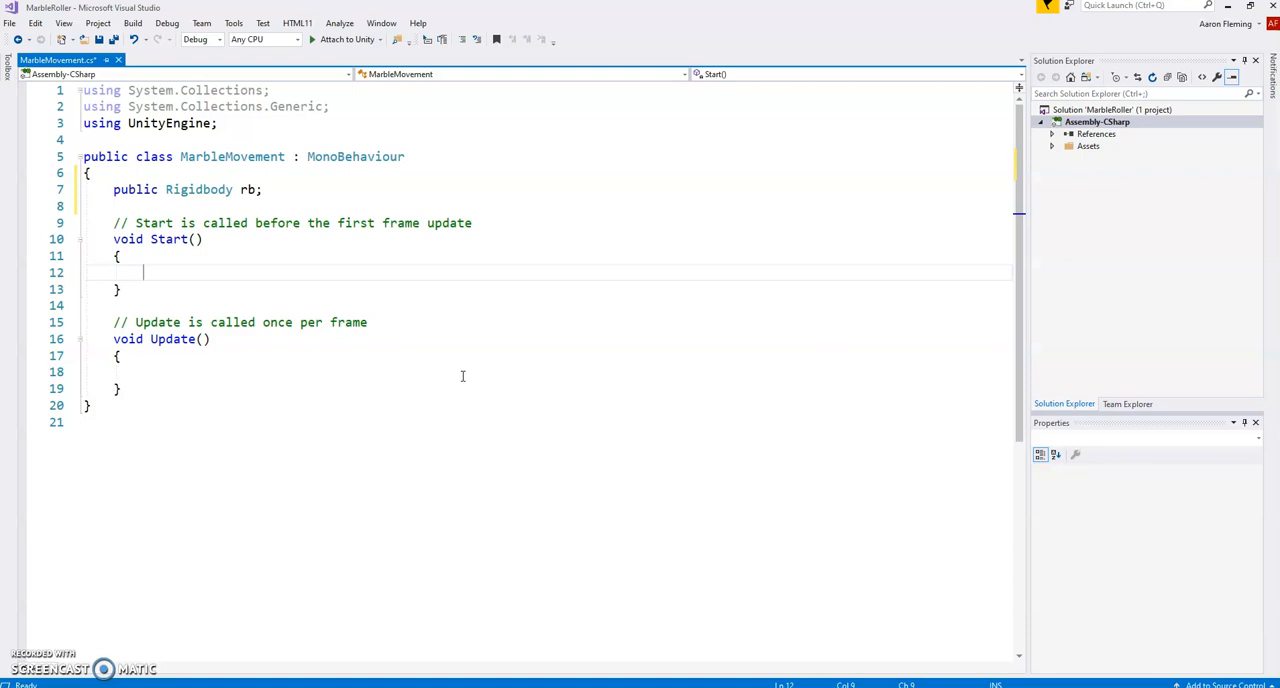
In Start, write rb = GetComponent<Rigidbody>(); and save MarbleMovement.cs.
{"action": "type", "text": "rb ="}
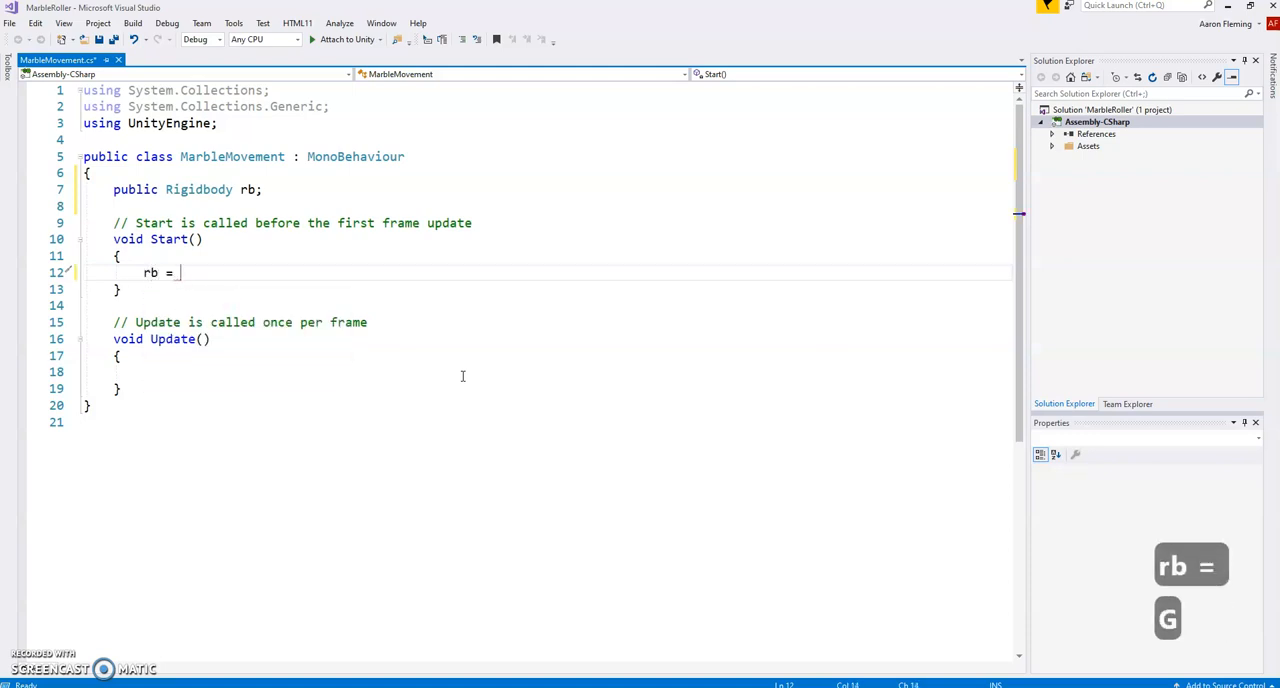
{"action": "type", "text": "GetComponent"}
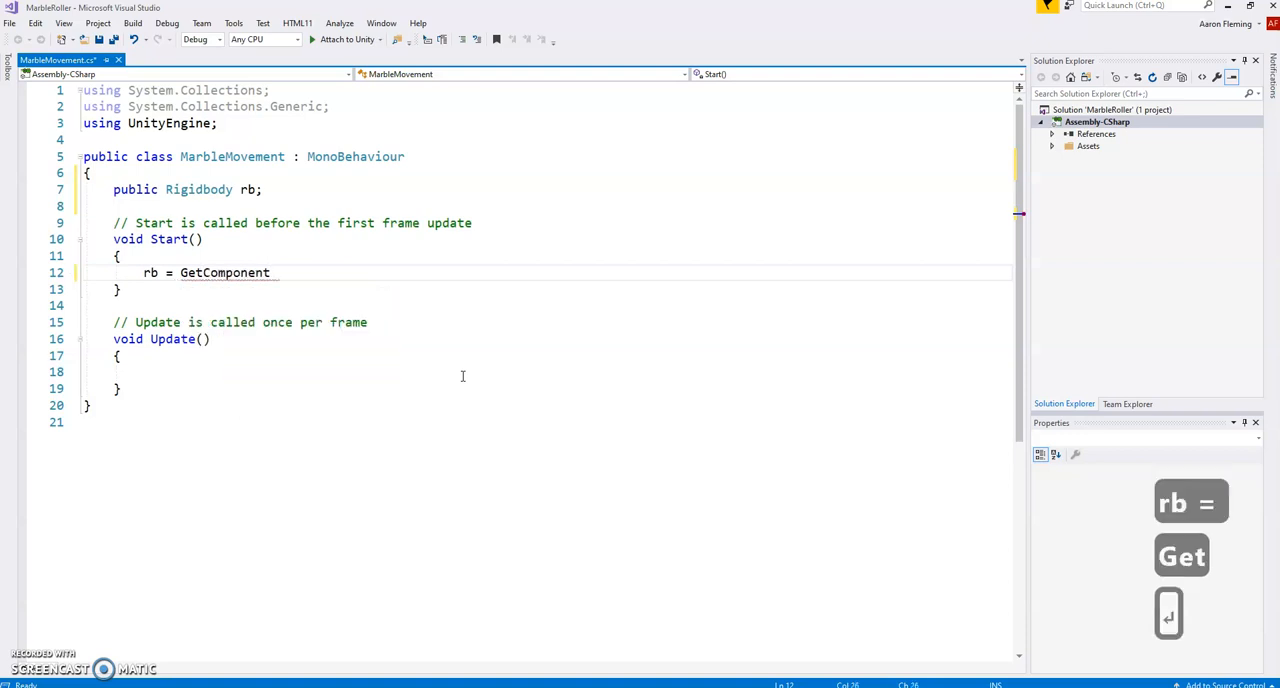
{"action": "type", "text": "<Rigidbody()>"}
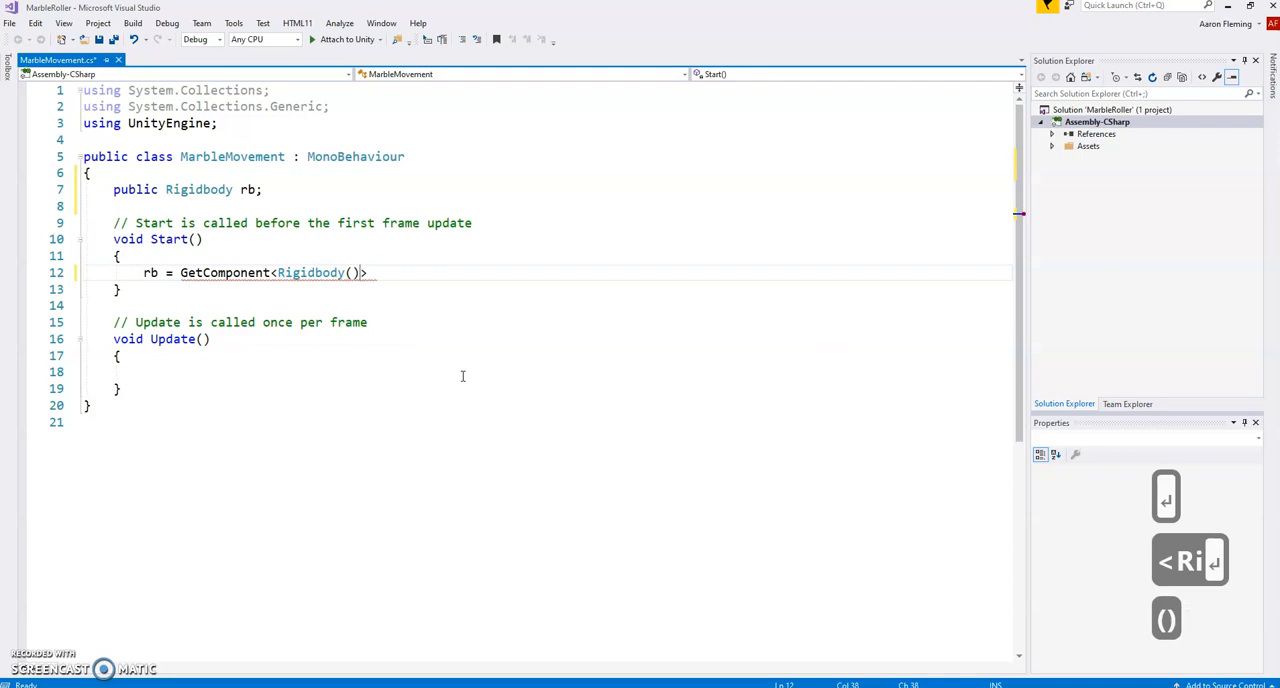
{"action": "key", "text": "Backspace"}
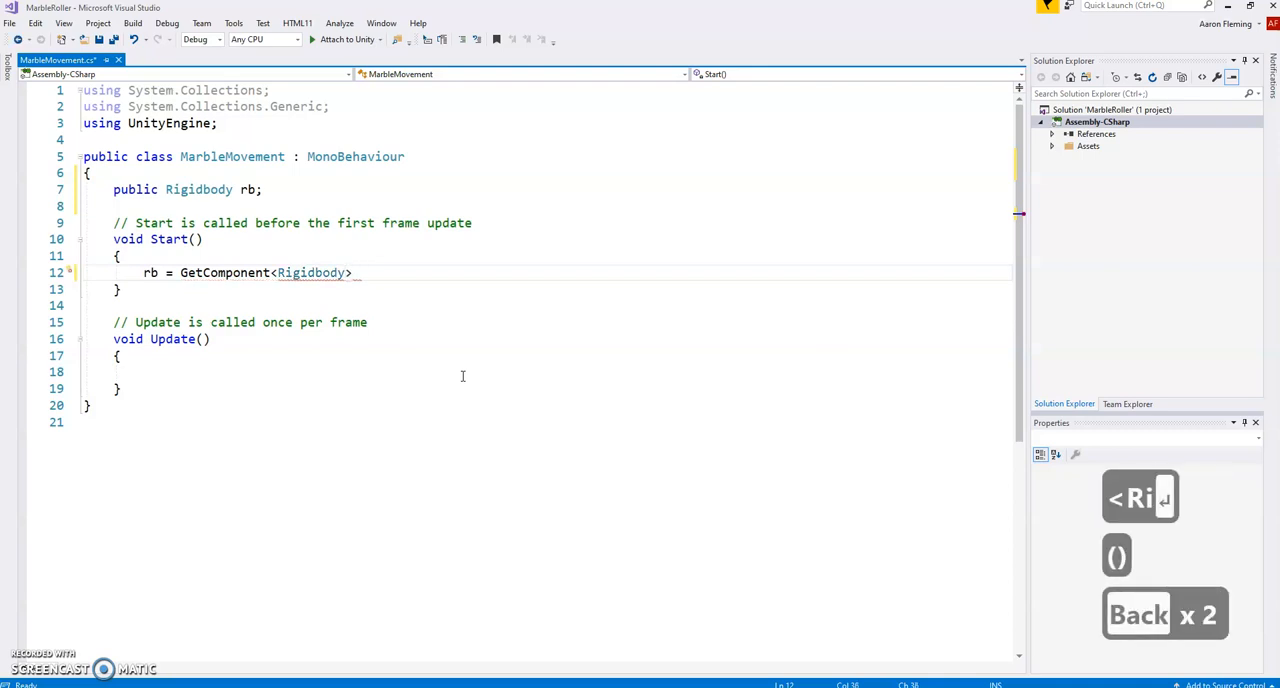
{"action": "type", "text": "();"}
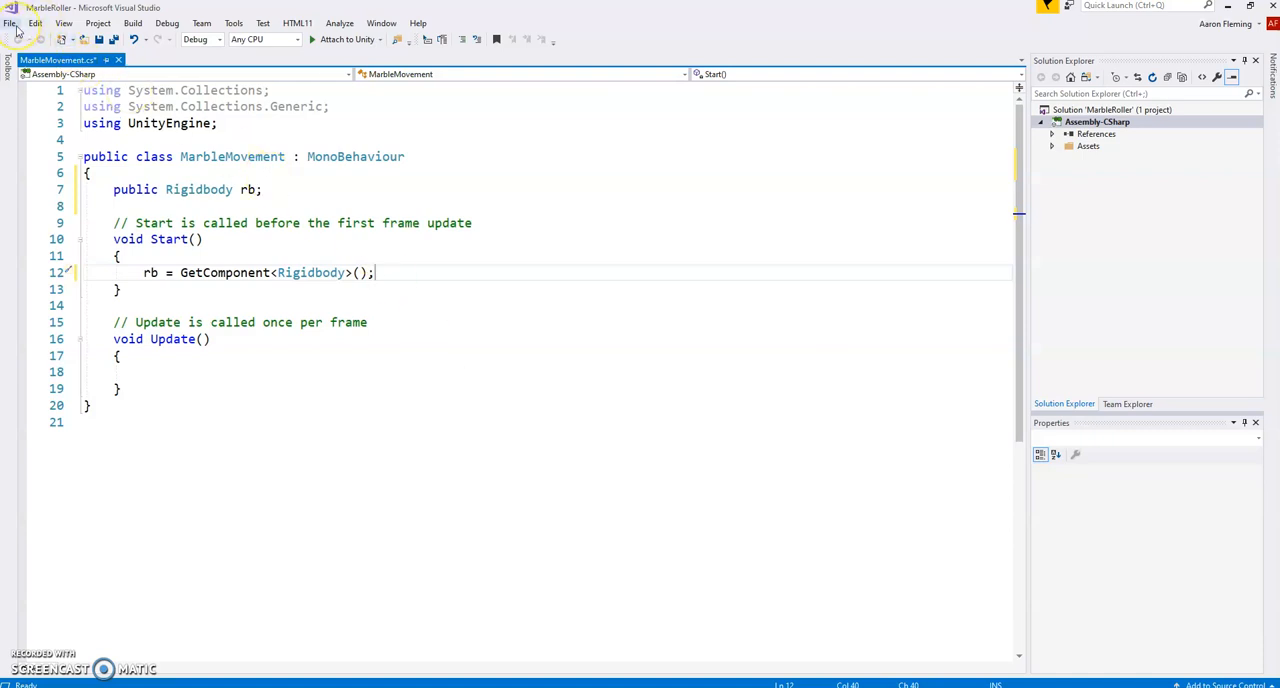
{"action": "left_click", "coordinate": [9, 23]}
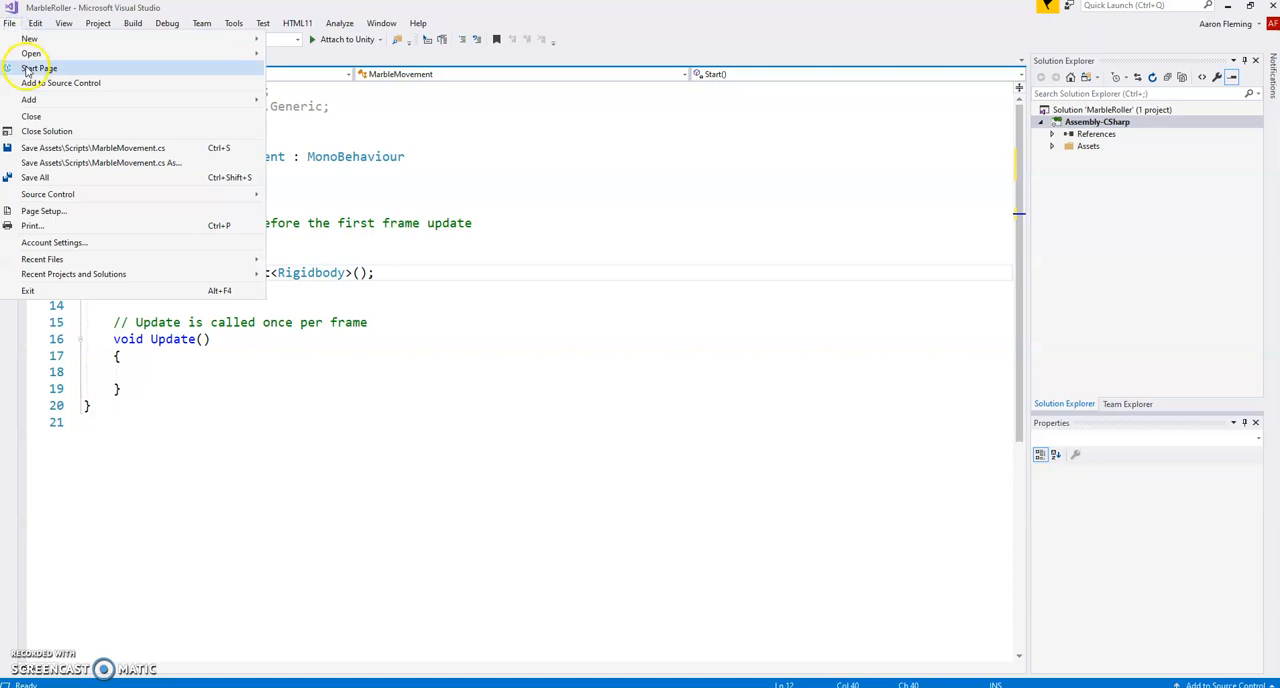
{"action": "mouse_move", "coordinate": [92, 147]}
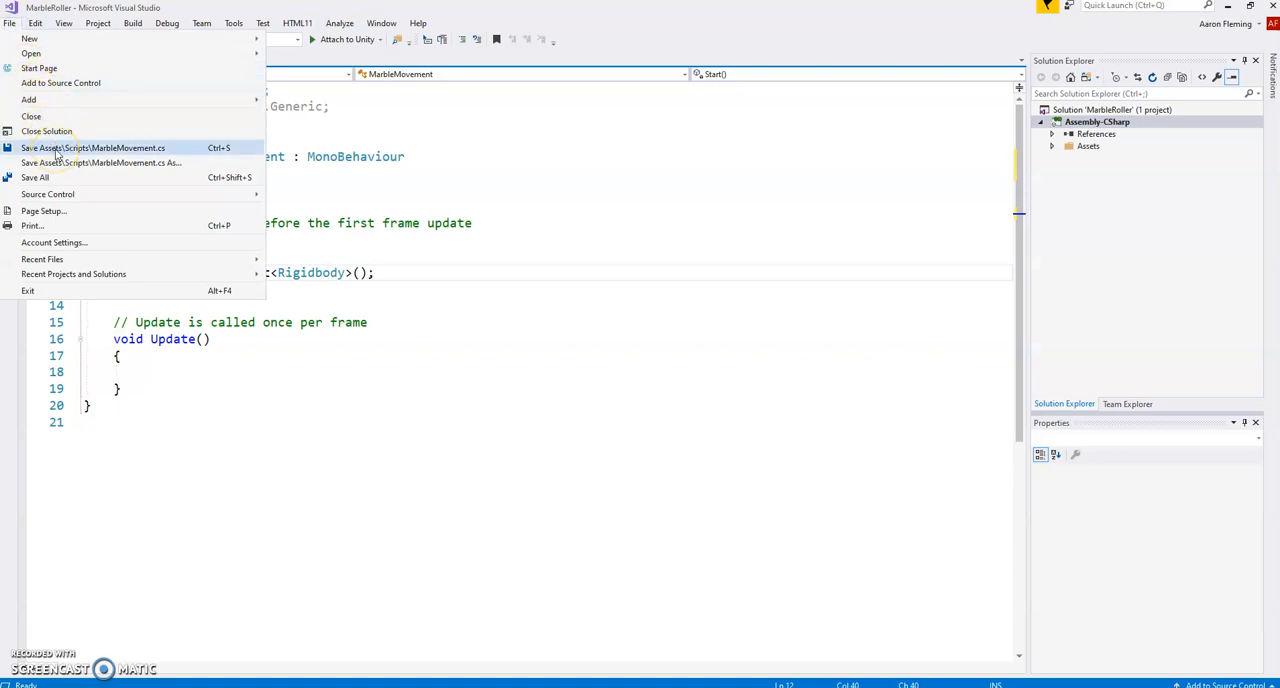
{"action": "left_click", "coordinate": [92, 147]}
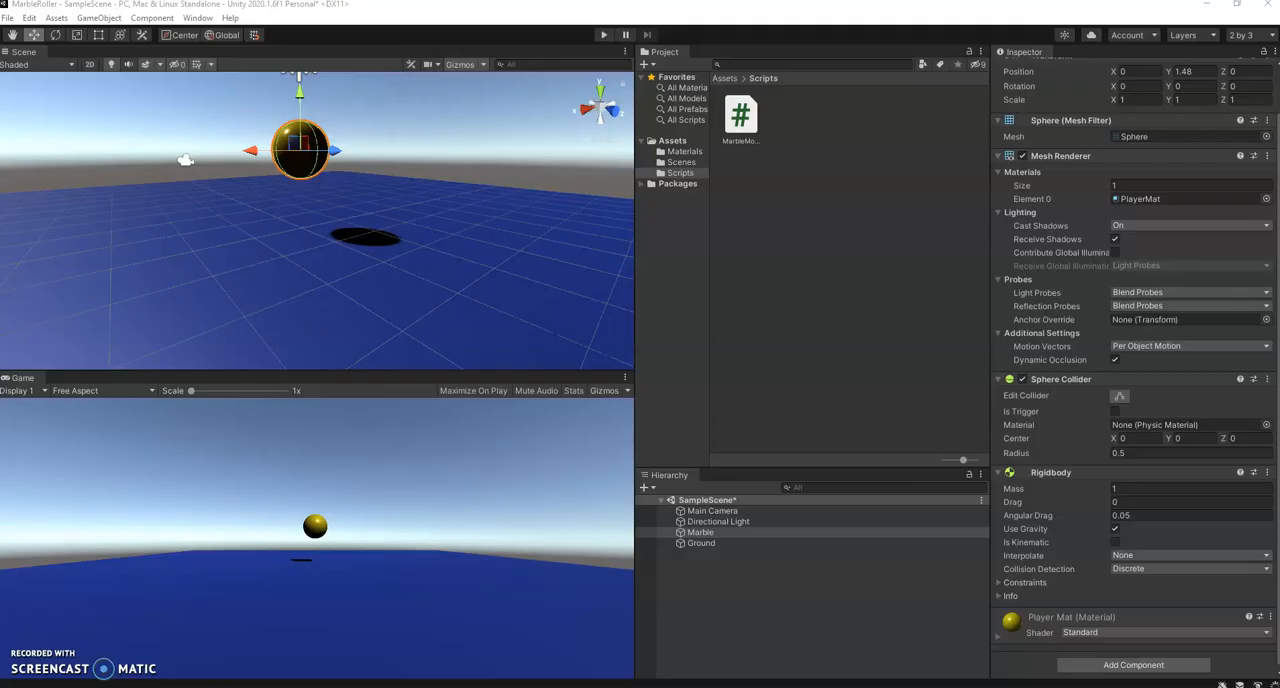
Drag the MarbleMovement script onto the Marble's Inspector, giving a component with an empty Rb field.
{"action": "left_click", "coordinate": [725, 568]}
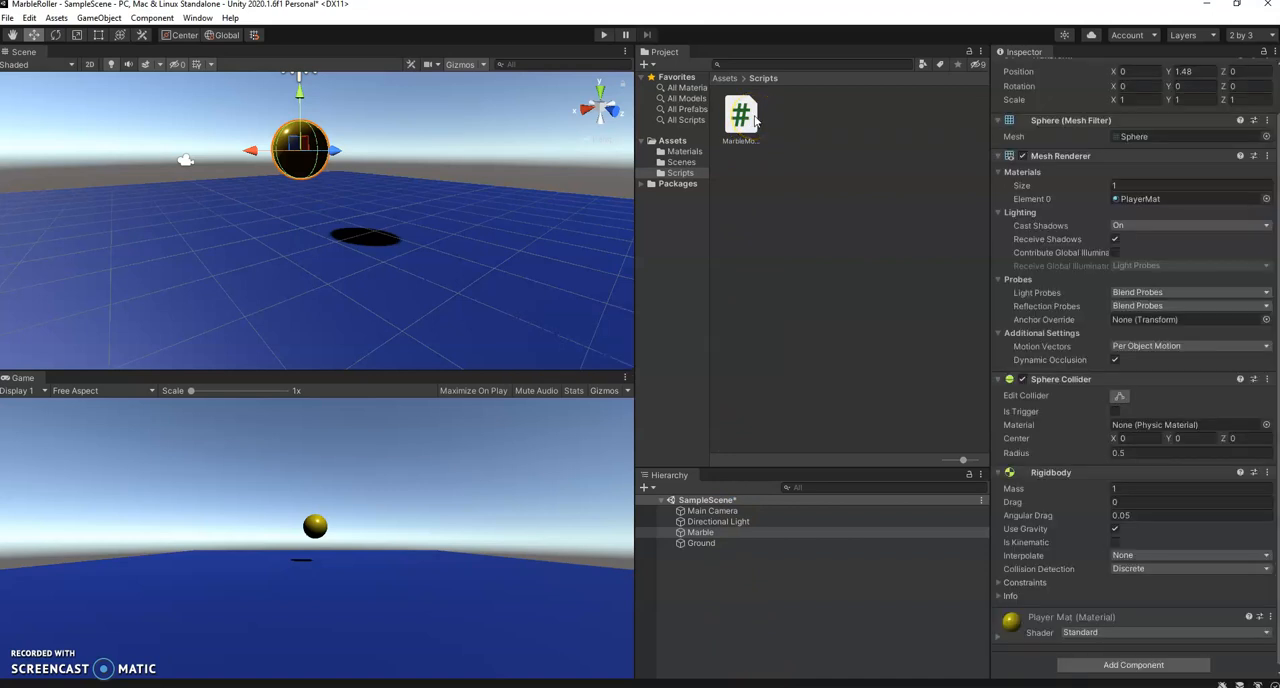
{"action": "left_click", "coordinate": [740, 115]}
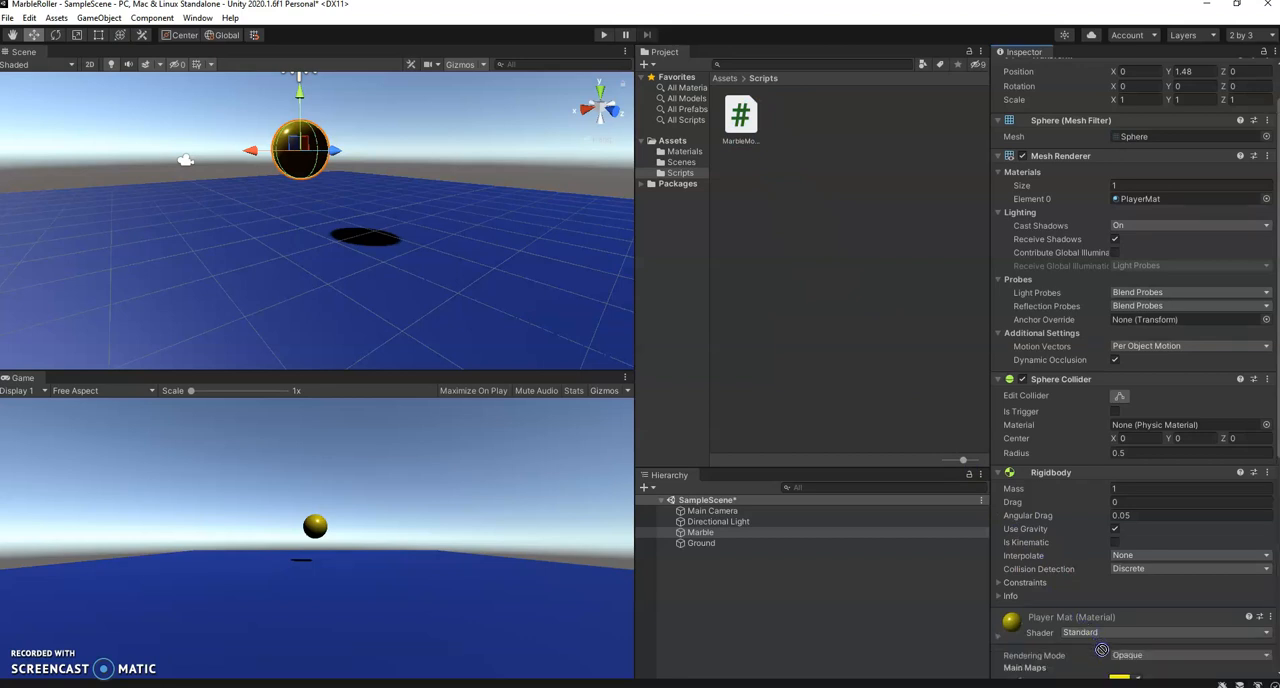
{"action": "scroll", "scroll_direction": "down", "scroll_amount": 3}
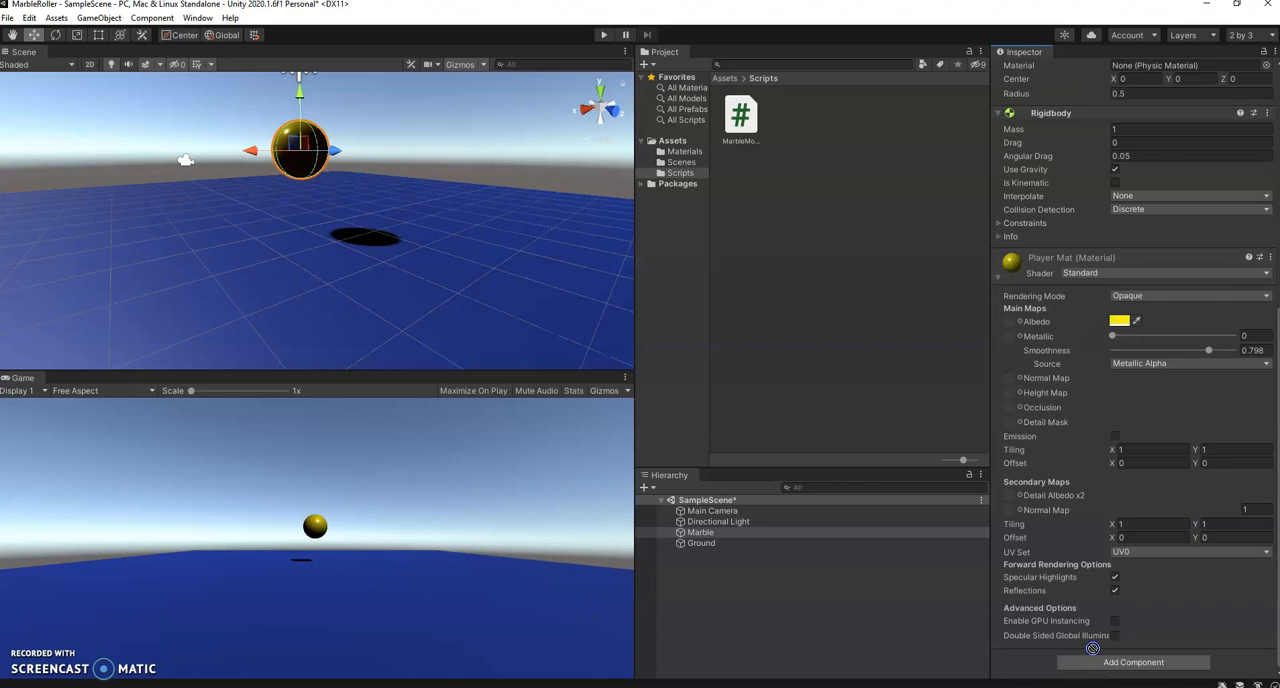
{"action": "left_click", "coordinate": [1133, 662]}
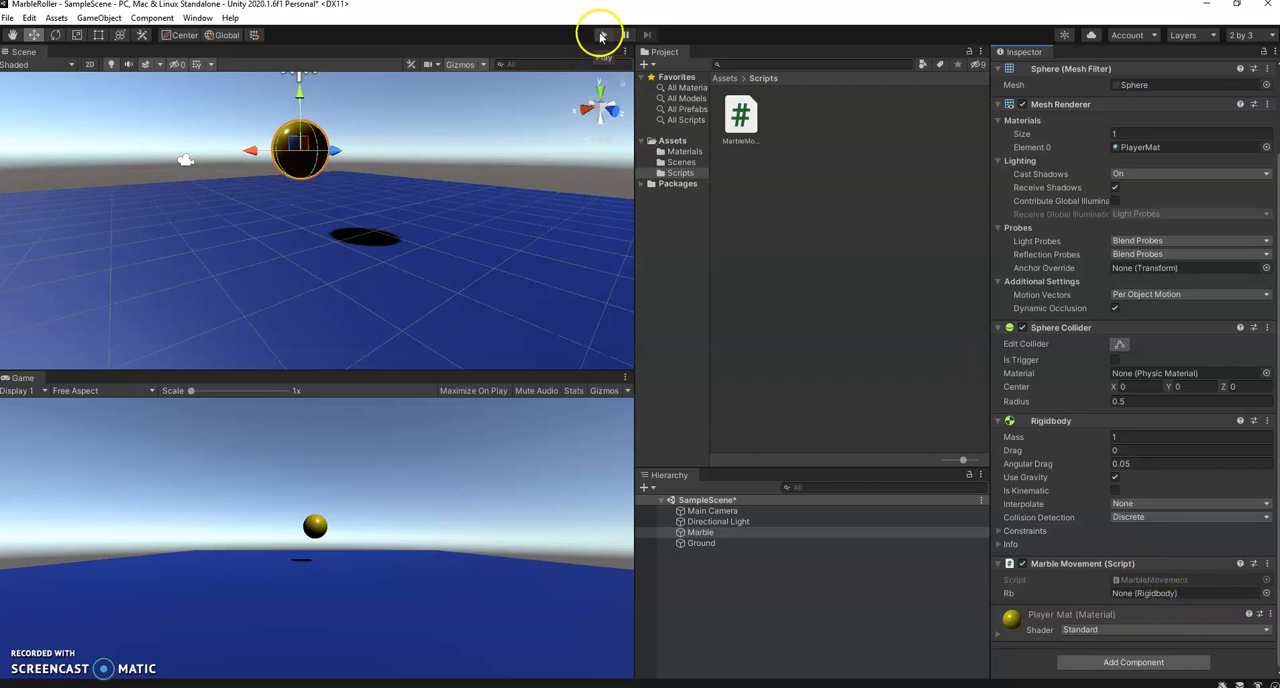
{"action": "left_click", "coordinate": [603, 34]}
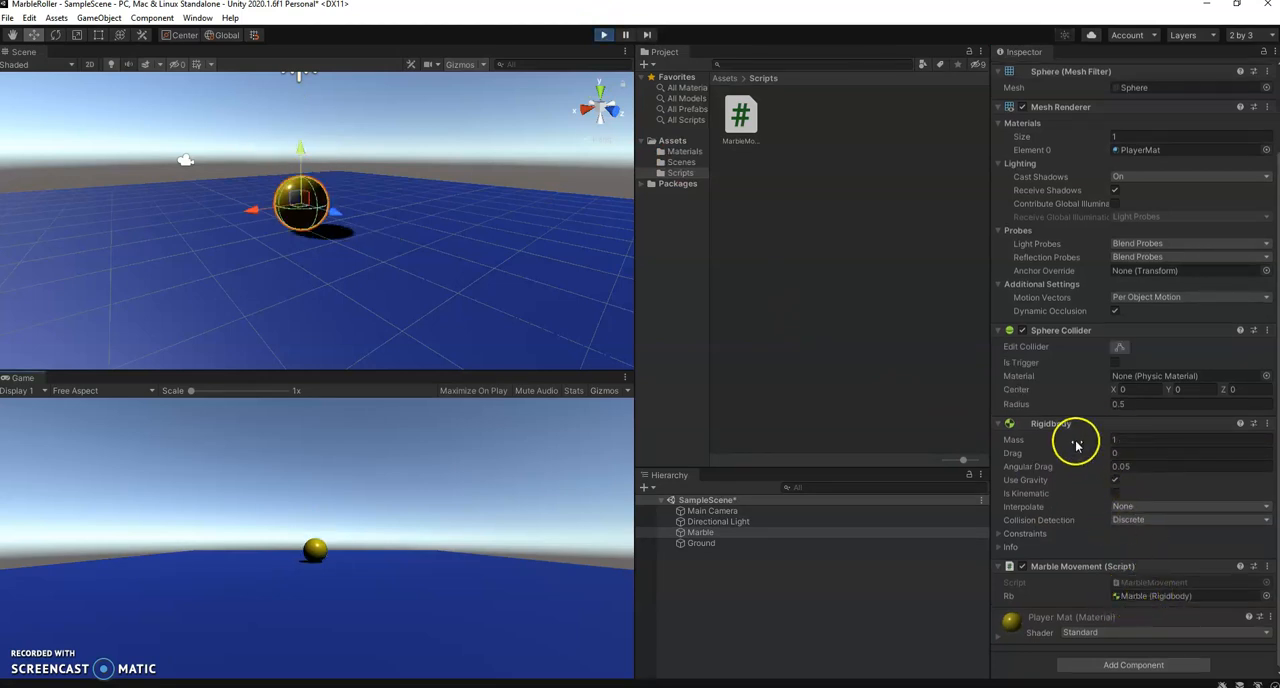
{"action": "mouse_move", "coordinate": [1165, 585]}
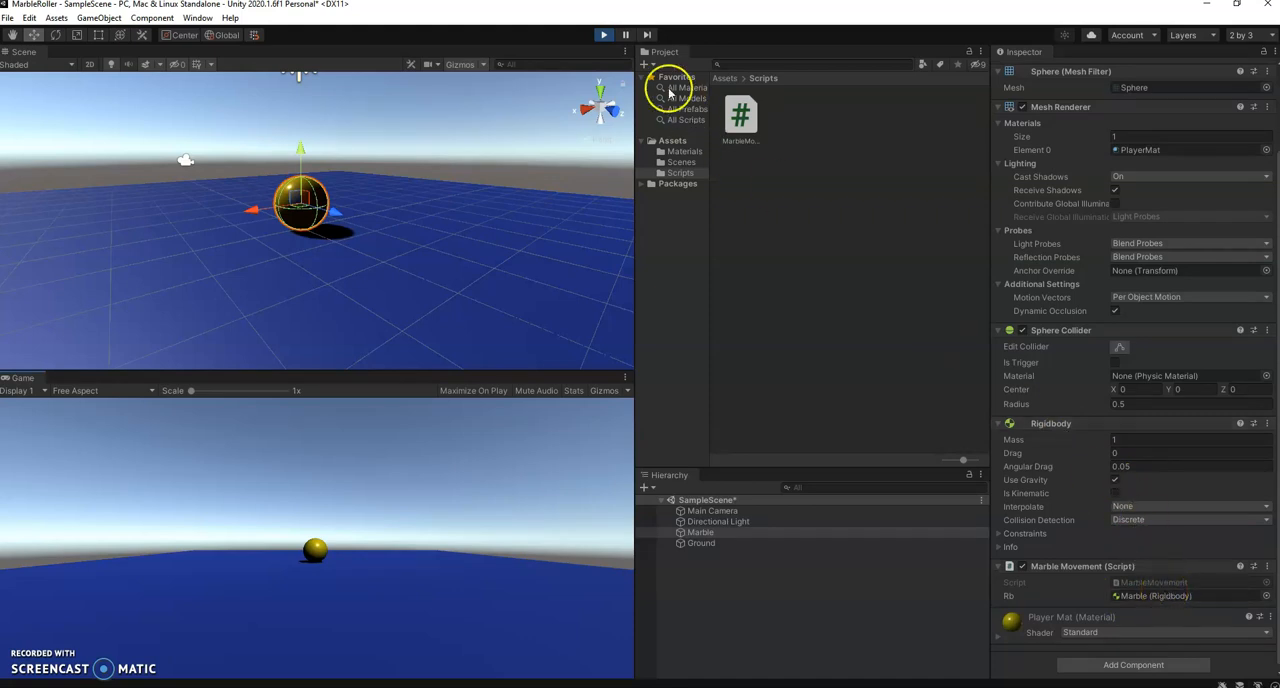
{"action": "left_click", "coordinate": [603, 35]}
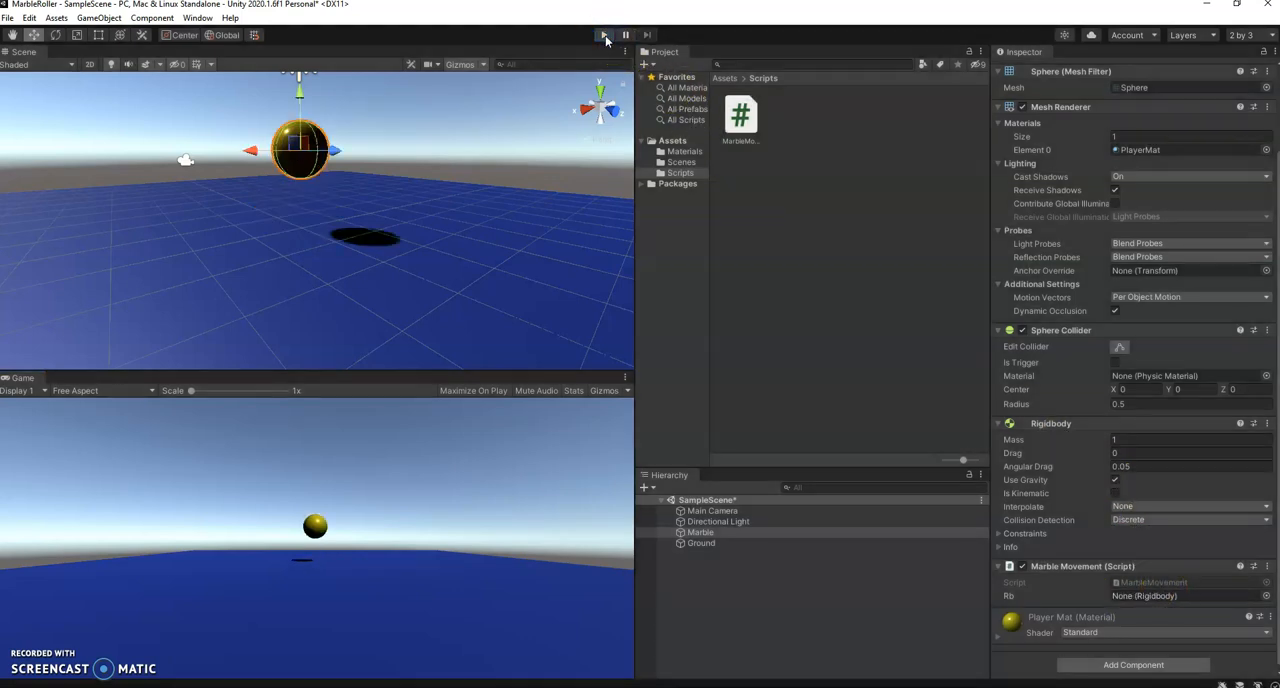
{"action": "left_click", "coordinate": [604, 35]}
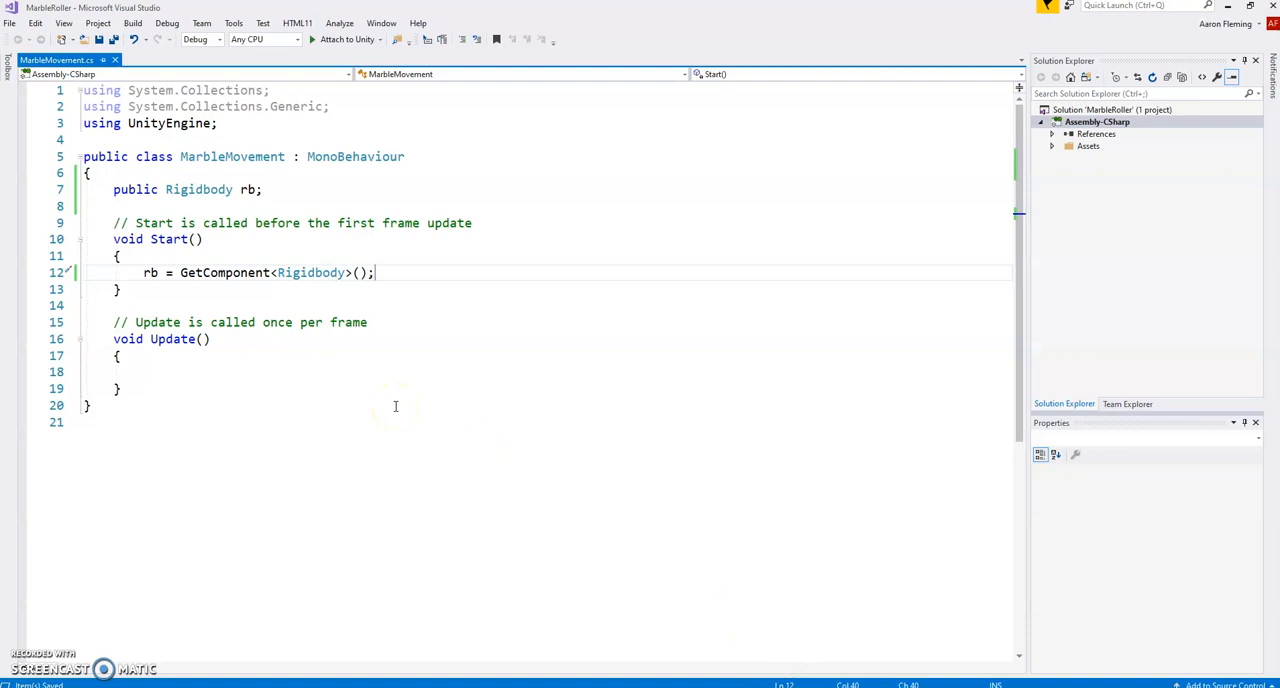
{"action": "mouse_move", "coordinate": [368, 361]}
{"action": "type", "text": "Fixed"}
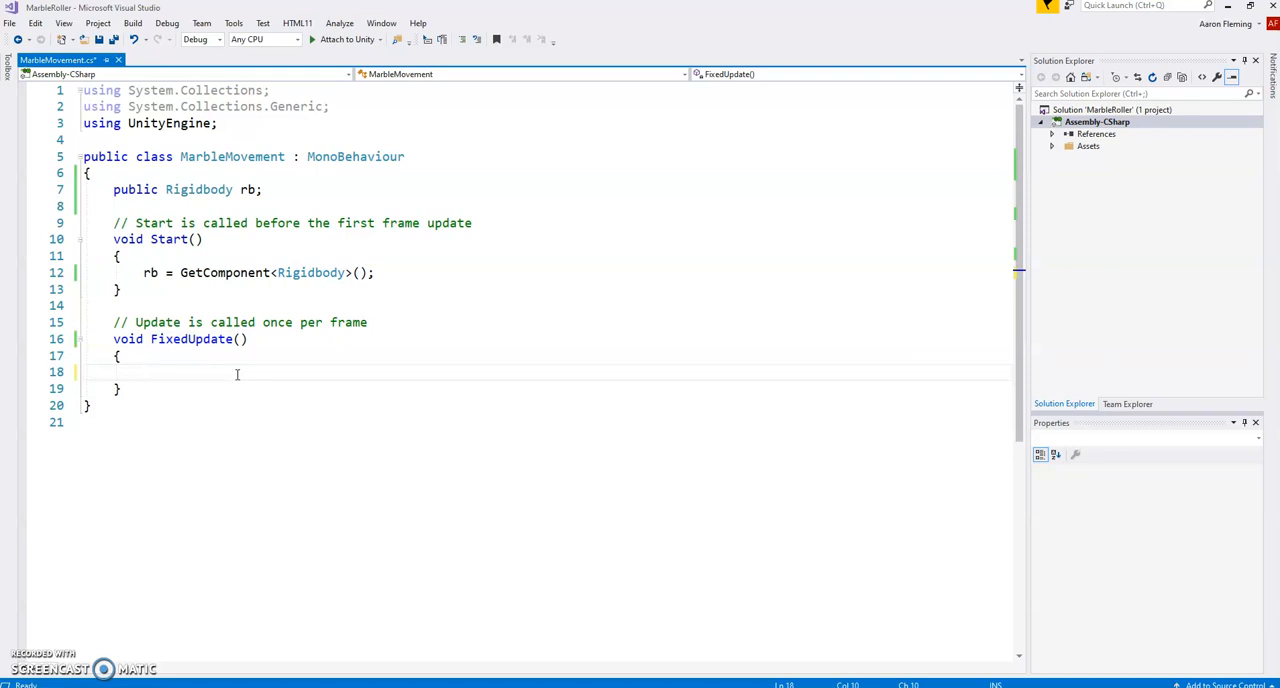
In FixedUpdate, write float moveHorizontal = Input.GetAxis("Horizontal");.
{"action": "type", "text": "float"}
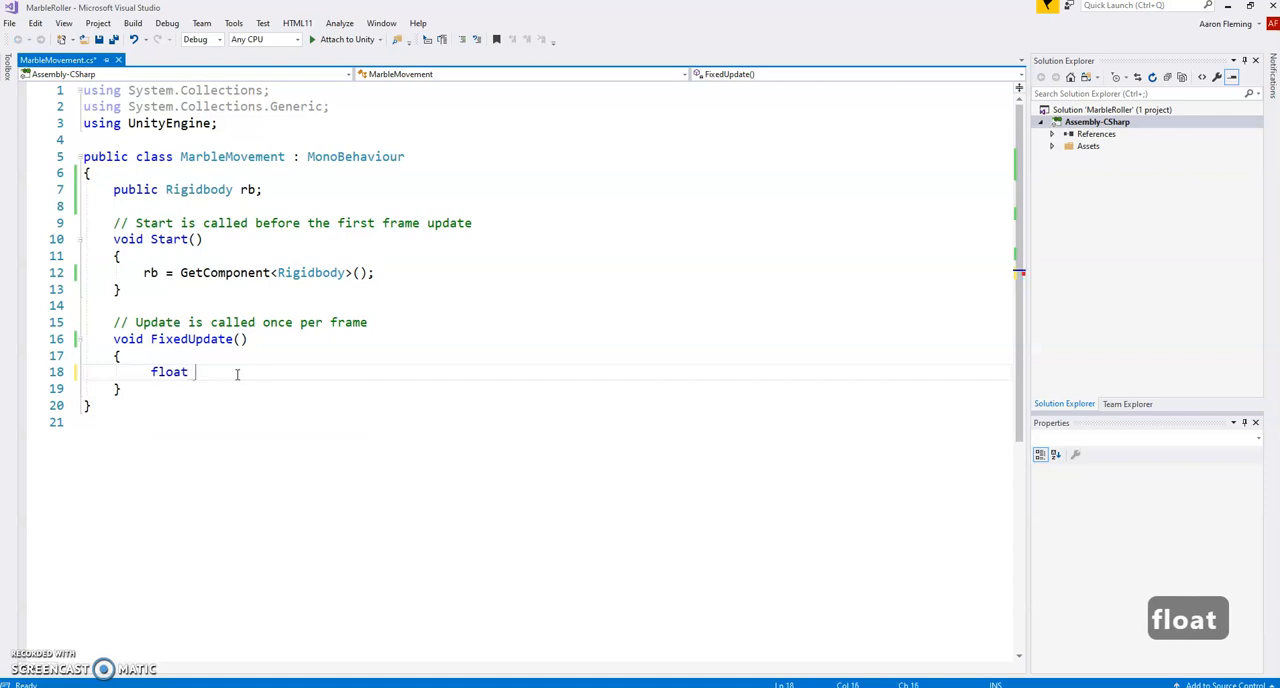
{"action": "type", "text": "move"}
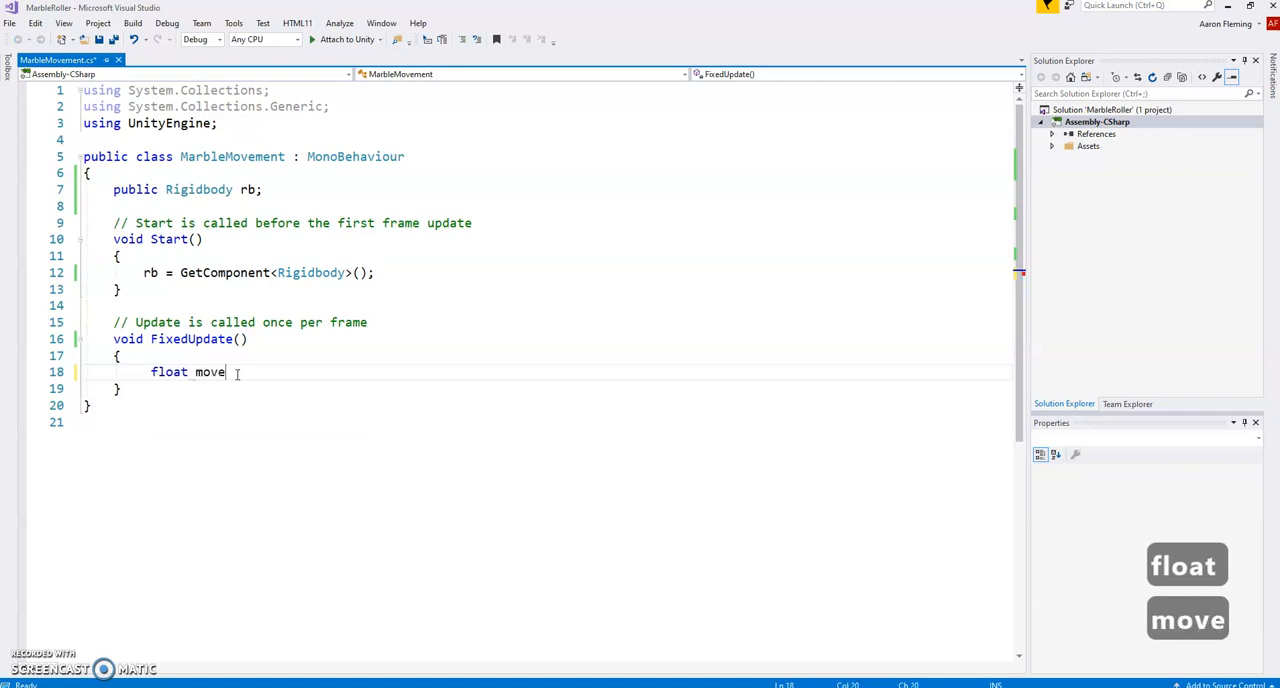
{"action": "type", "text": "Horizontal"}
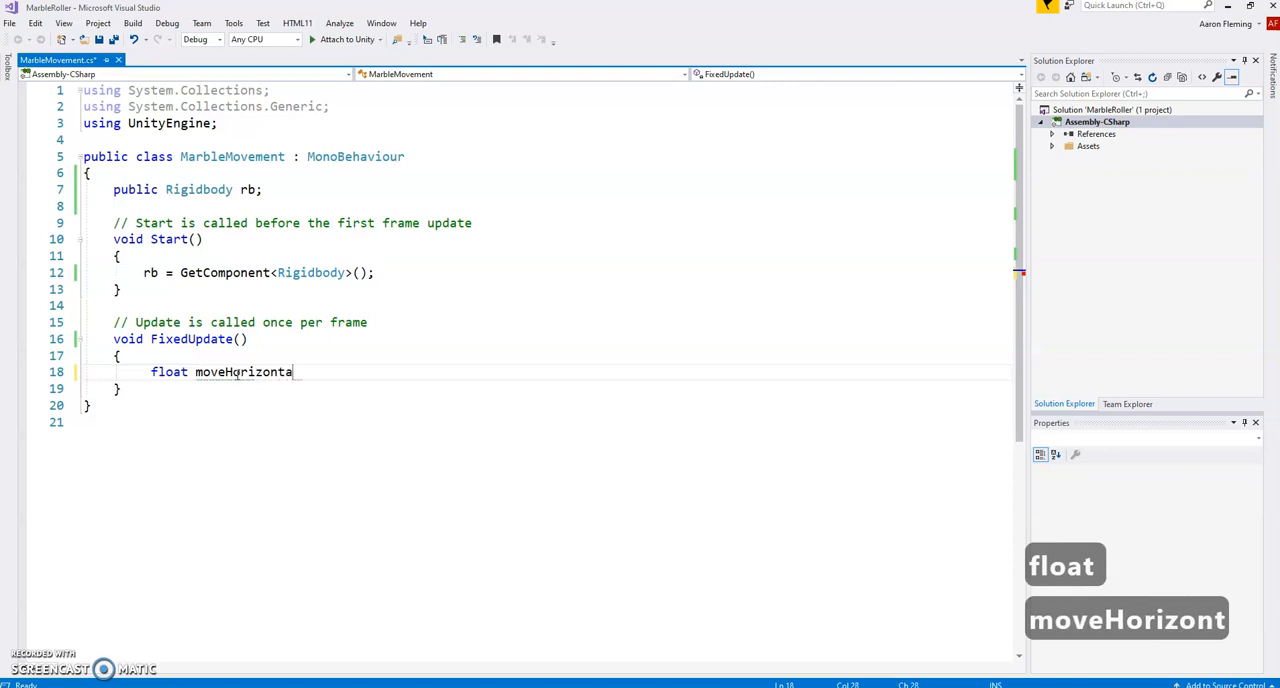
{"action": "type", "text": "l ="}
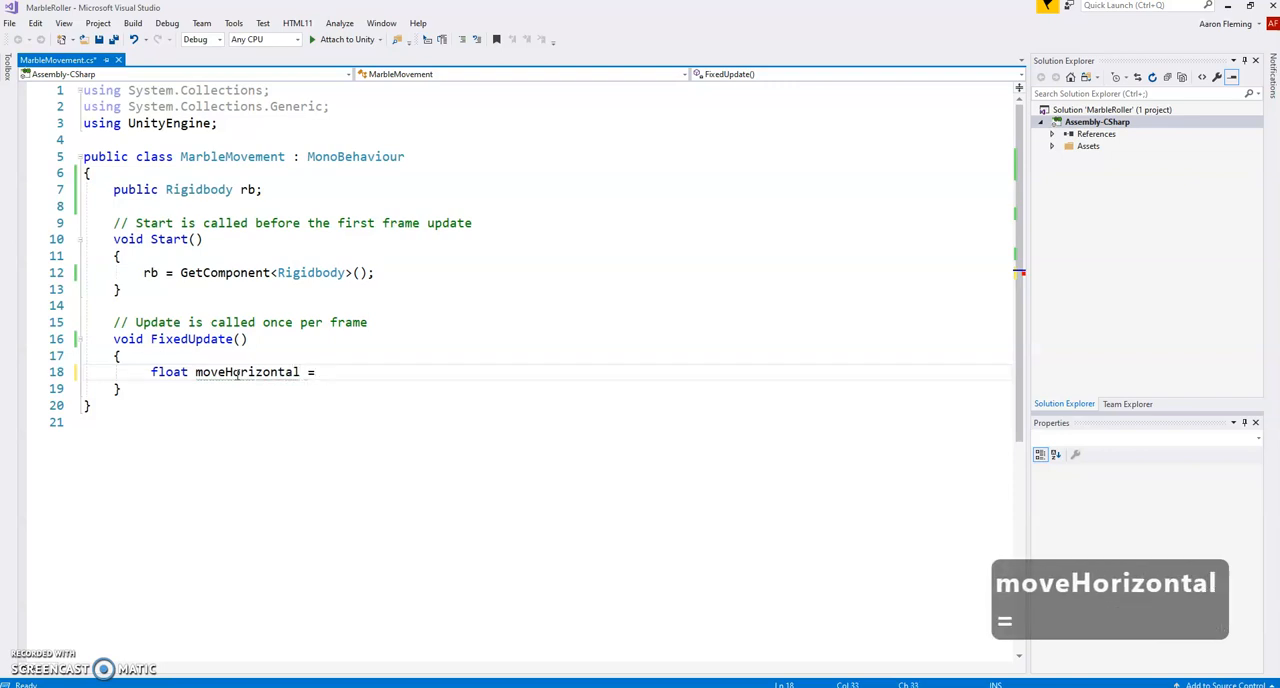
{"action": "type", "text": "In"}
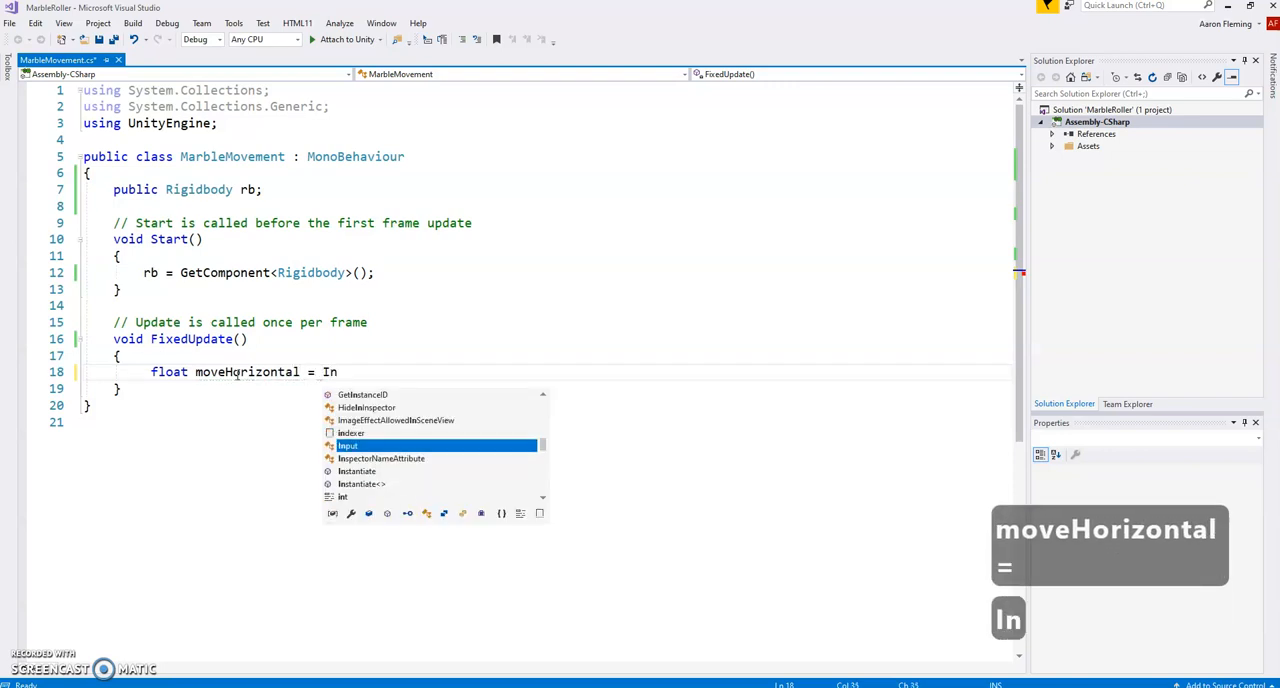
{"action": "type", "text": "put"}
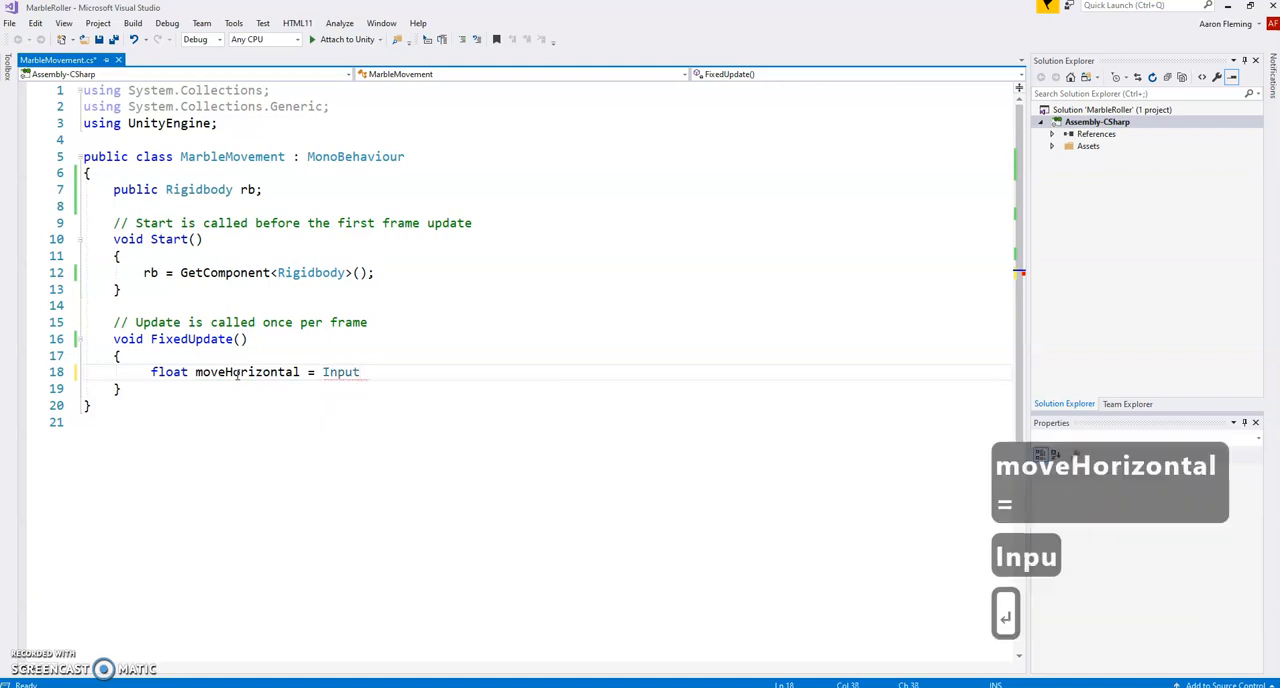
{"action": "type", "text": ".GetAxis(\""}
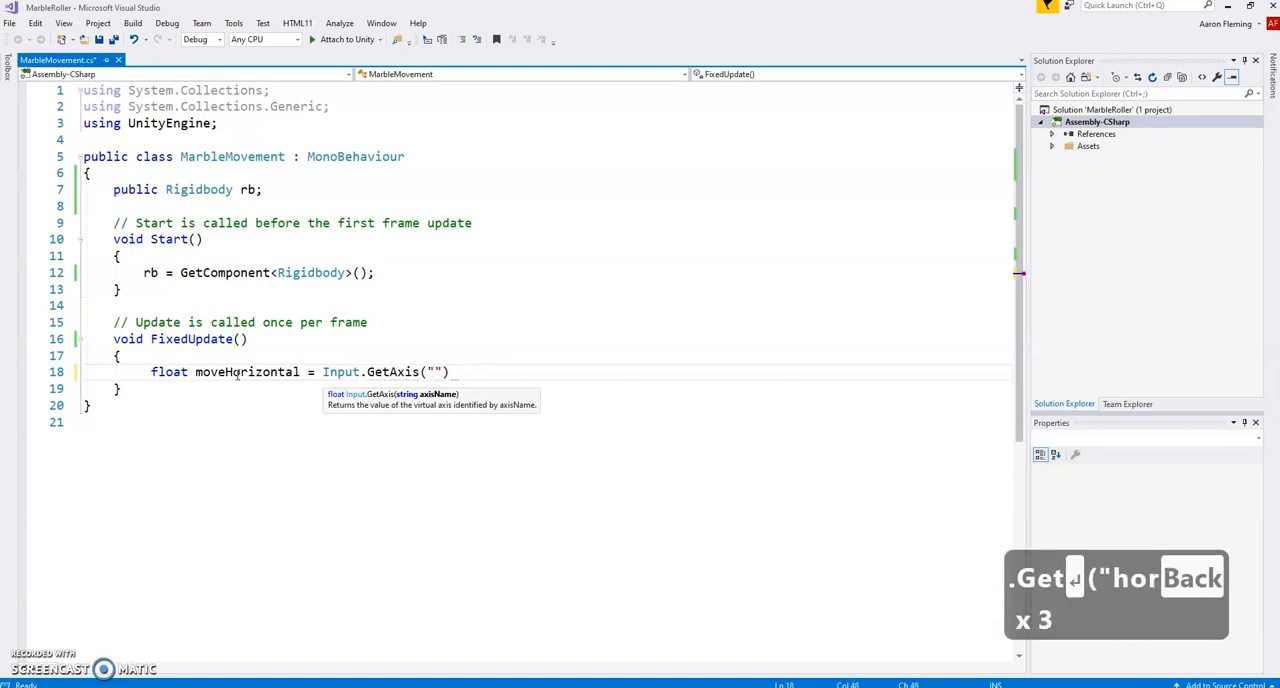
{"action": "type", "text": "Horizontal"}
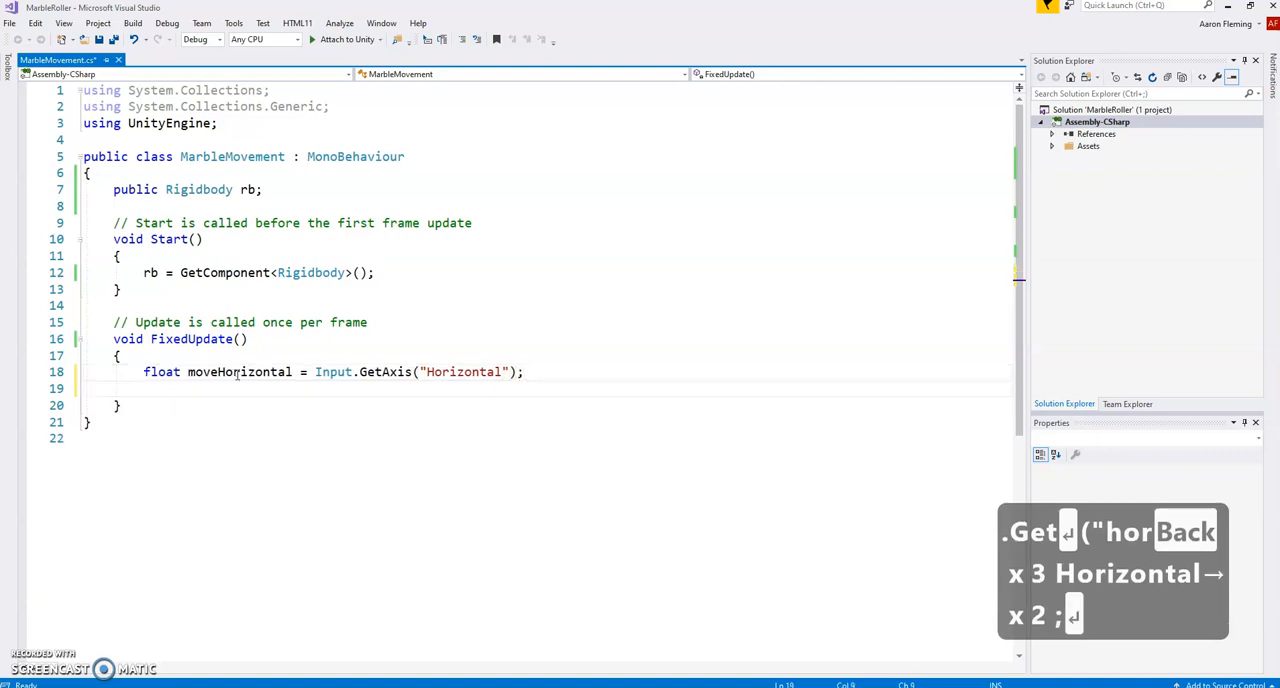
Below it, write float moveVertical = Input.GetAxis("Vertical"); and start a new line.
{"action": "type", "text": "float"}
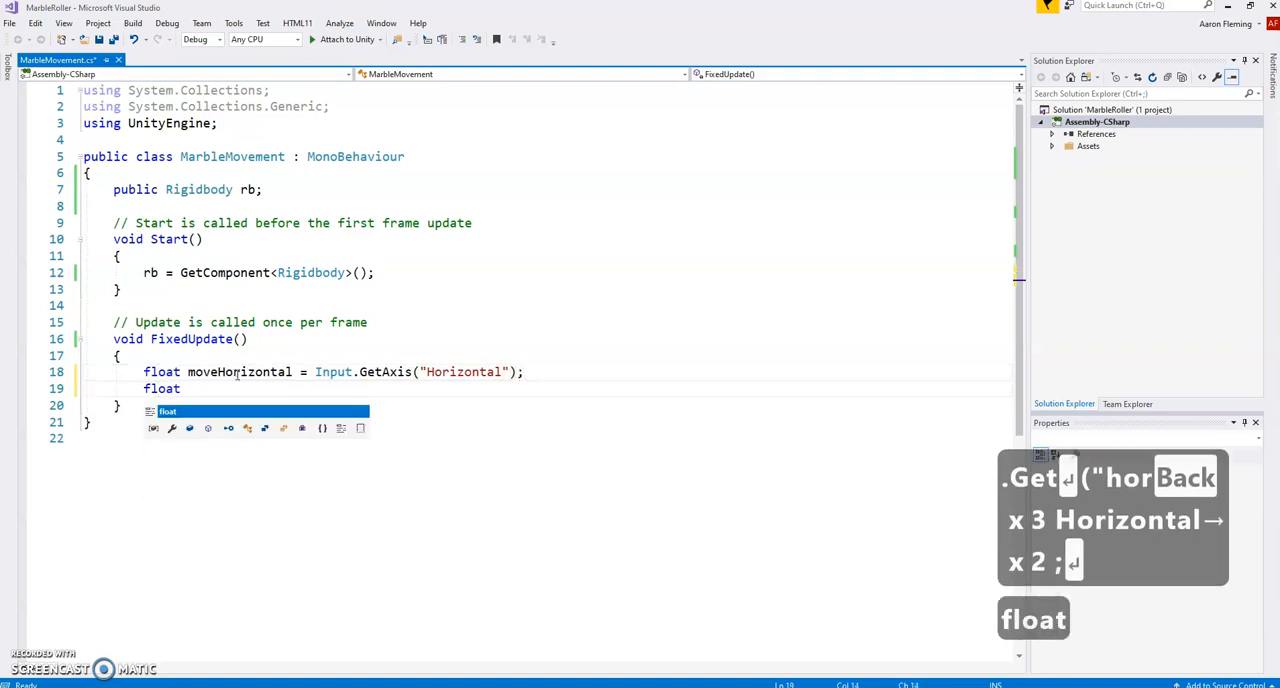
{"action": "type", "text": "move"}
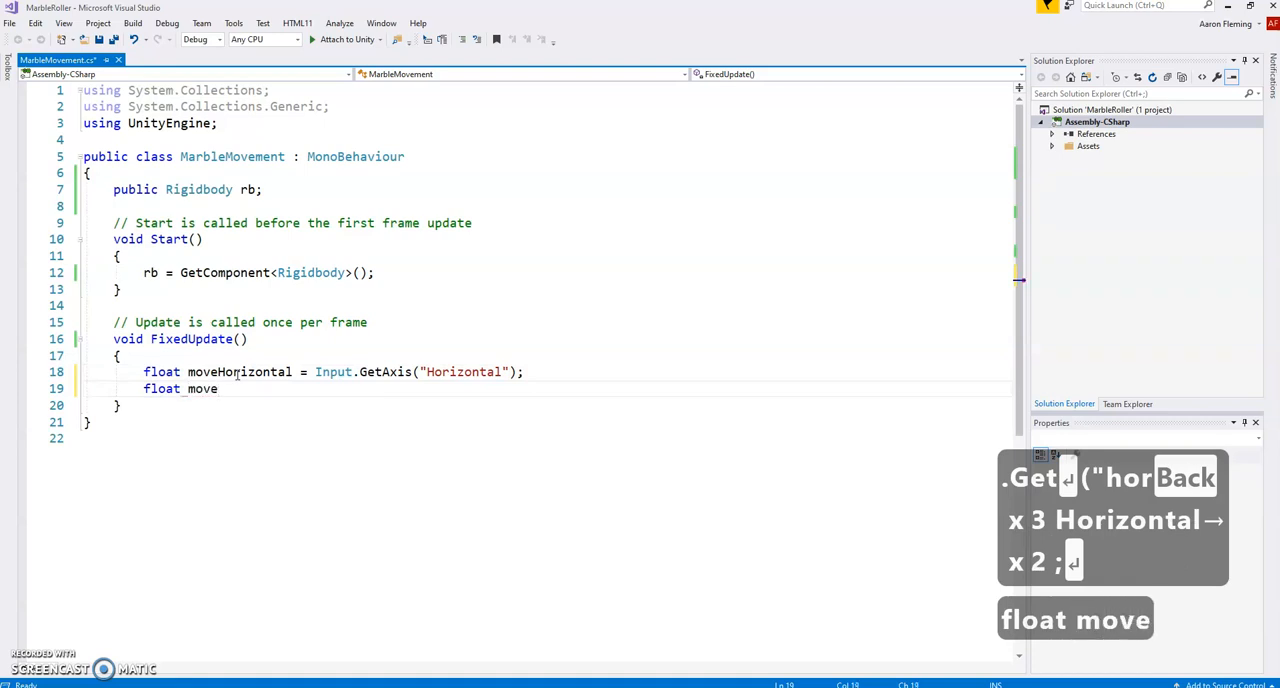
{"action": "type", "text": "Vertical"}
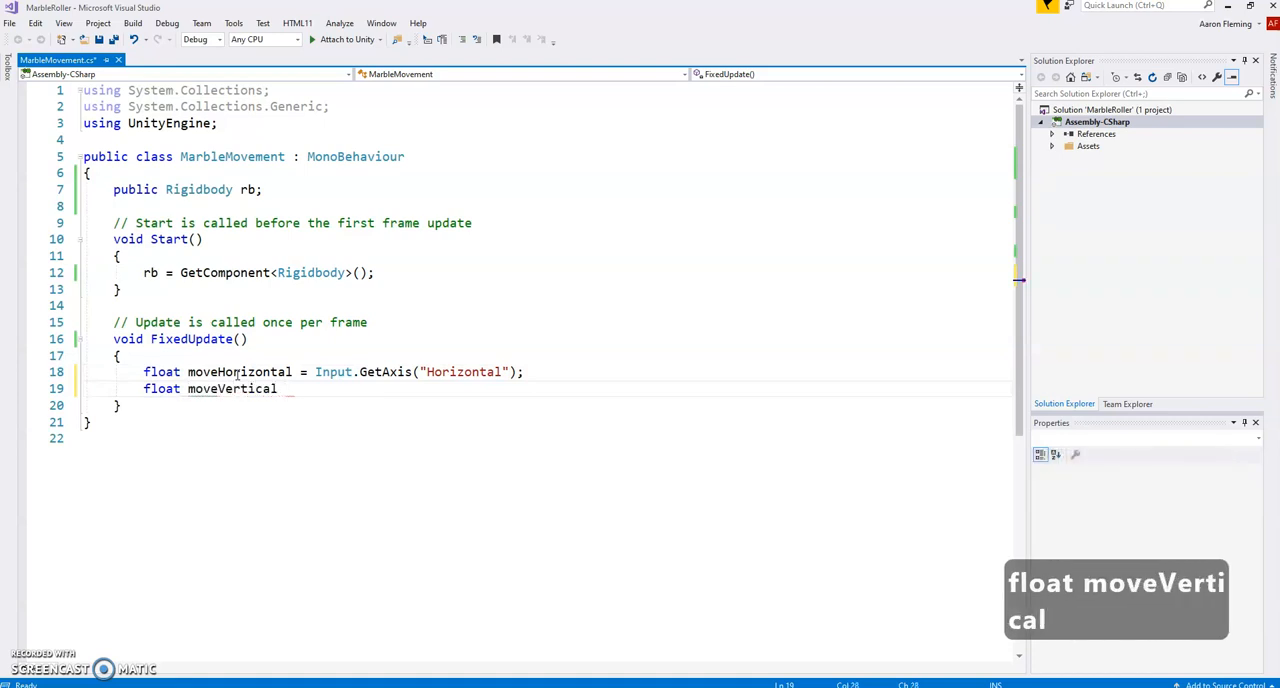
{"action": "type", "text": "= Input"}
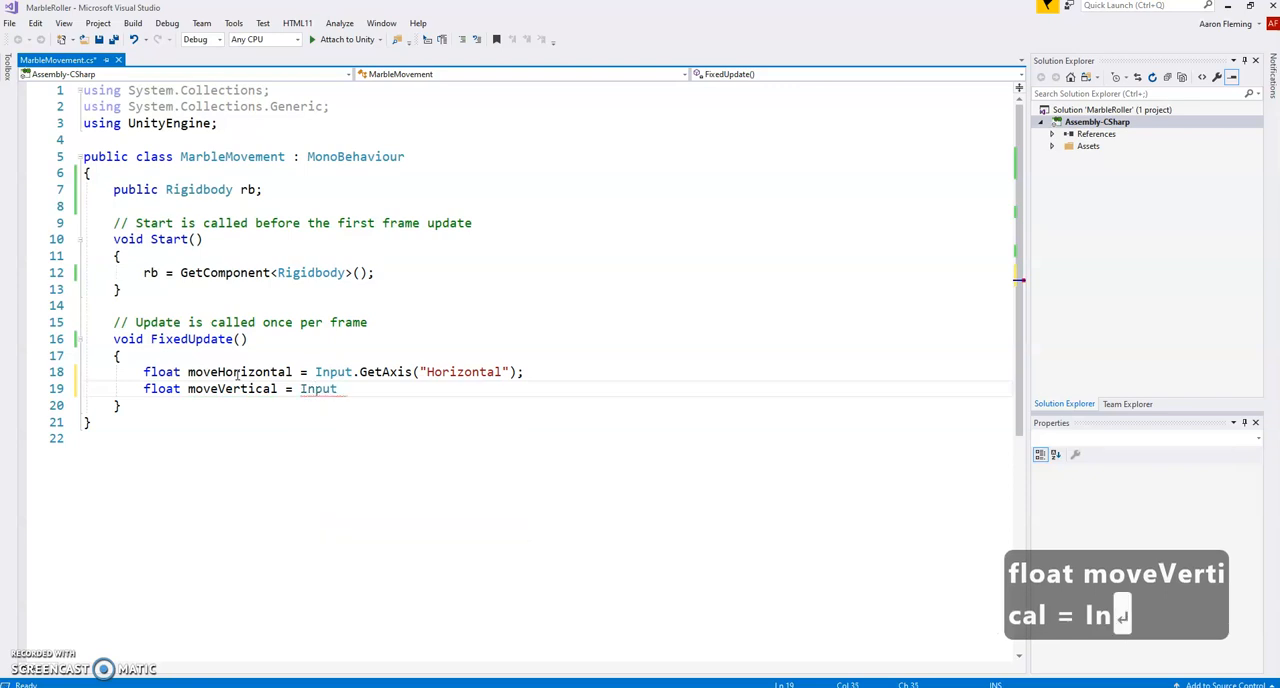
{"action": "type", "text": ".GetAxis(\""}
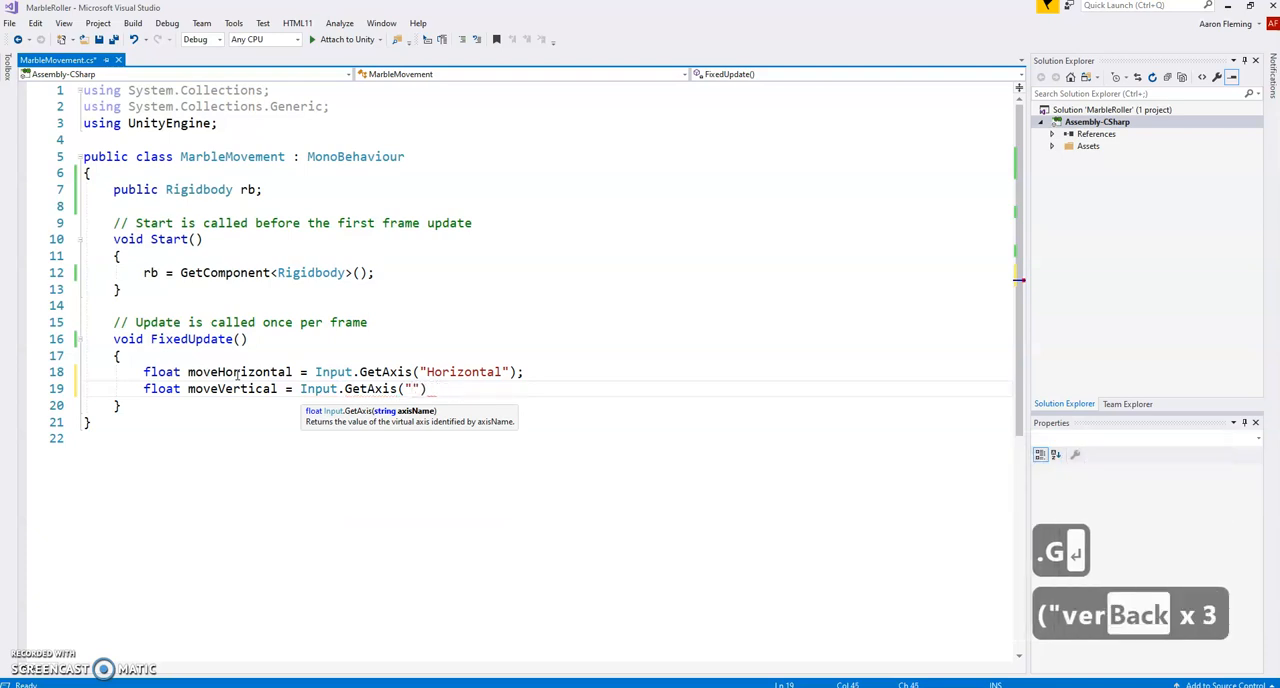
{"action": "type", "text": "Vertical"}
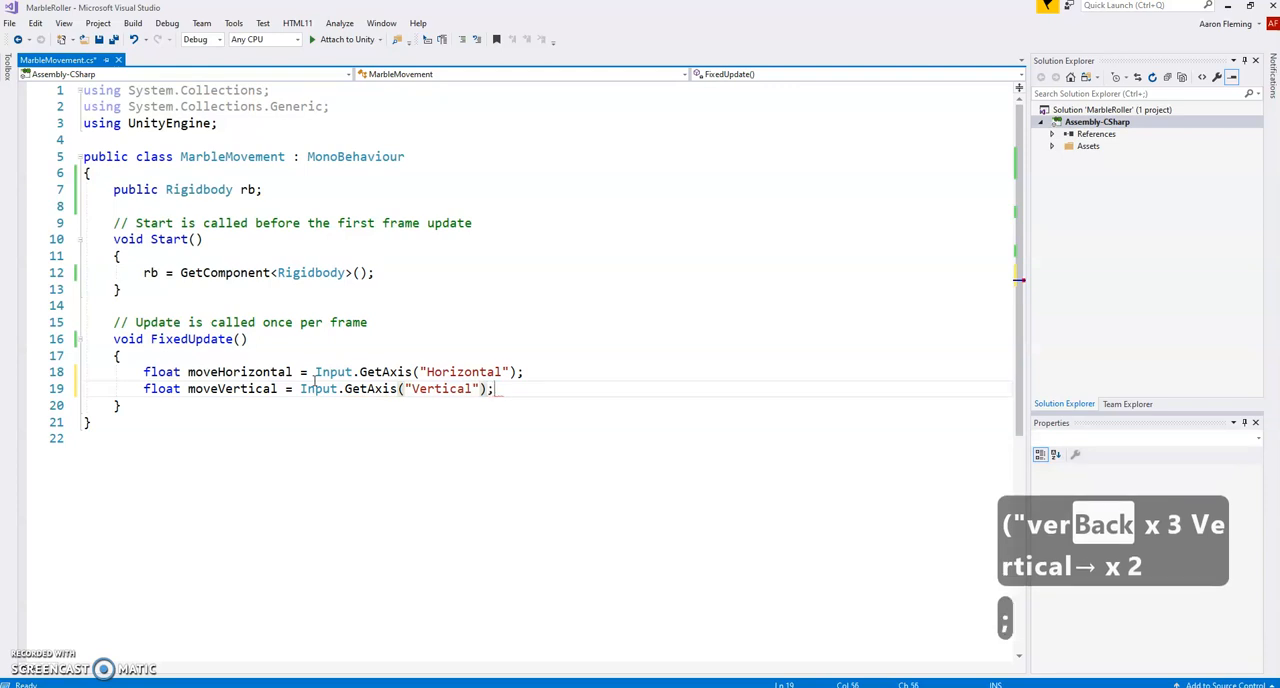
{"action": "key", "text": "enter"}
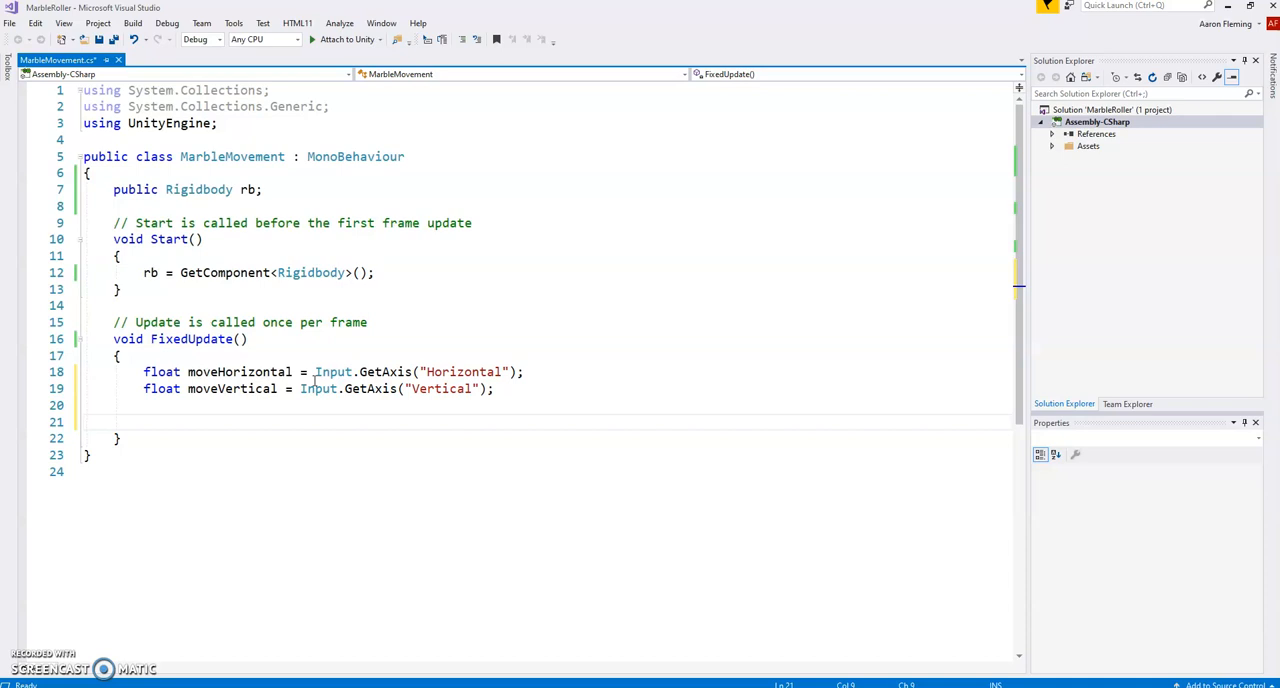
Add Debug.Log(moveHorizontal); after the axis lines in FixedUpdate.
{"action": "type", "text": "Debug.Log("}
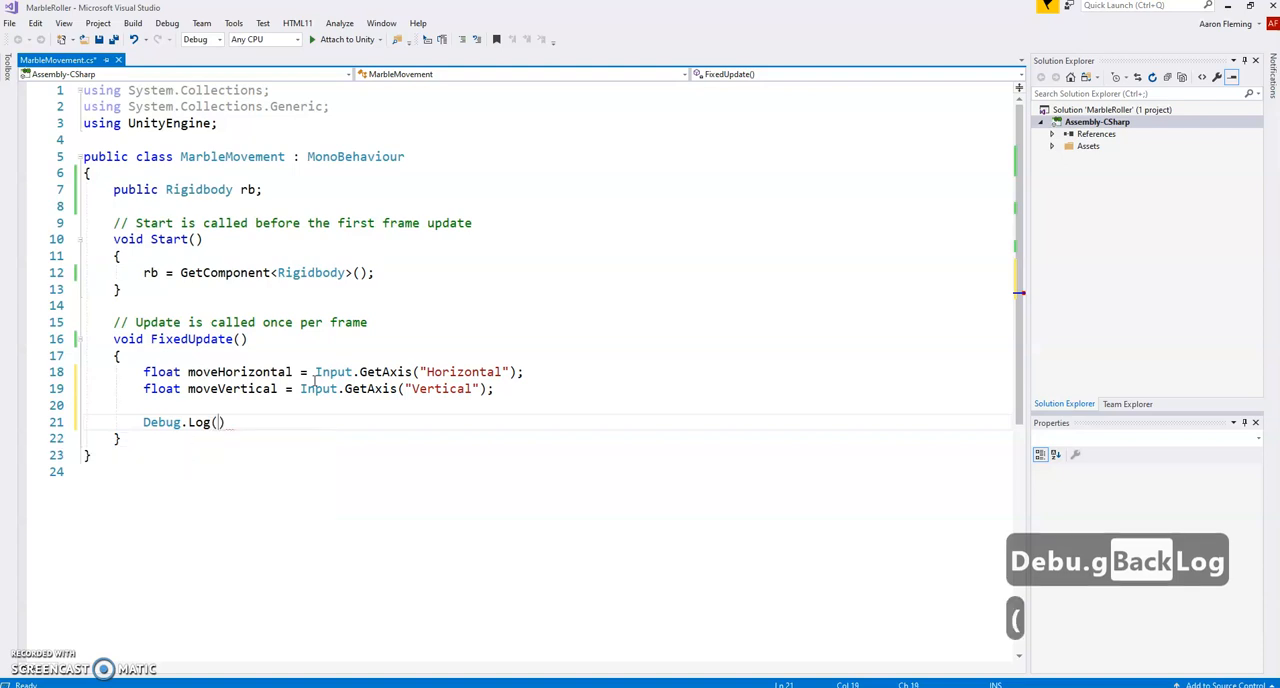
{"action": "type", "text": "moveHorizontal"}
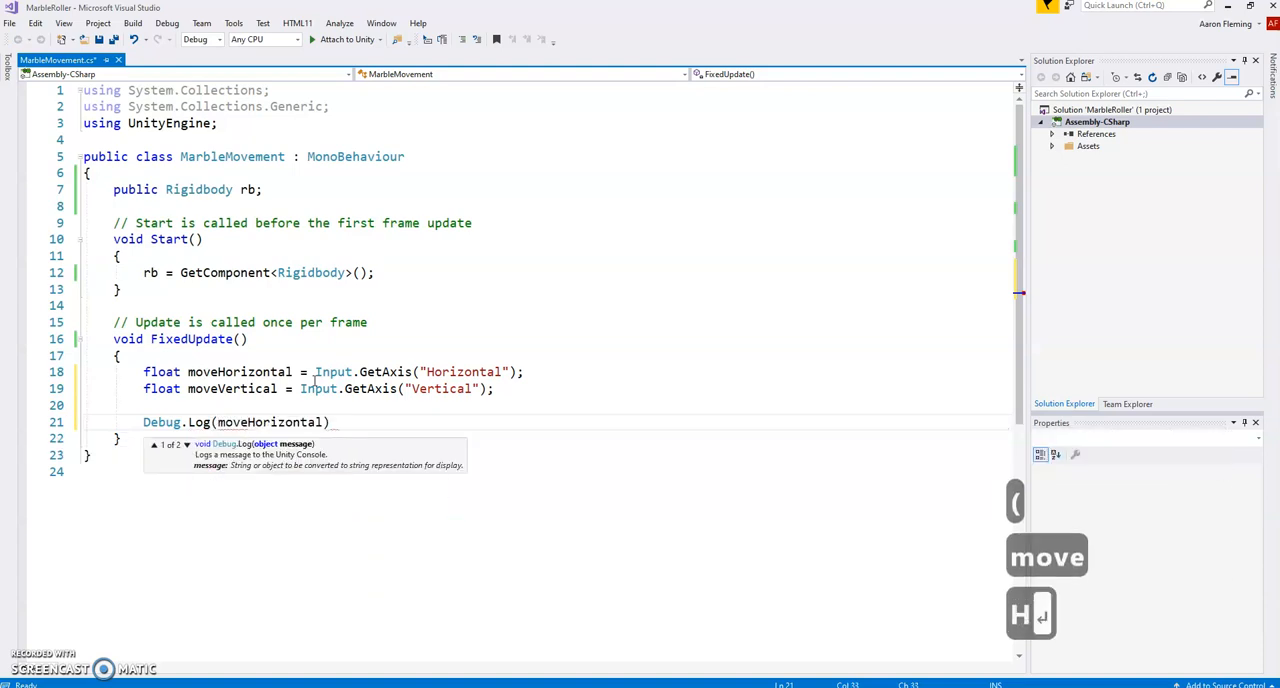
{"action": "type", "text": ");"}
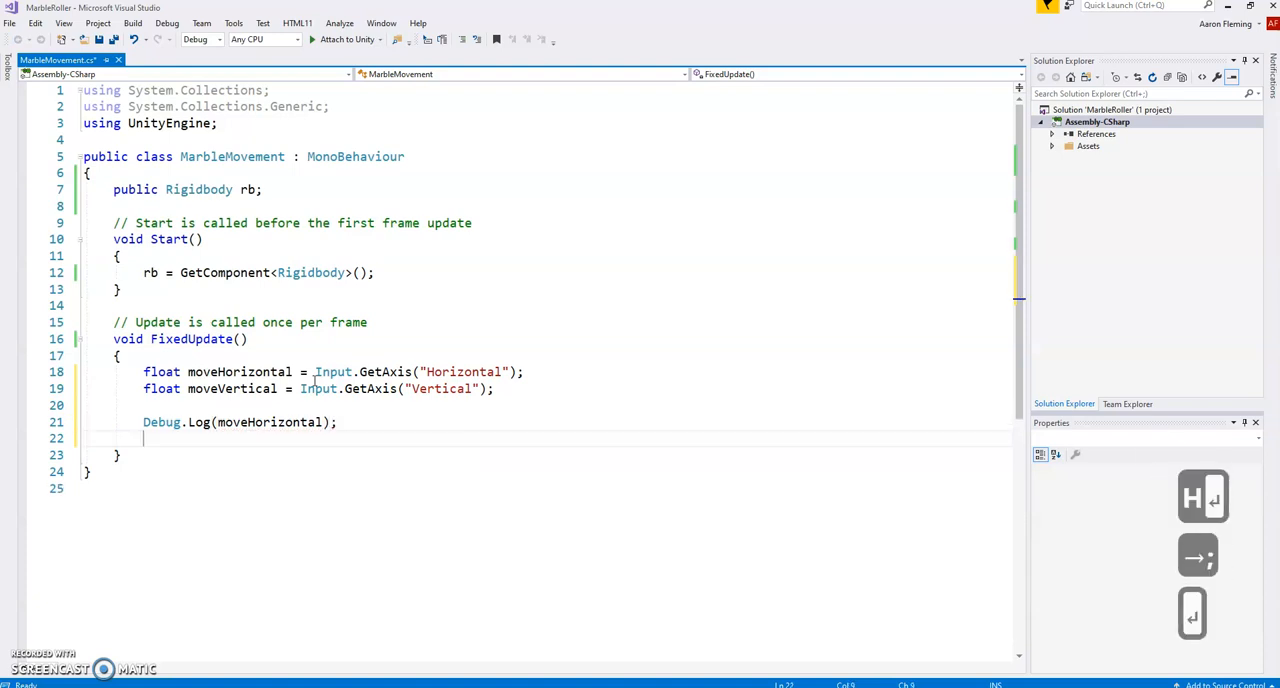
{"action": "key", "text": "enter"}
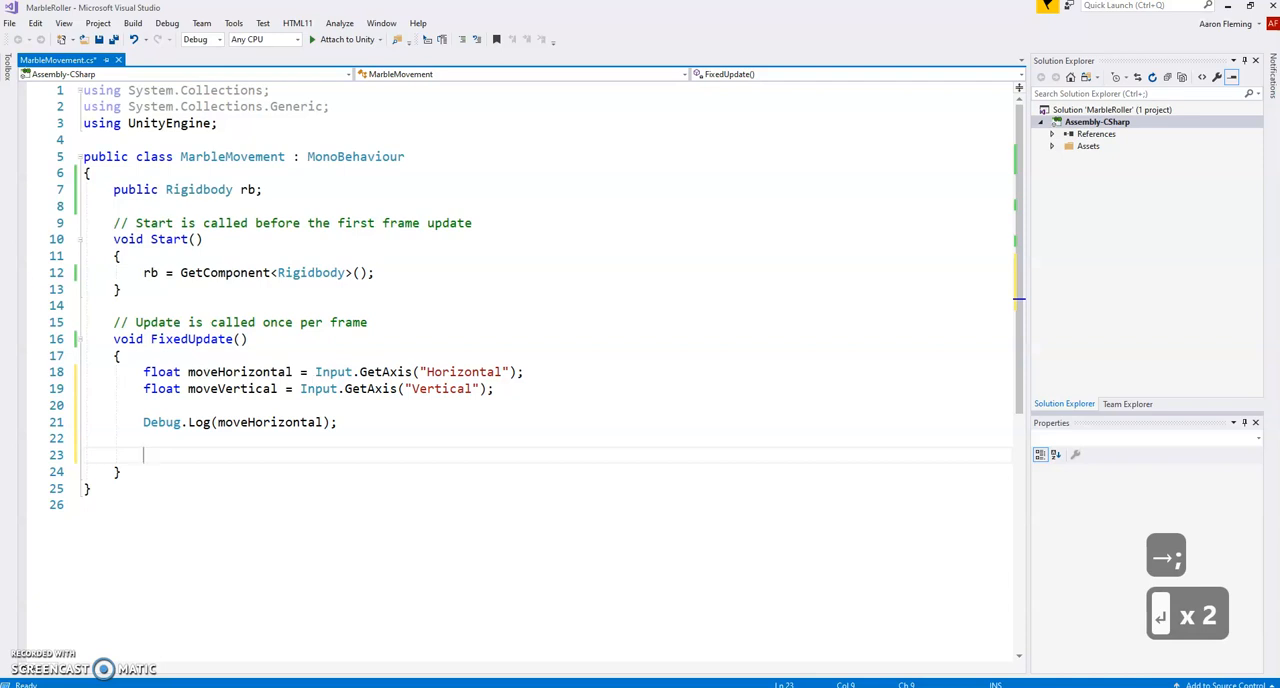
{"action": "left_click", "coordinate": [9, 23]}
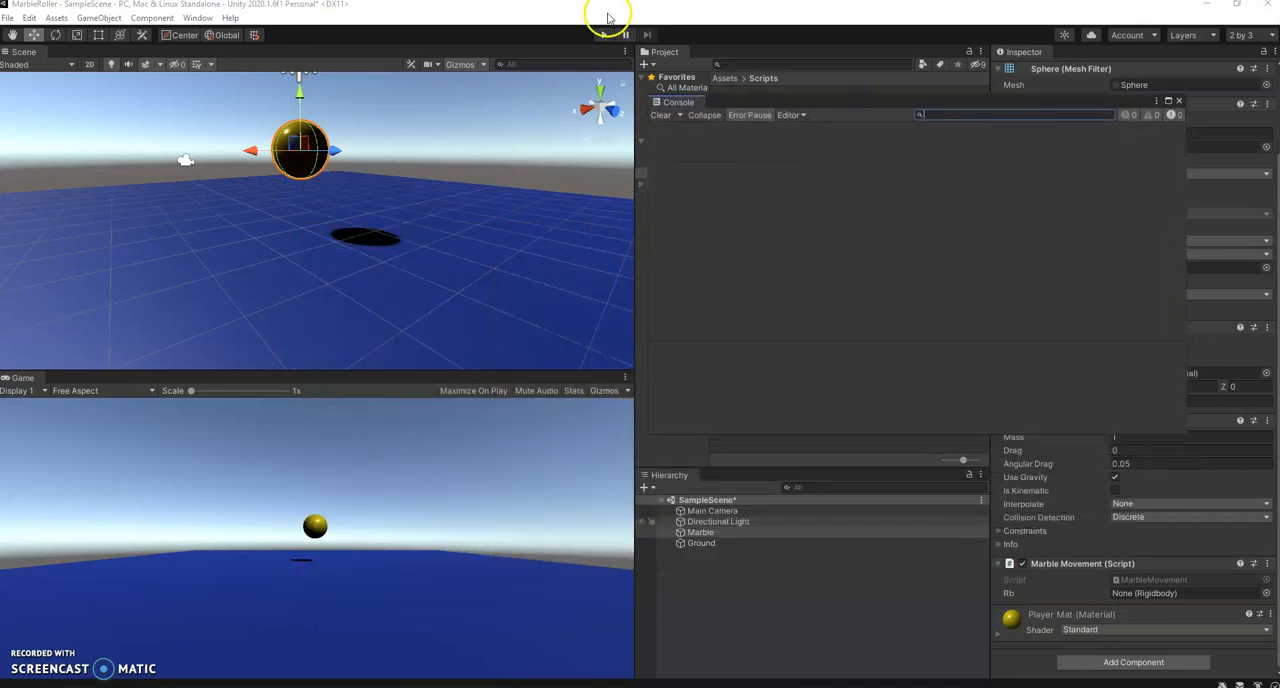
Play the scene and watch the Console fill with logged 0 values, then stop.
{"action": "left_click", "coordinate": [602, 35]}
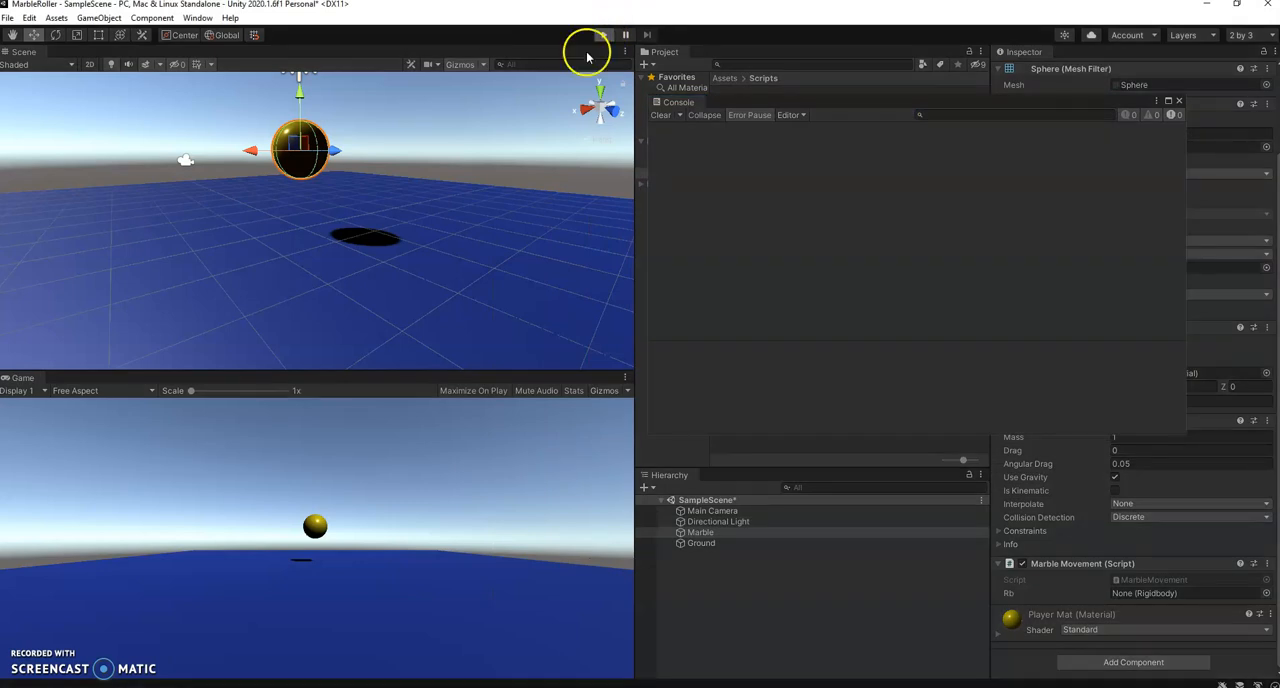
{"action": "left_click", "coordinate": [603, 35]}
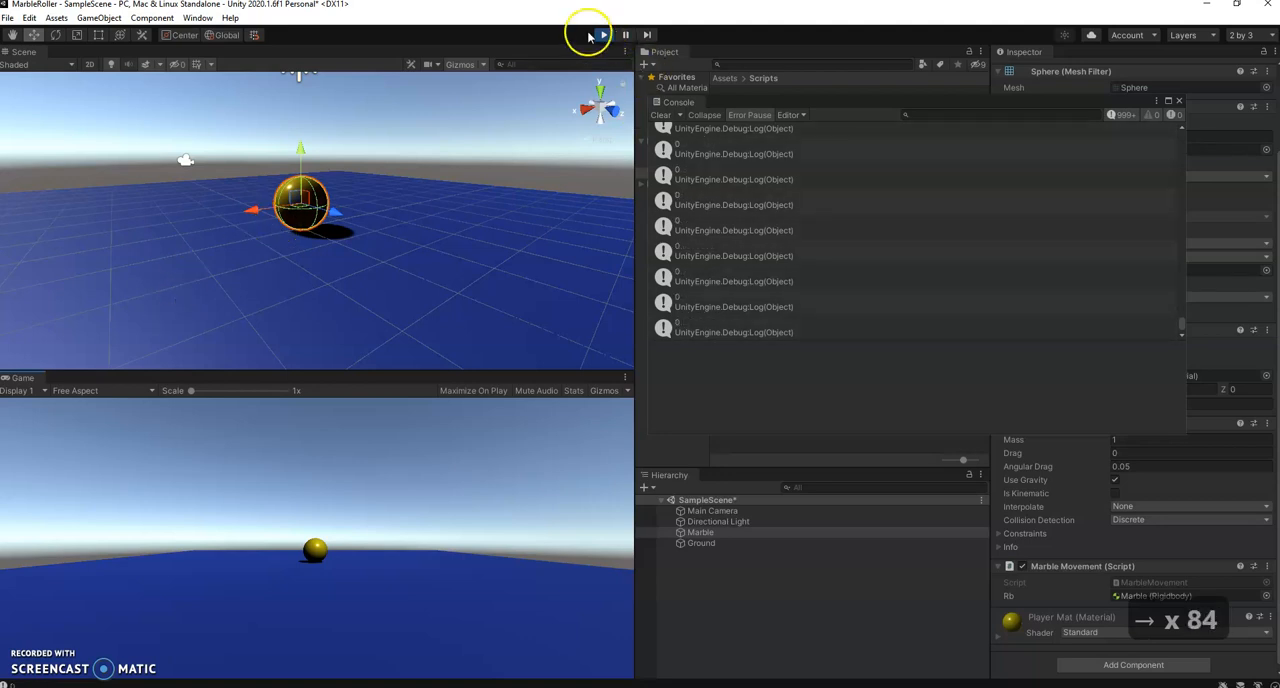
{"action": "left_click", "coordinate": [603, 35]}
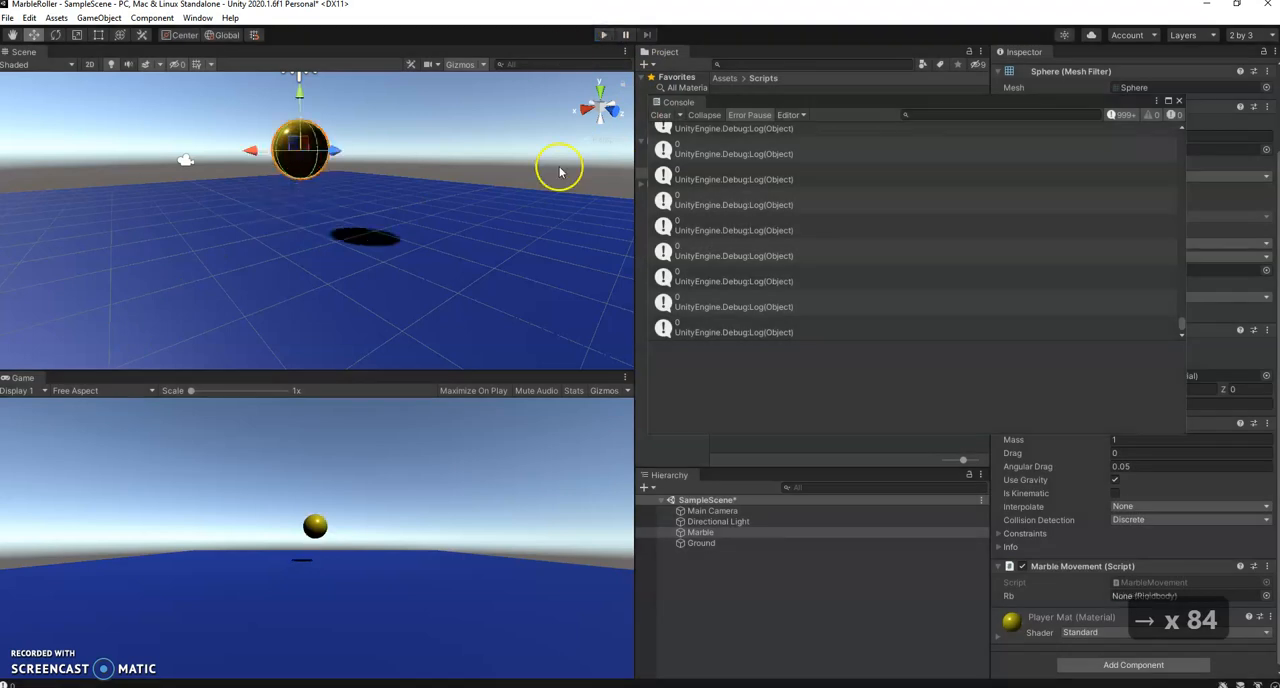
Open Project Settings > Input Manager and expand Axes > Horizontal to view its key bindings.
{"action": "left_click", "coordinate": [29, 18]}
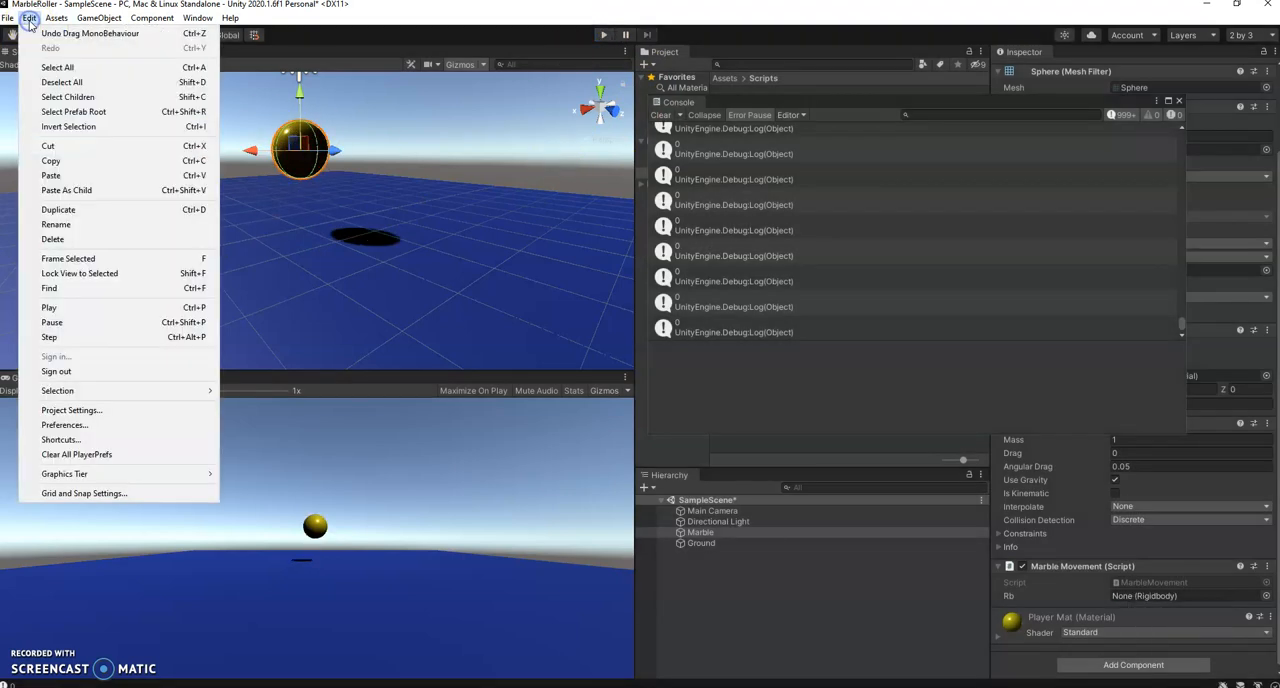
{"action": "mouse_move", "coordinate": [63, 425]}
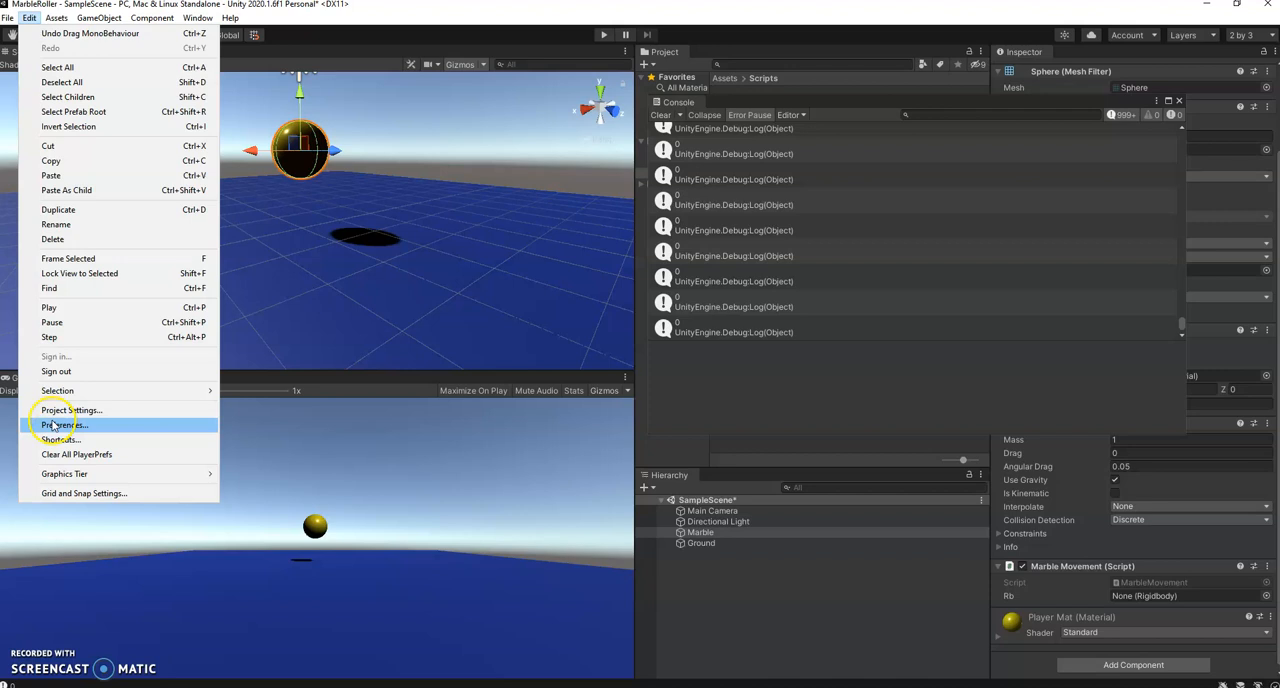
{"action": "left_click", "coordinate": [70, 410]}
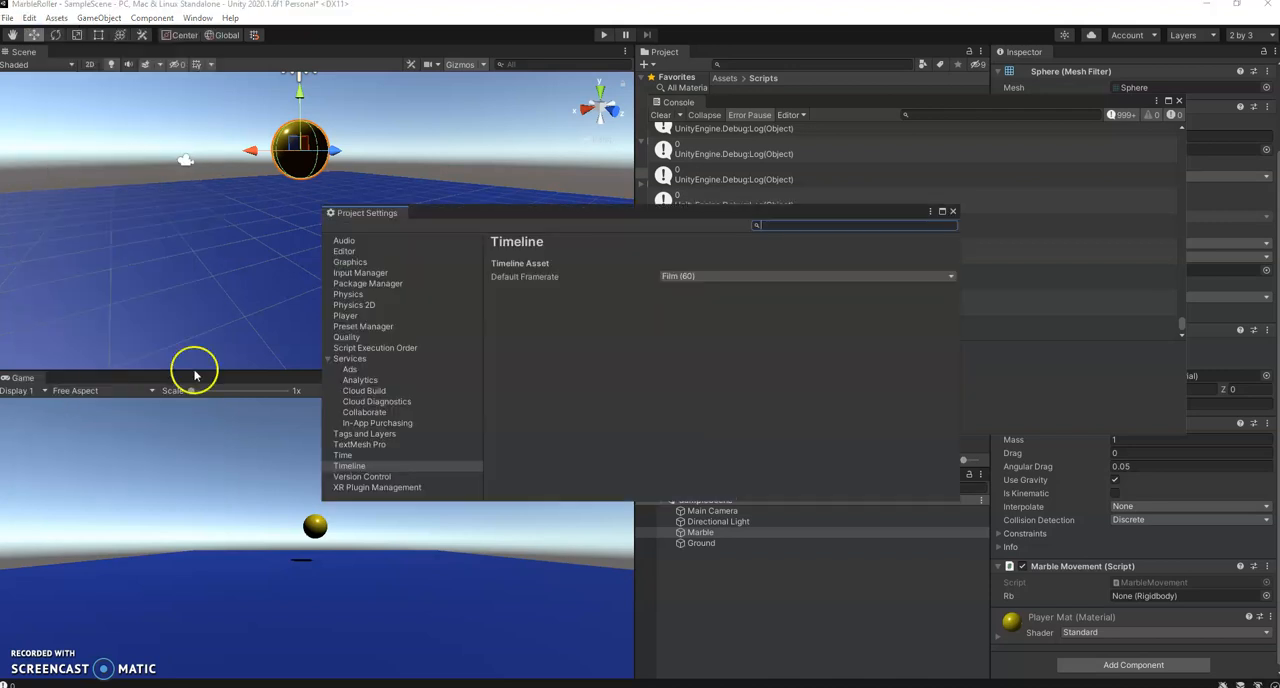
{"action": "left_click", "coordinate": [360, 272]}
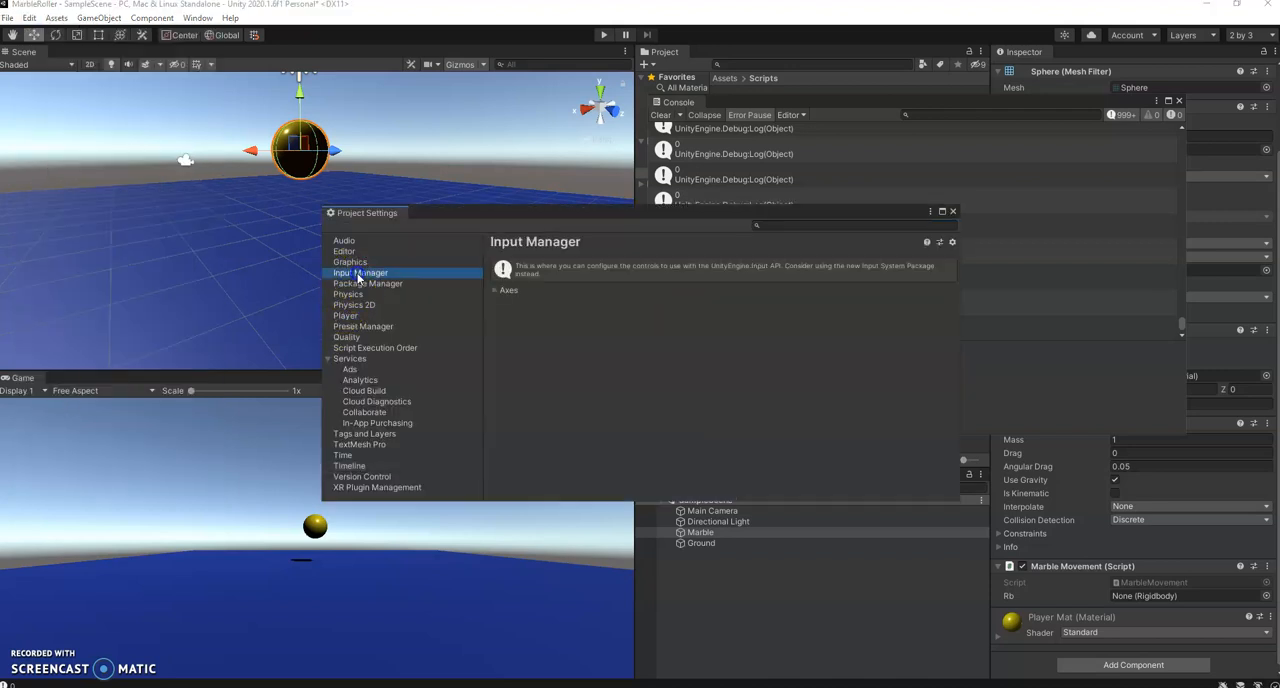
{"action": "left_click", "coordinate": [496, 291]}
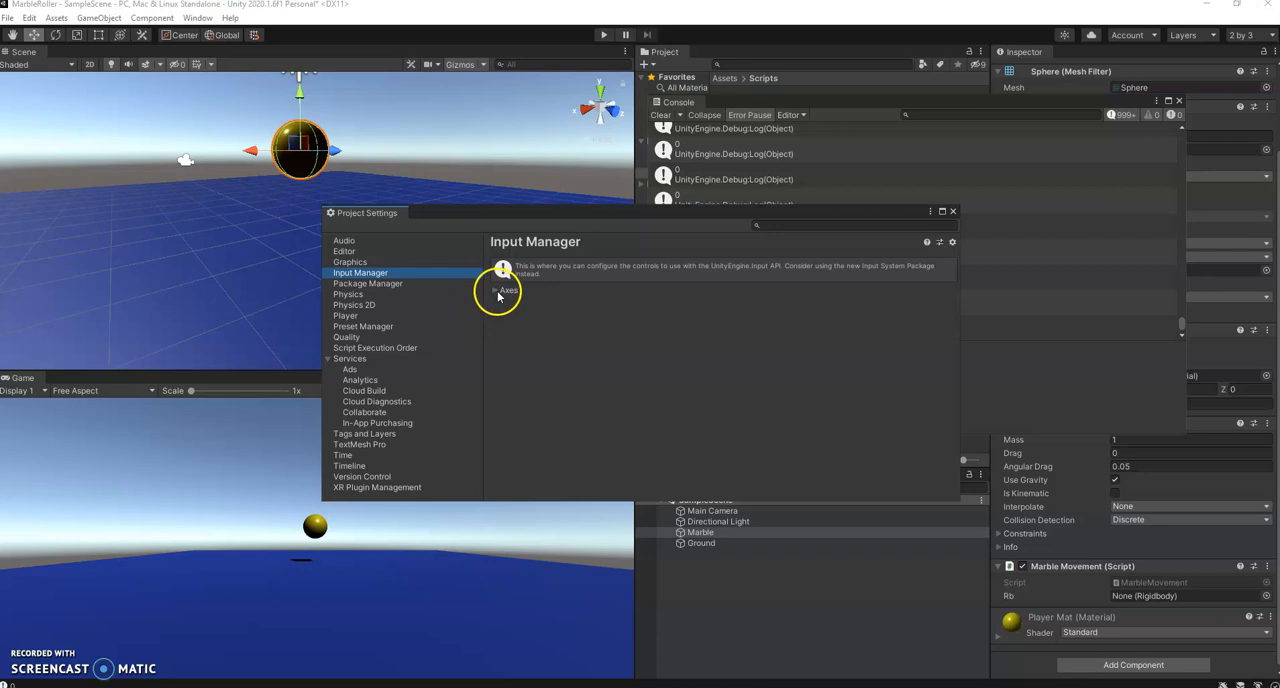
{"action": "left_click", "coordinate": [496, 289]}
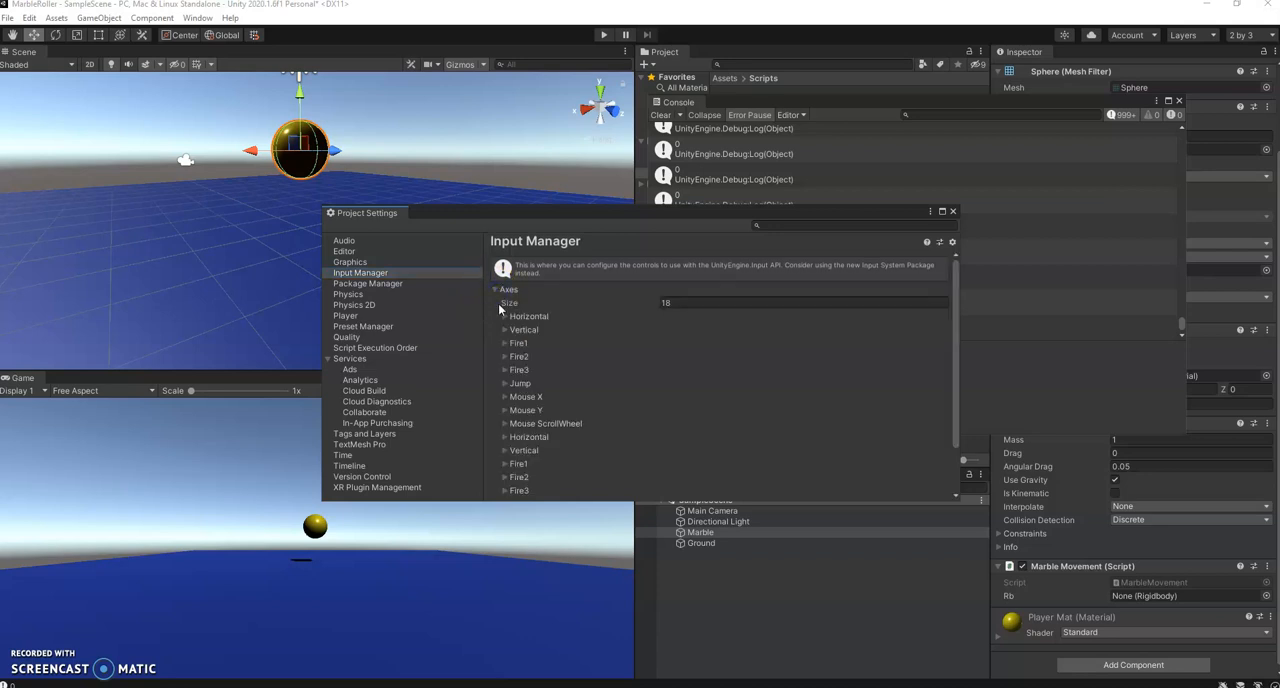
{"action": "left_click", "coordinate": [505, 316]}
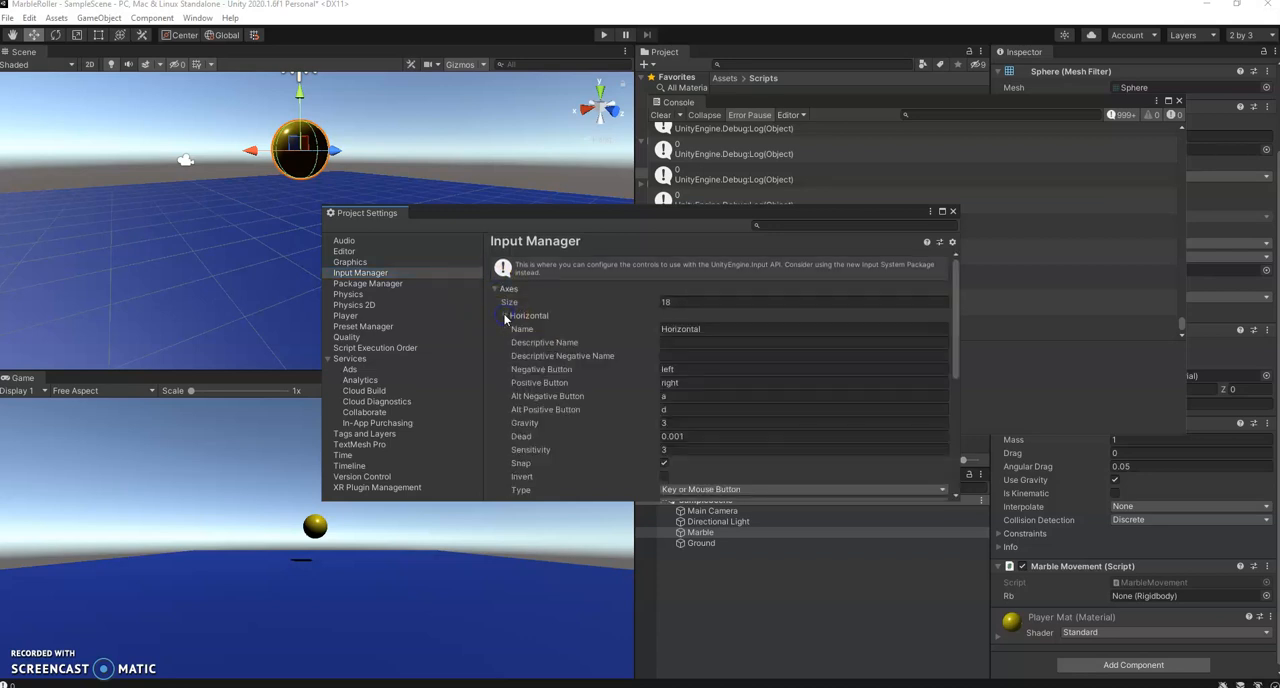
{"action": "left_click", "coordinate": [680, 369]}
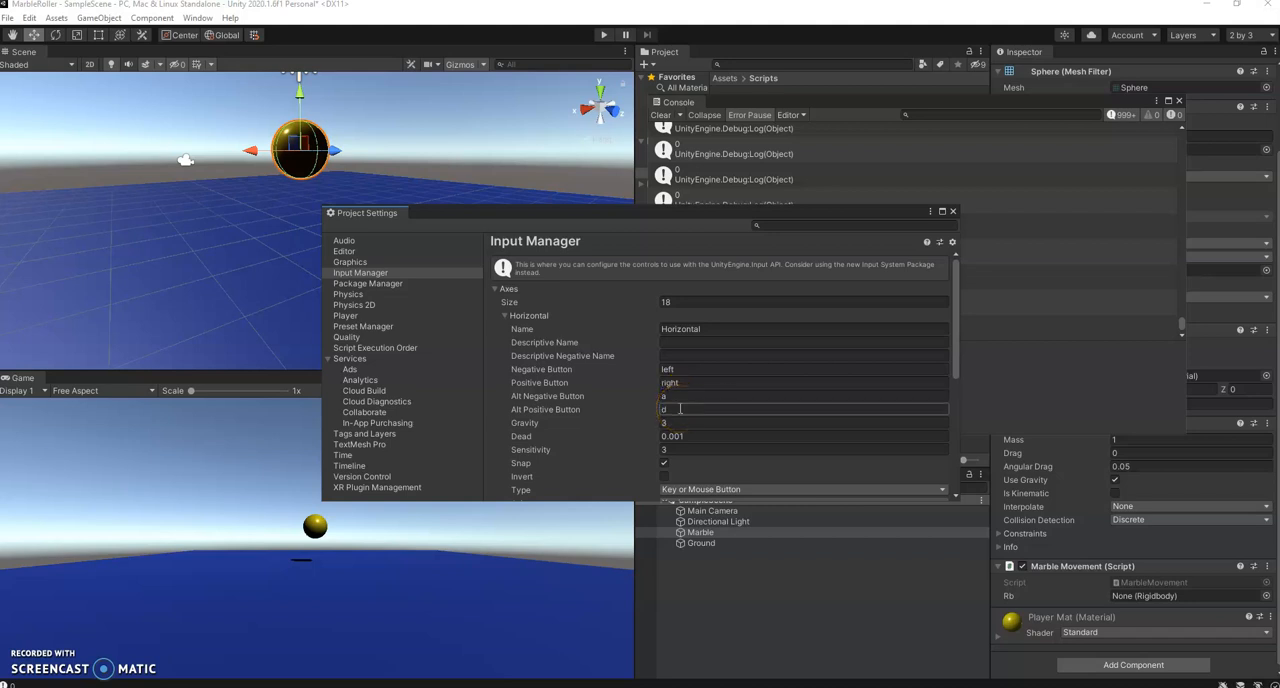
{"action": "left_click", "coordinate": [505, 316]}
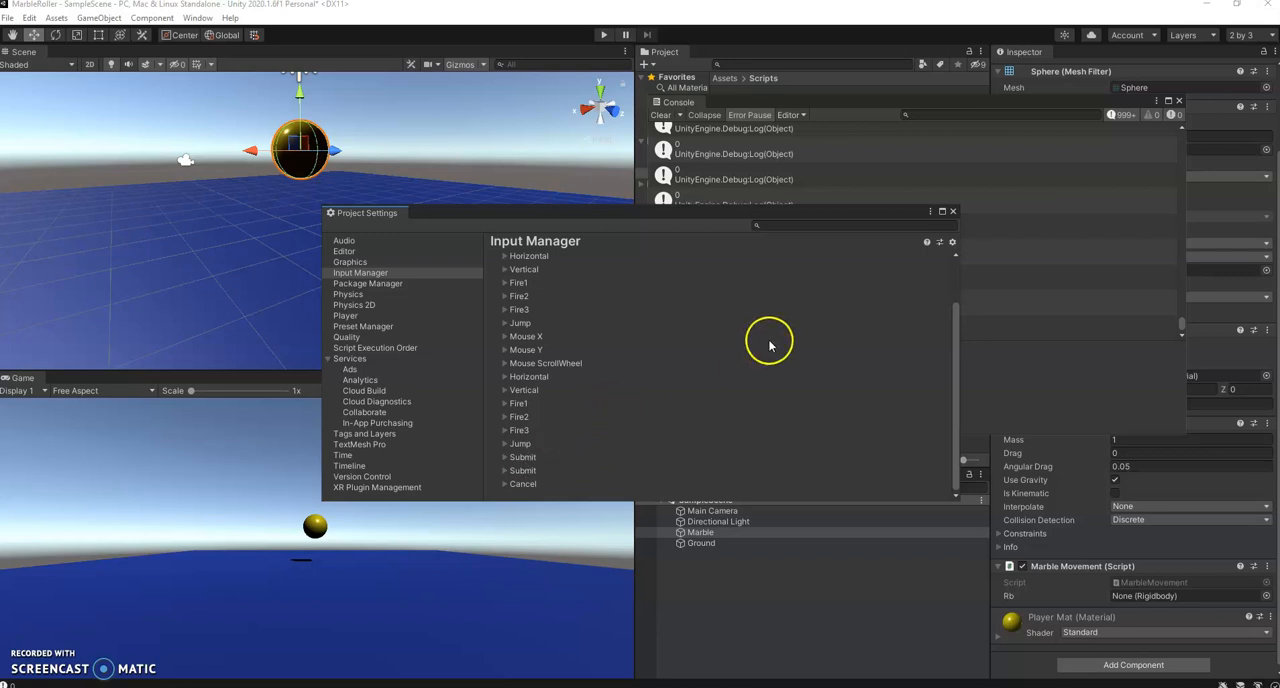
{"action": "left_click", "coordinate": [951, 211]}
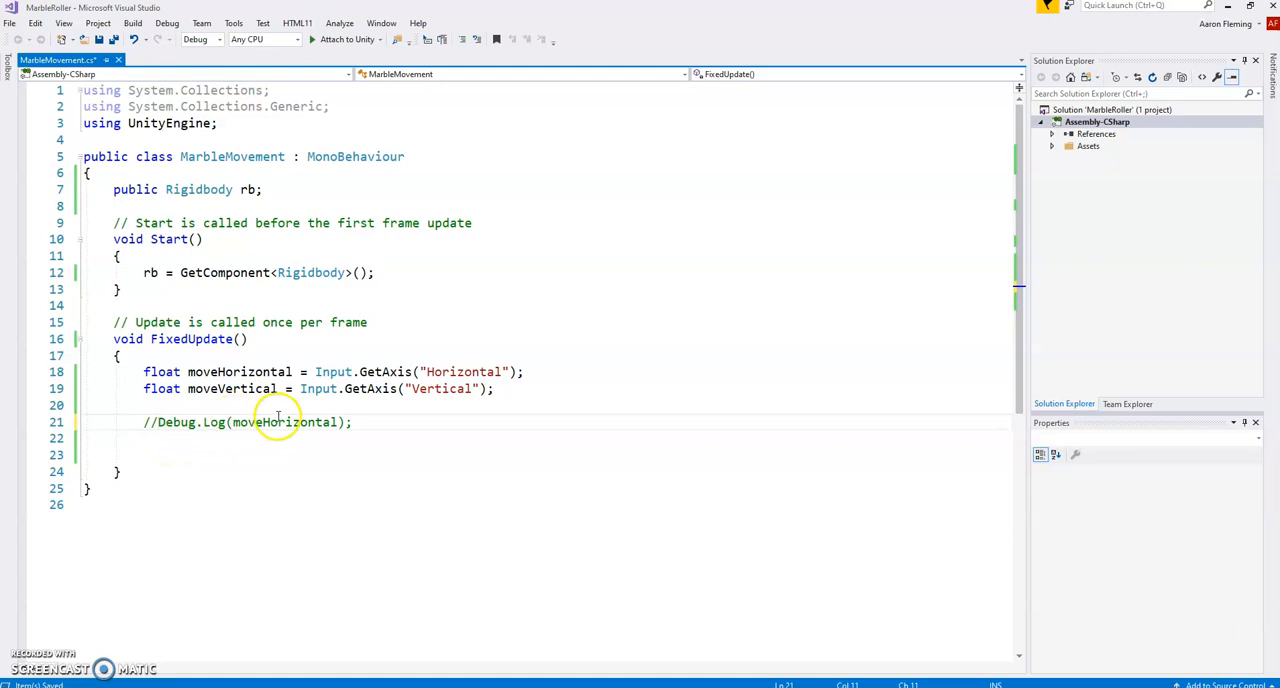
{"action": "mouse_move", "coordinate": [294, 445]}
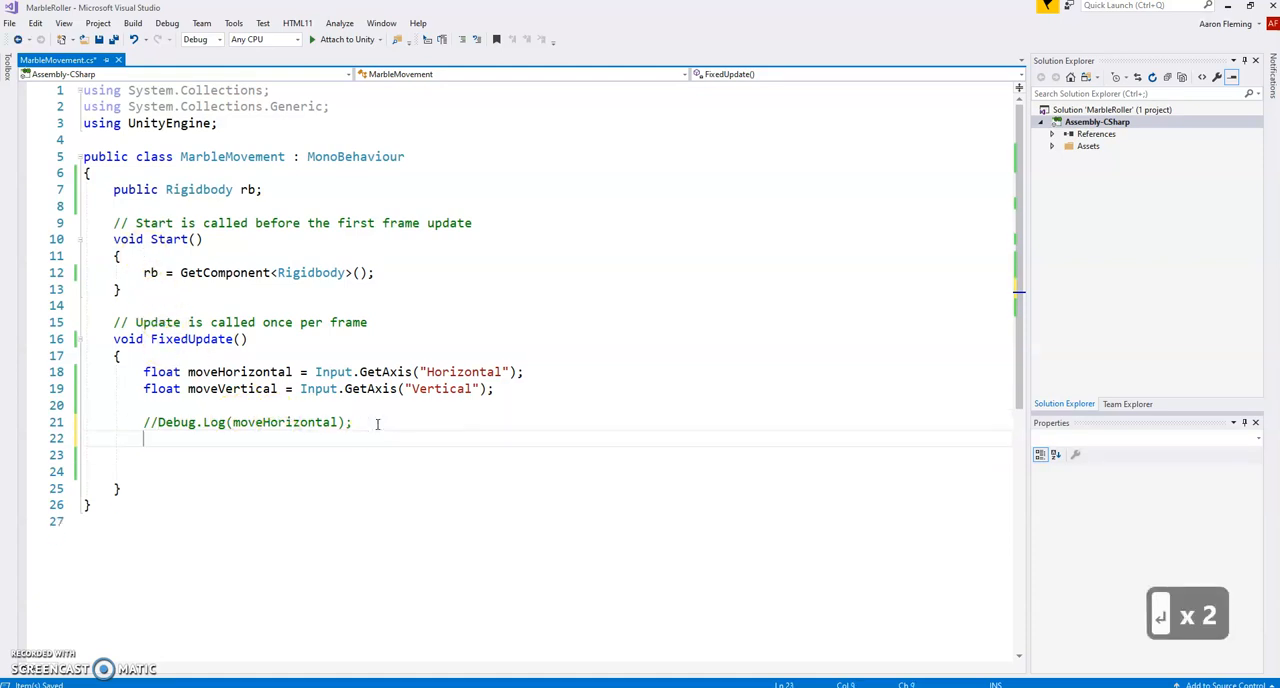
On a new line below the commented log, start declaring 'Vector3 movement ='.
{"action": "key", "text": "enter"}
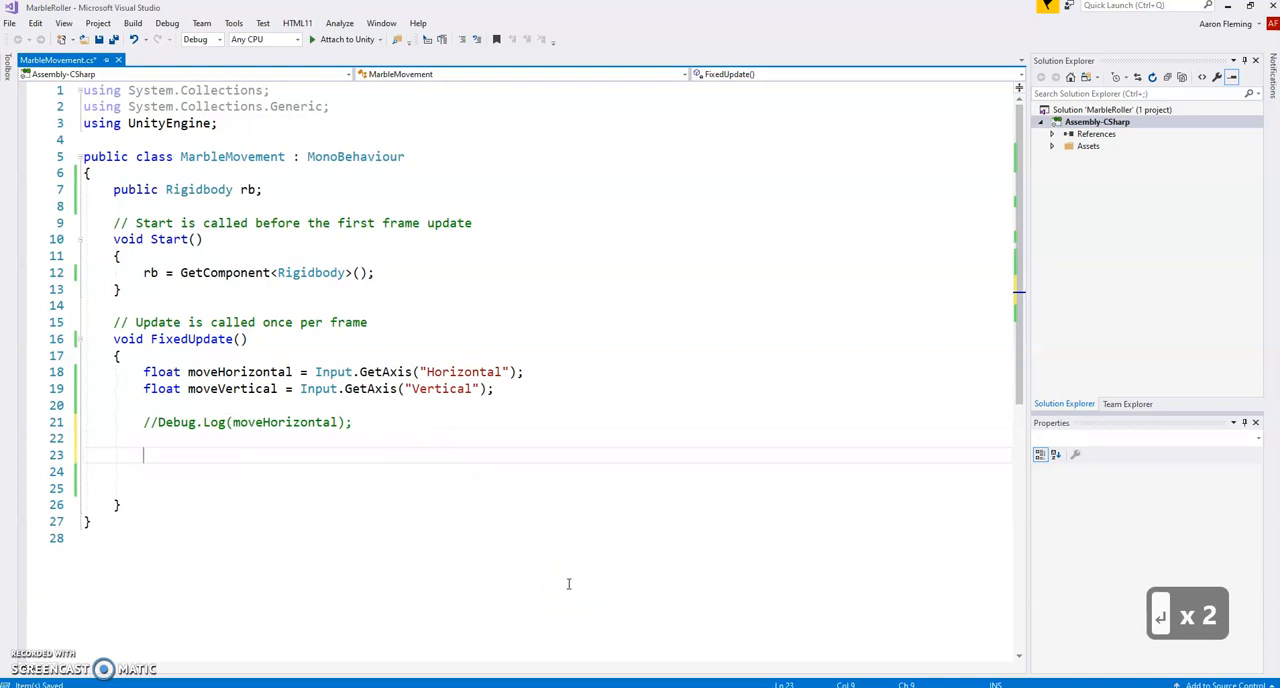
{"action": "type", "text": "Vect"}
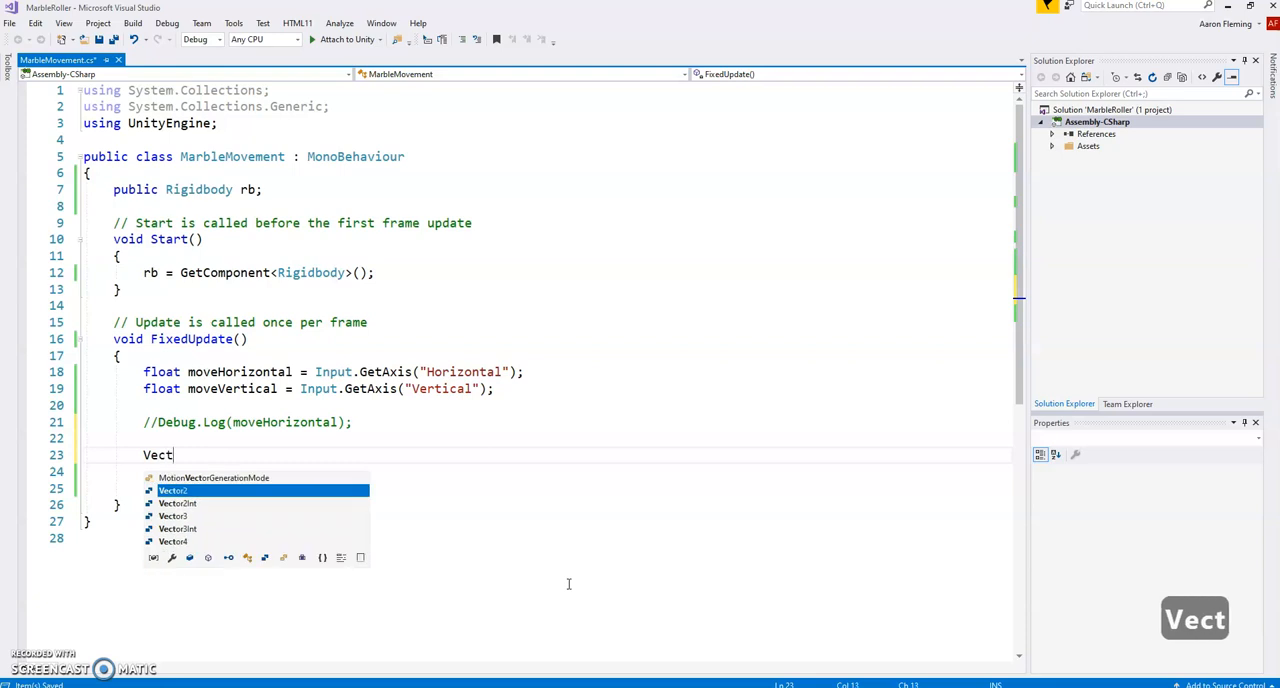
{"action": "type", "text": "o"}
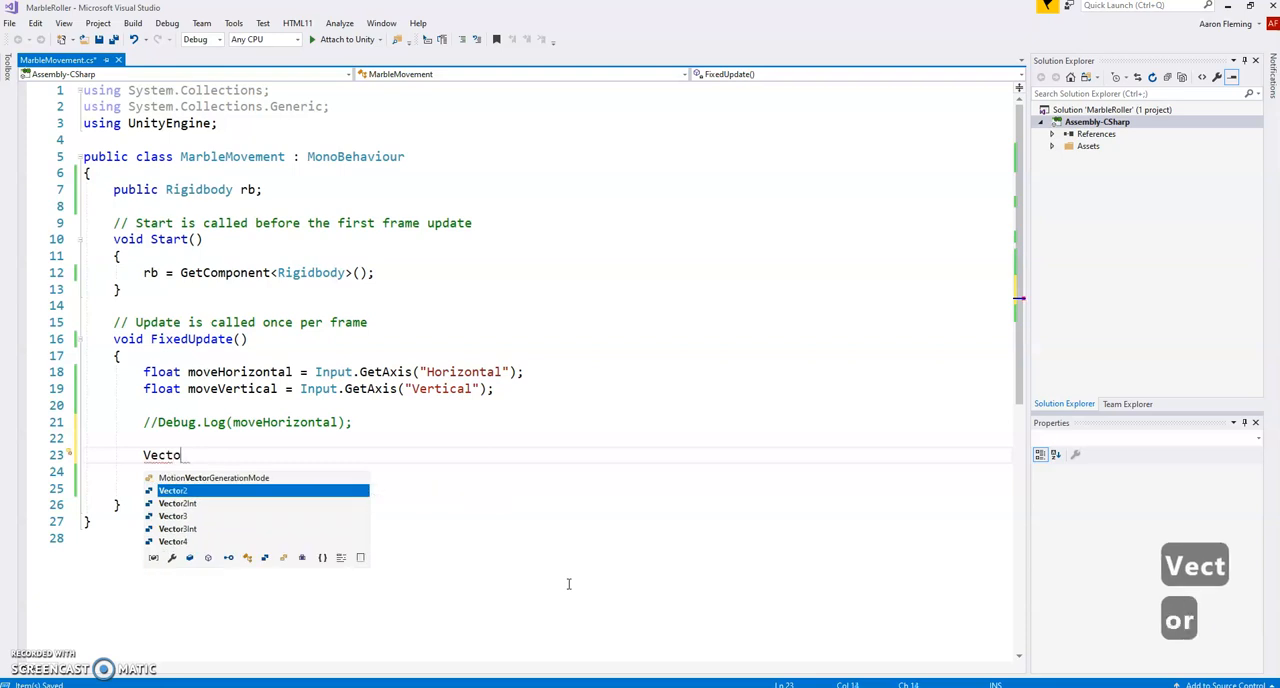
{"action": "type", "text": "r3"}
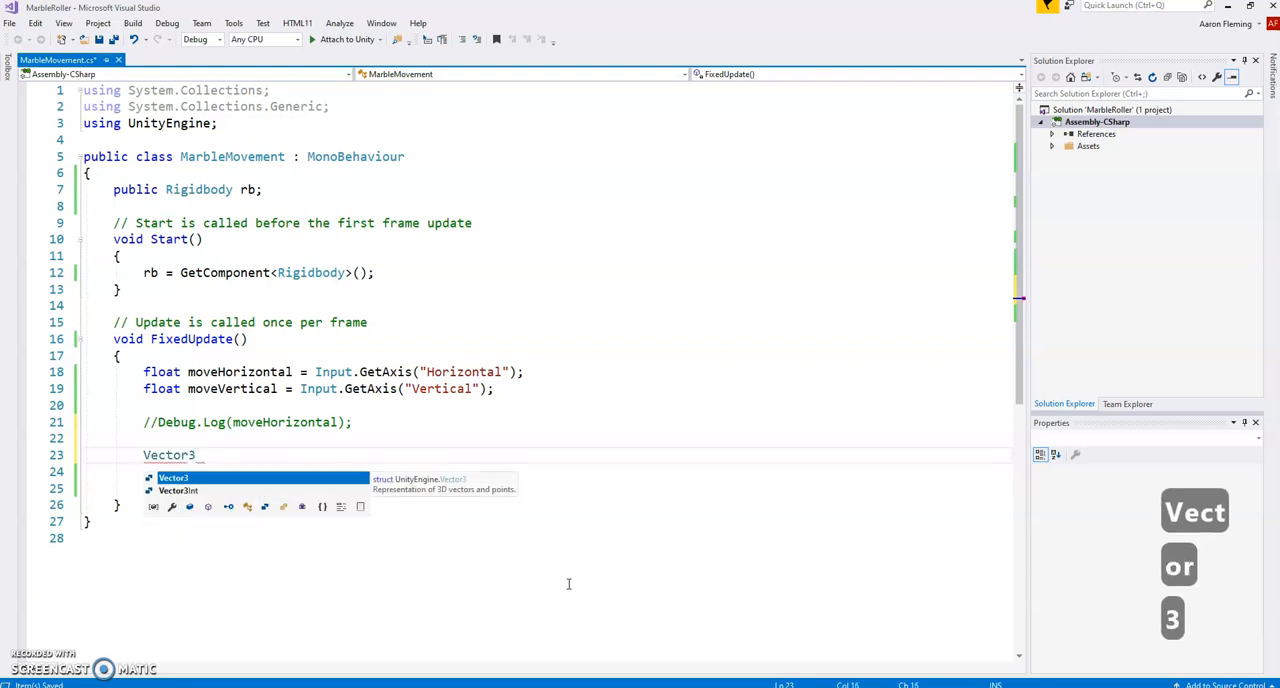
{"action": "type", "text": "moveme"}
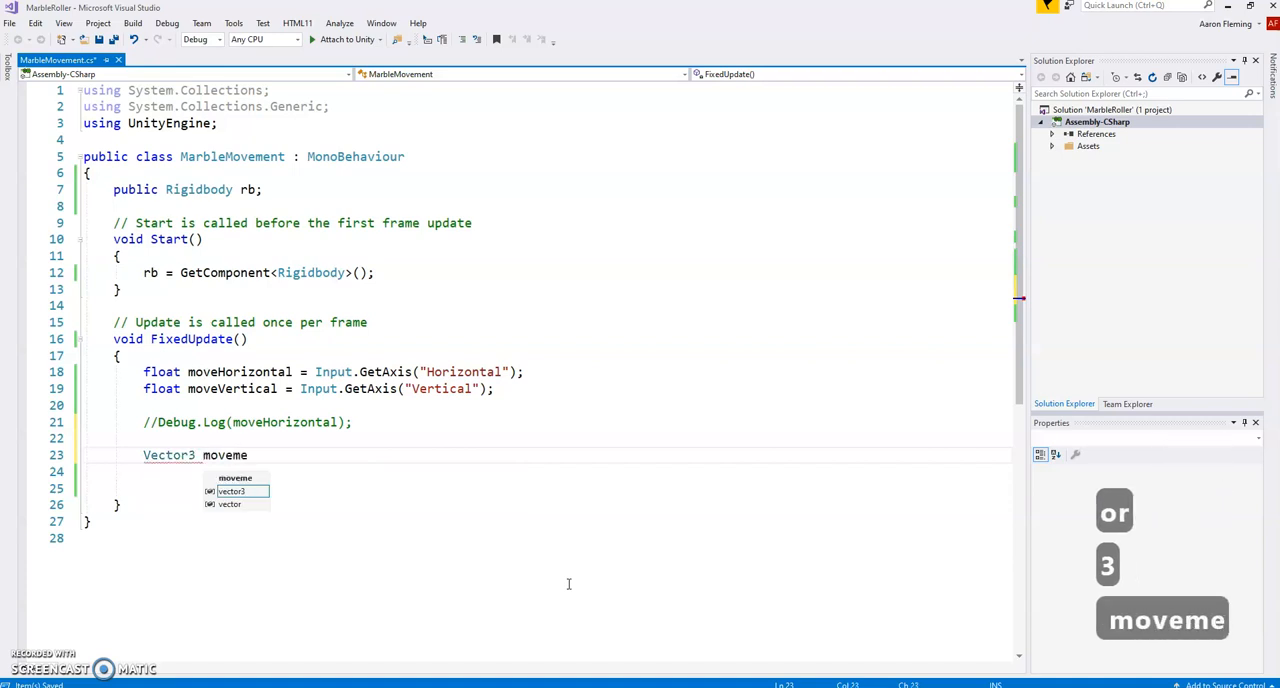
{"action": "type", "text": "nt"}
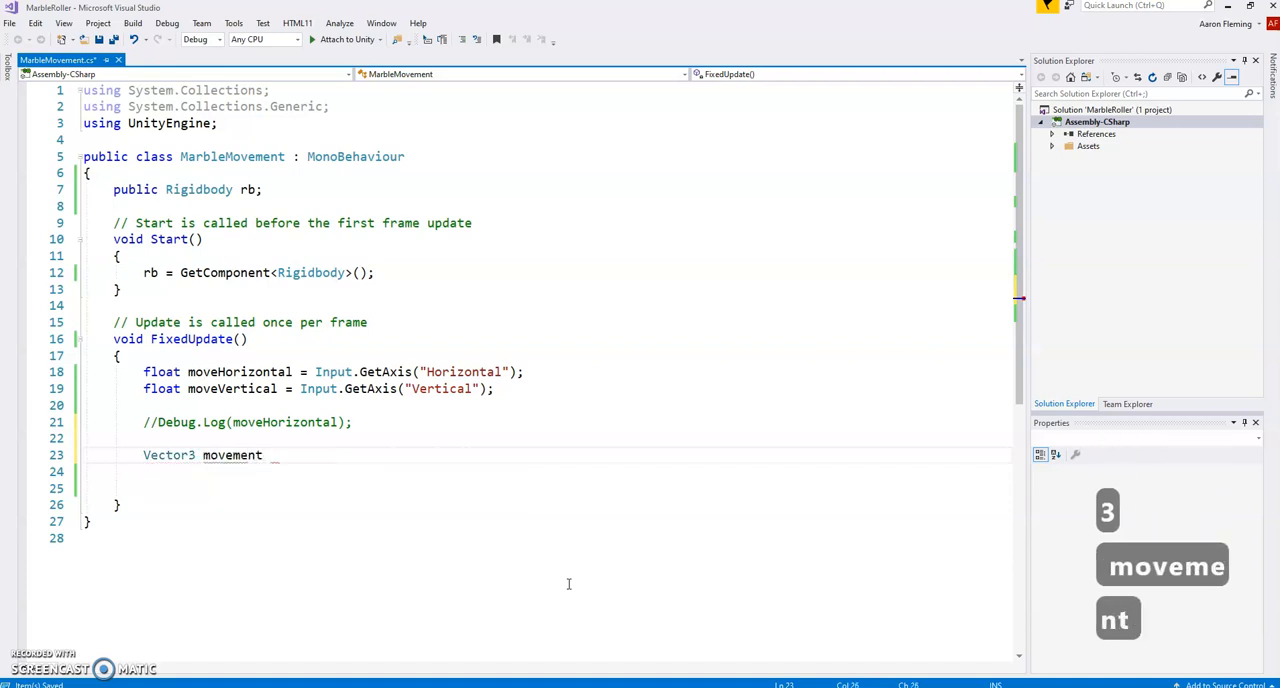
{"action": "type", "text": "="}
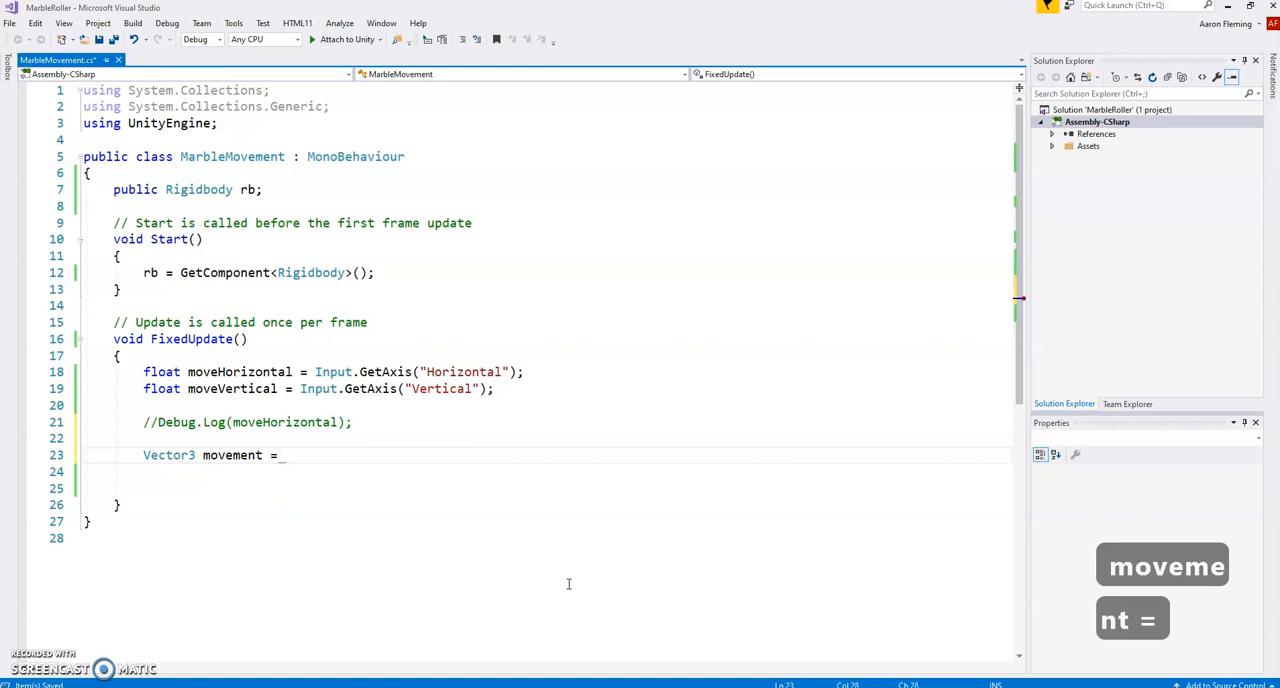
Complete the line as new Vector3(moveHorizontal, 0f, moveVertical);.
{"action": "type", "text": "new Vecto"}
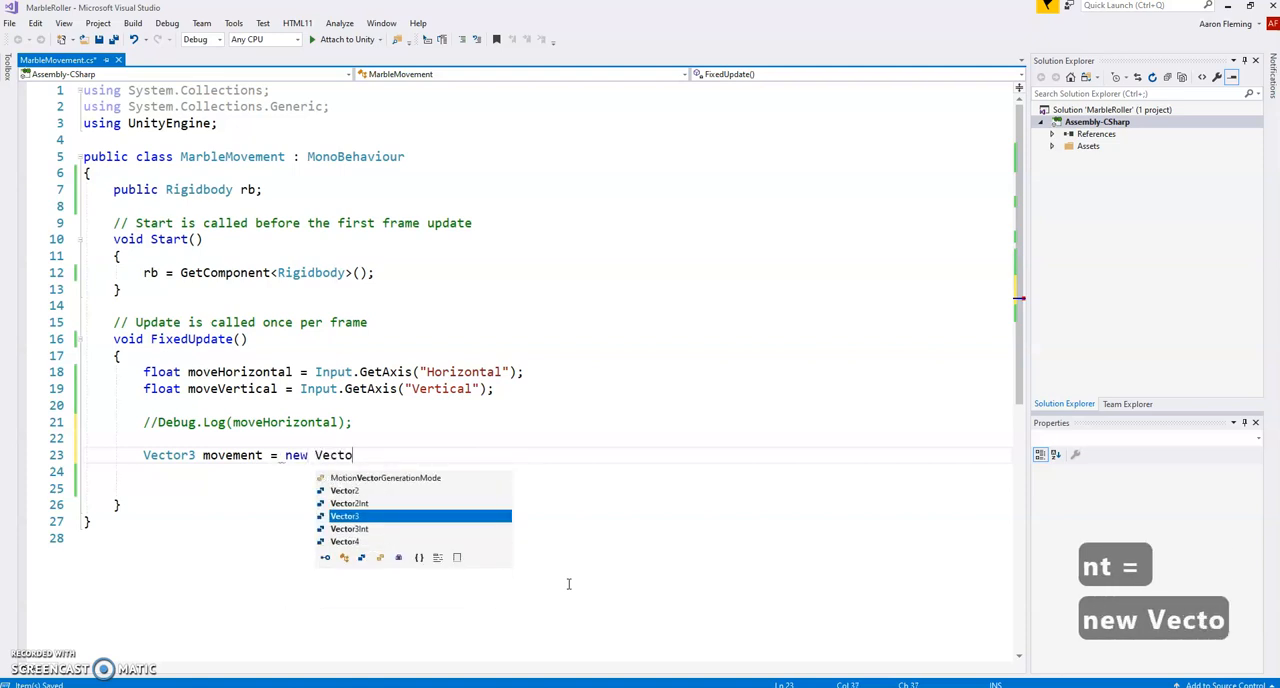
{"action": "type", "text": "3"}
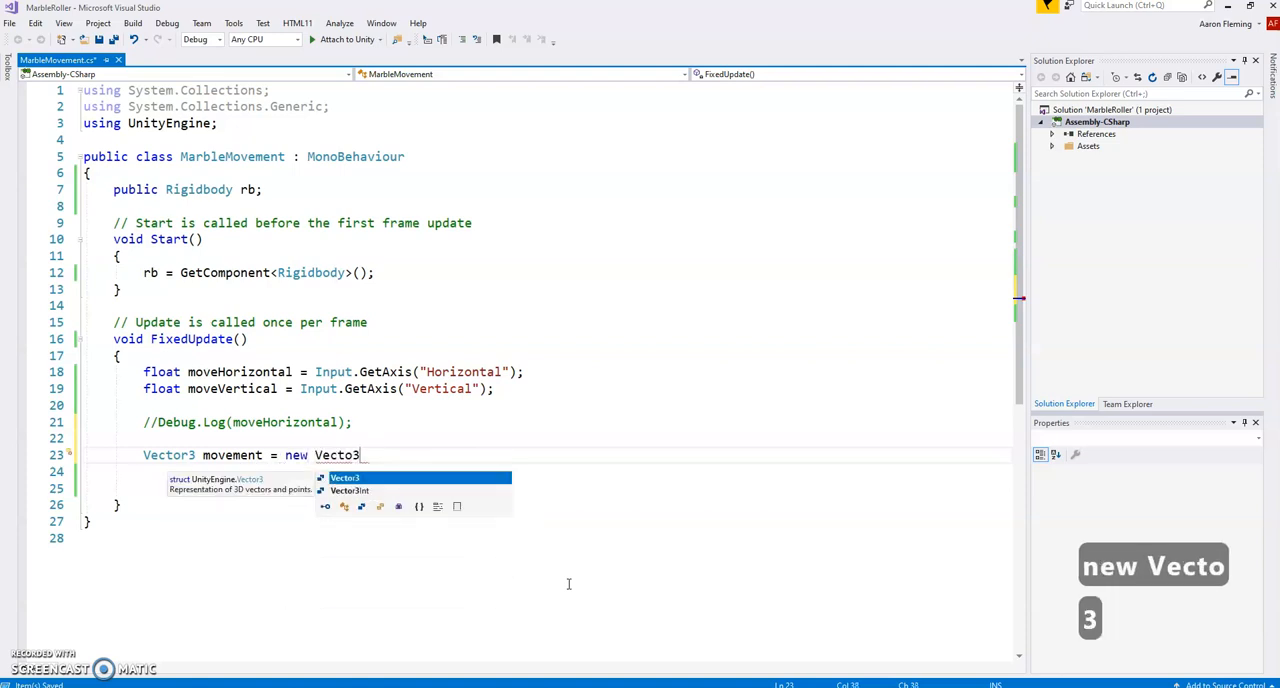
{"action": "type", "text": "("}
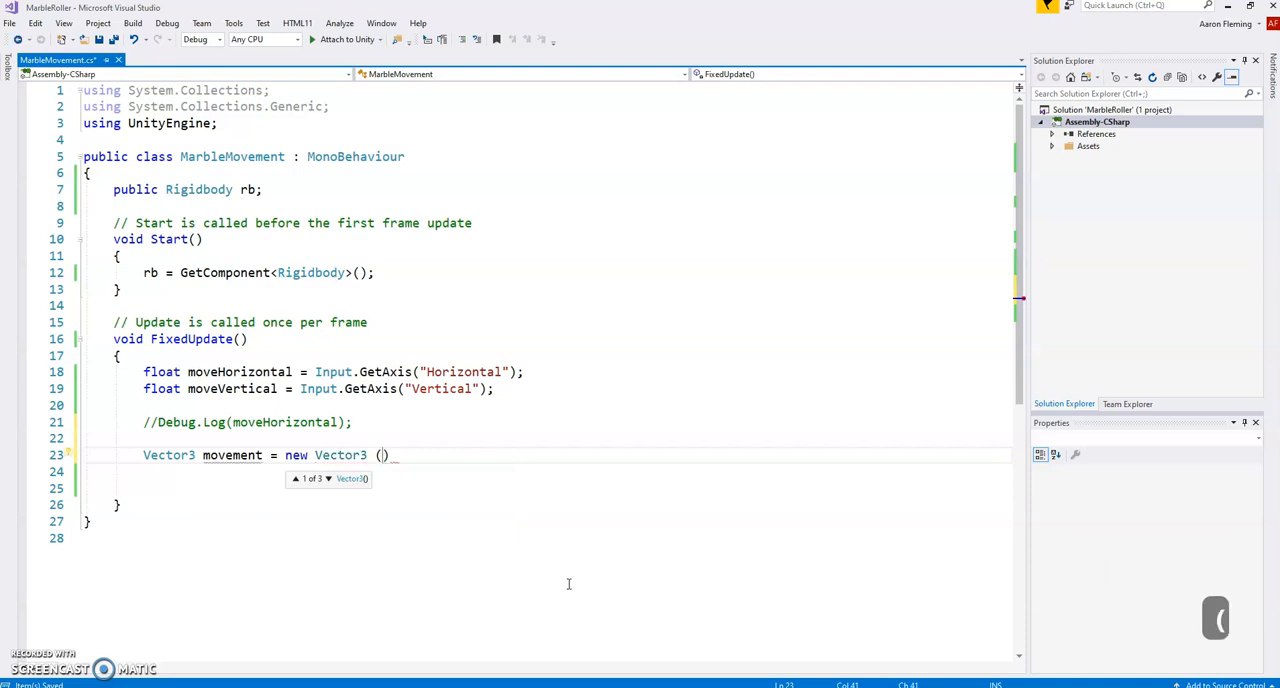
{"action": "type", "text": "moveHorizontal"}
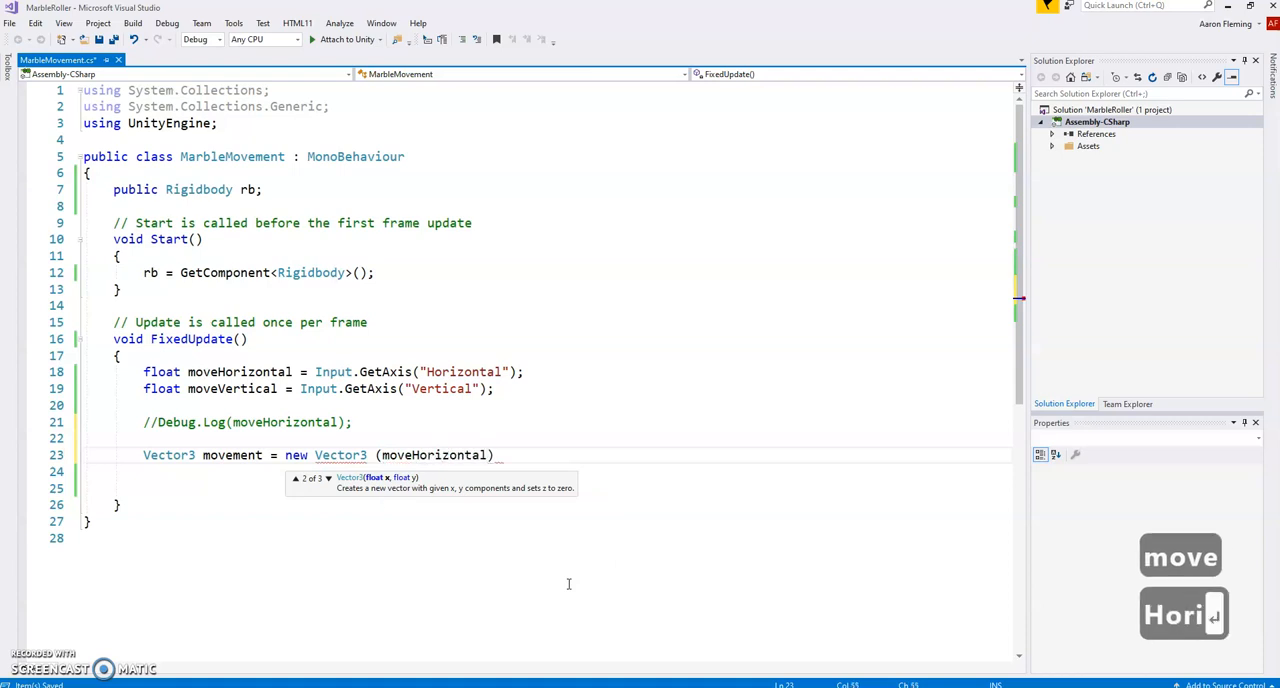
{"action": "type", "text": ", 0"}
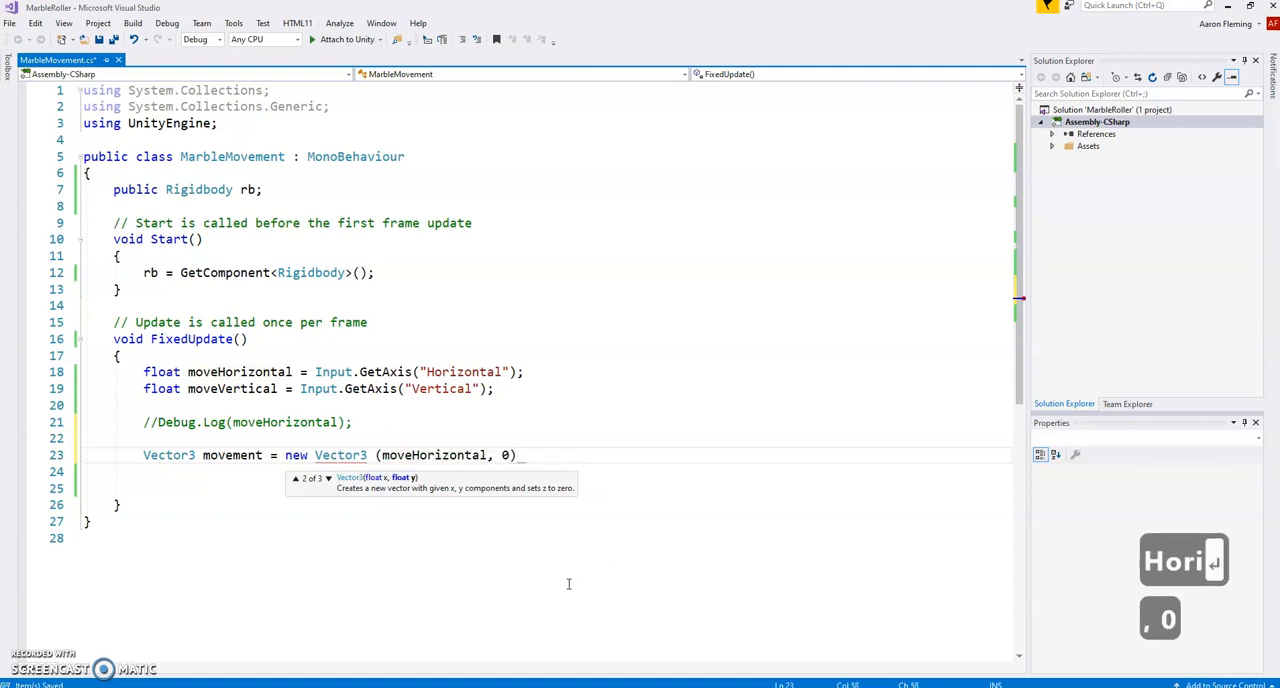
{"action": "type", "text": "f,"}
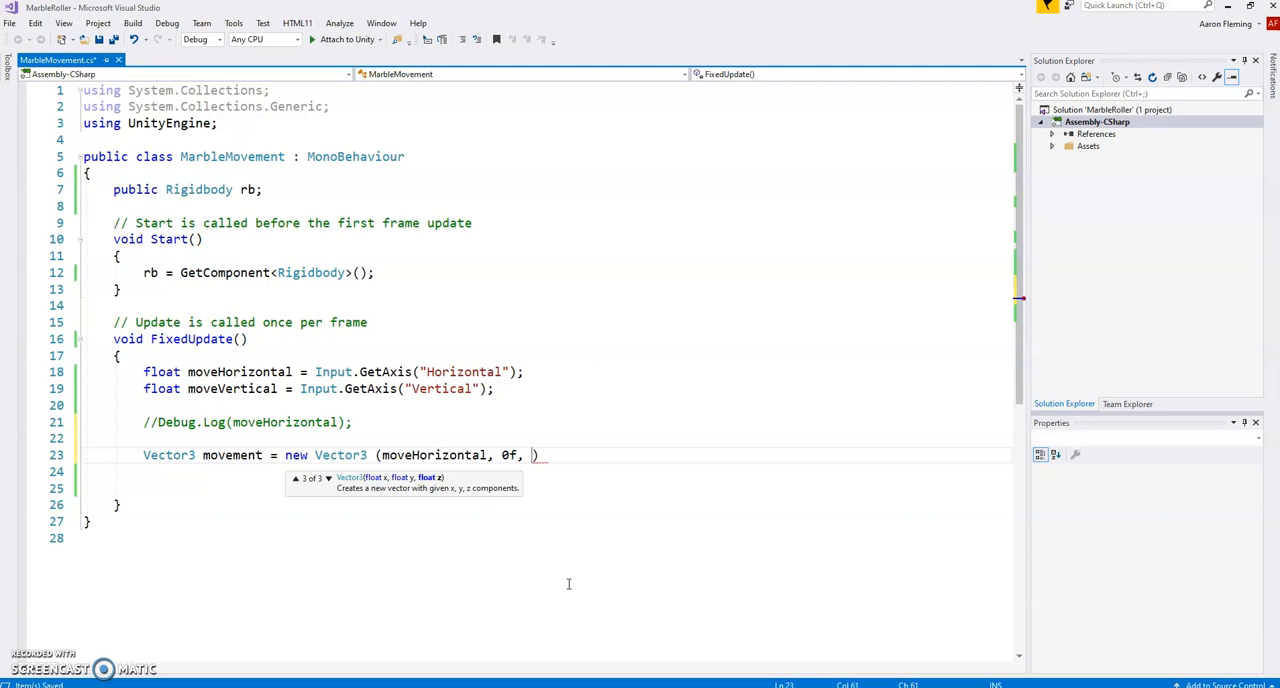
{"action": "type", "text": "move"}
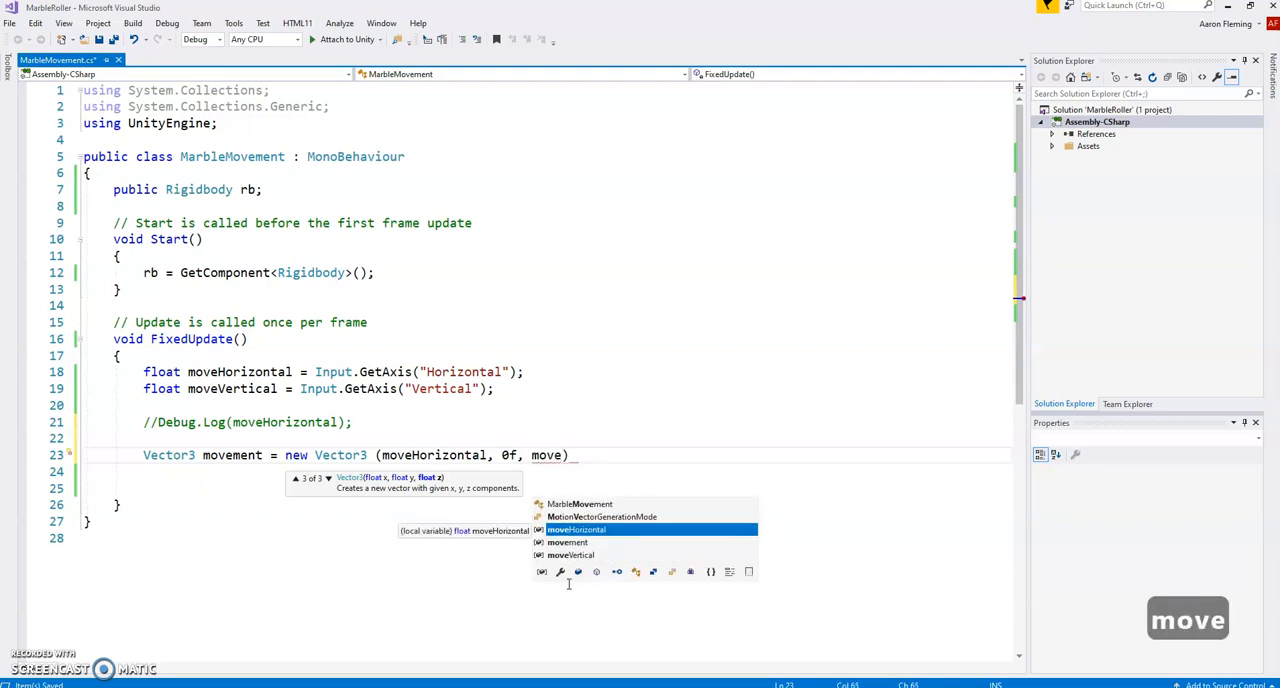
{"action": "type", "text": "Vertical"}
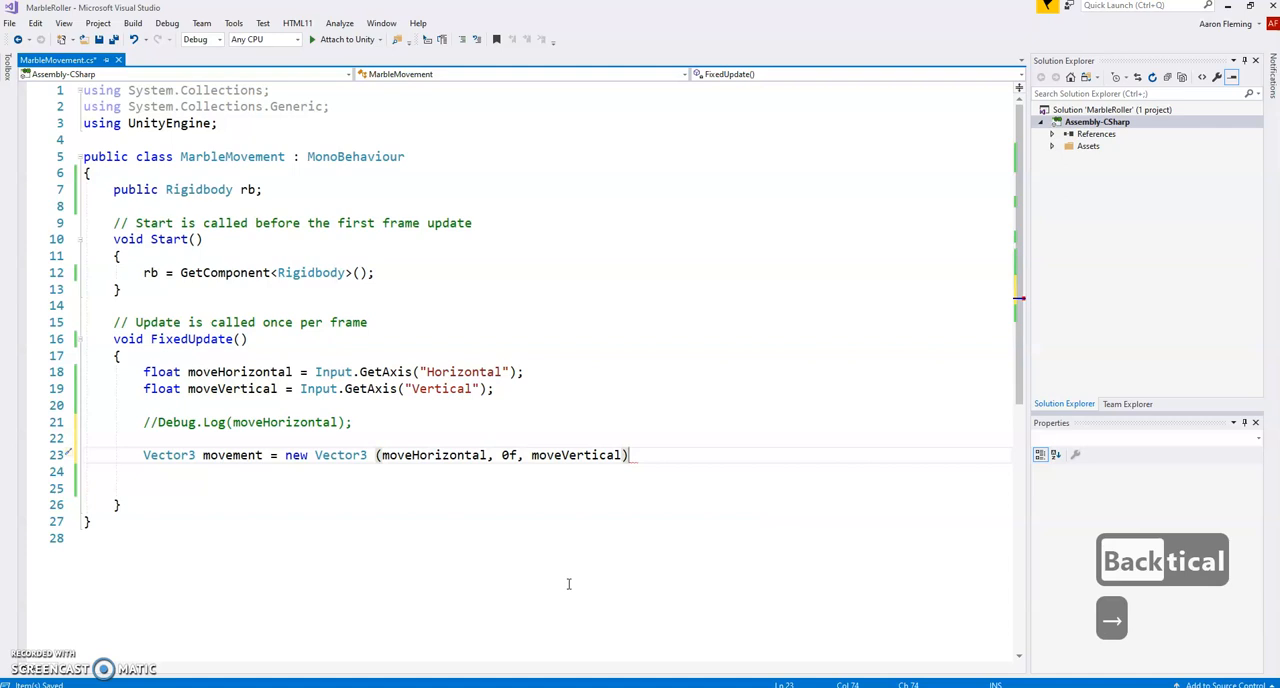
{"action": "type", "text": ";"}
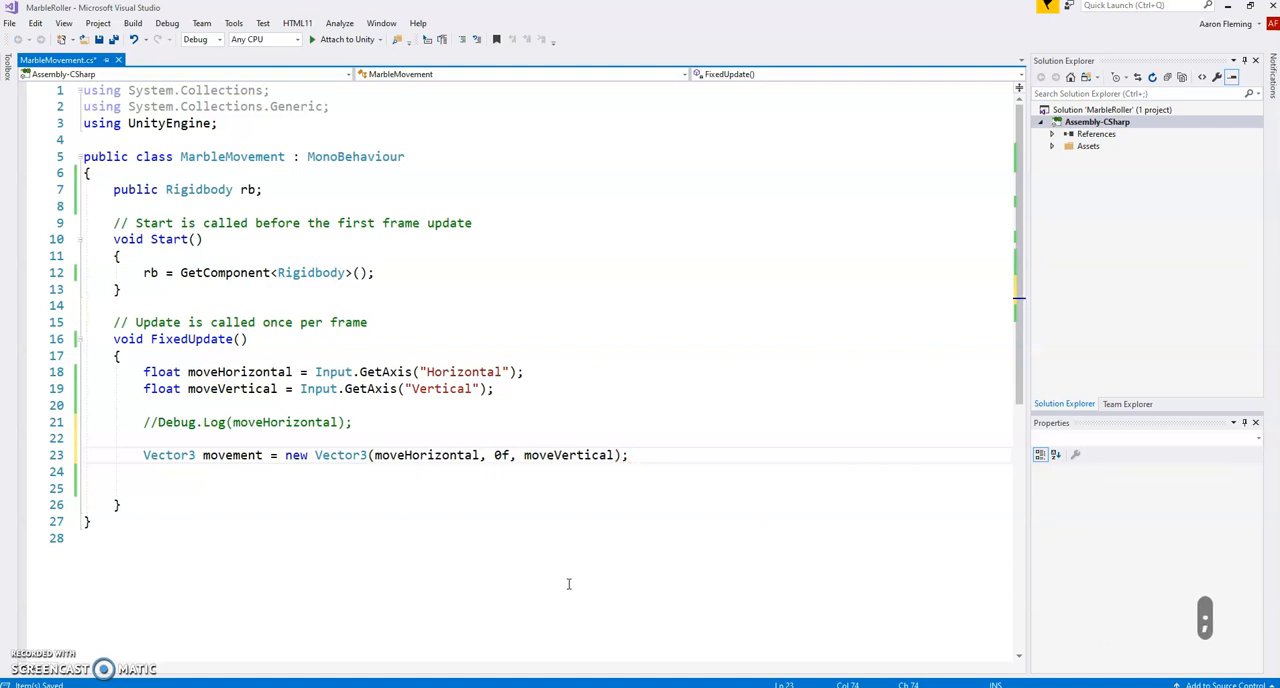
Add Debug.Log(movement); below the movement vector line.
{"action": "key", "text": "enter"}
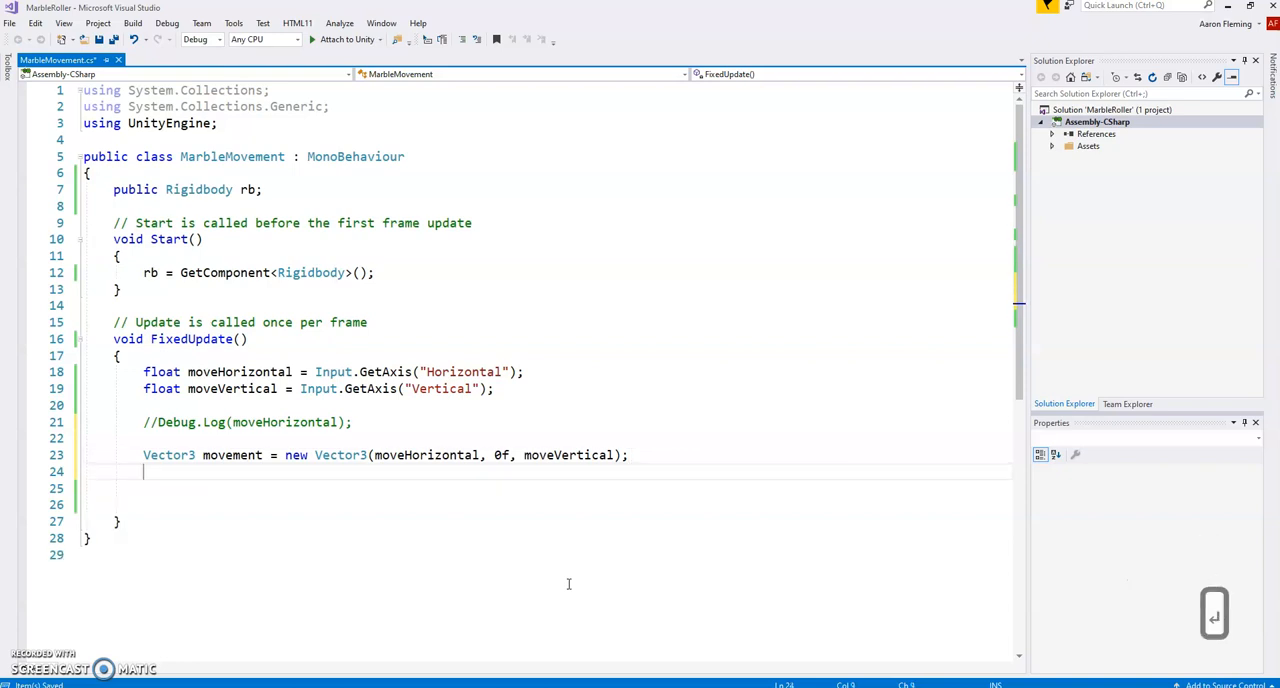
{"action": "type", "text": "Debug"}
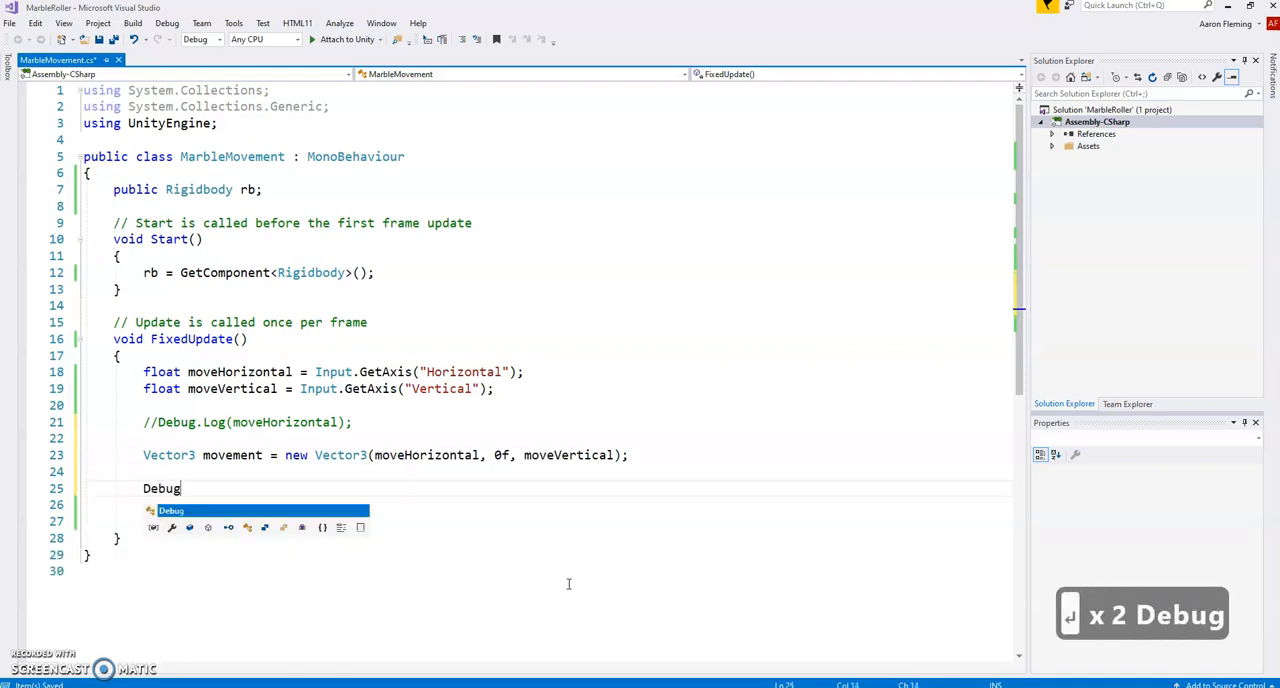
{"action": "type", "text": ".Log"}
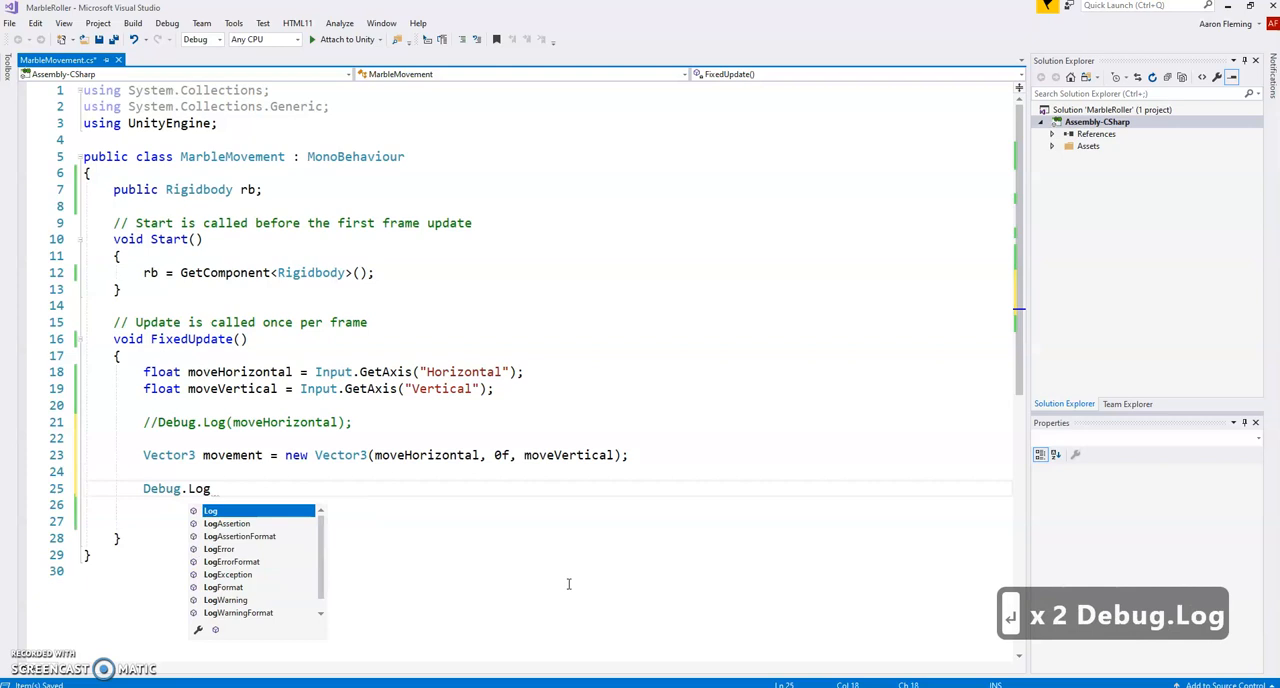
{"action": "type", "text": "(m"}
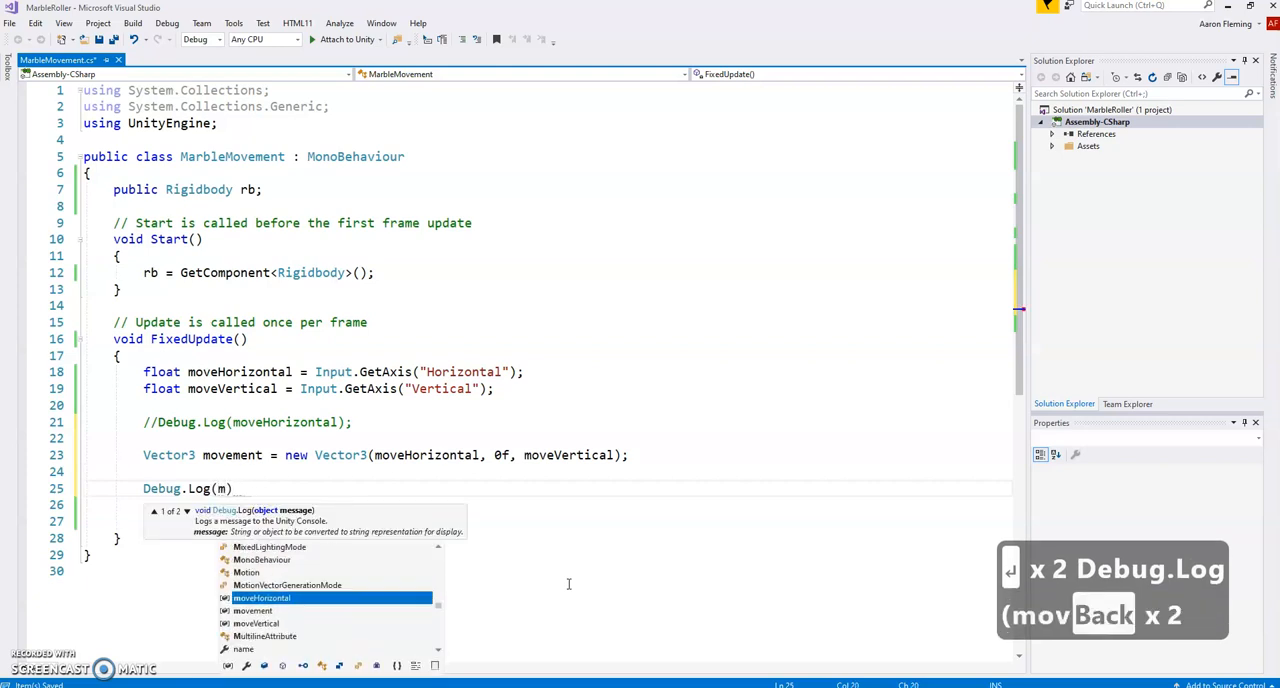
{"action": "type", "text": "ovement"}
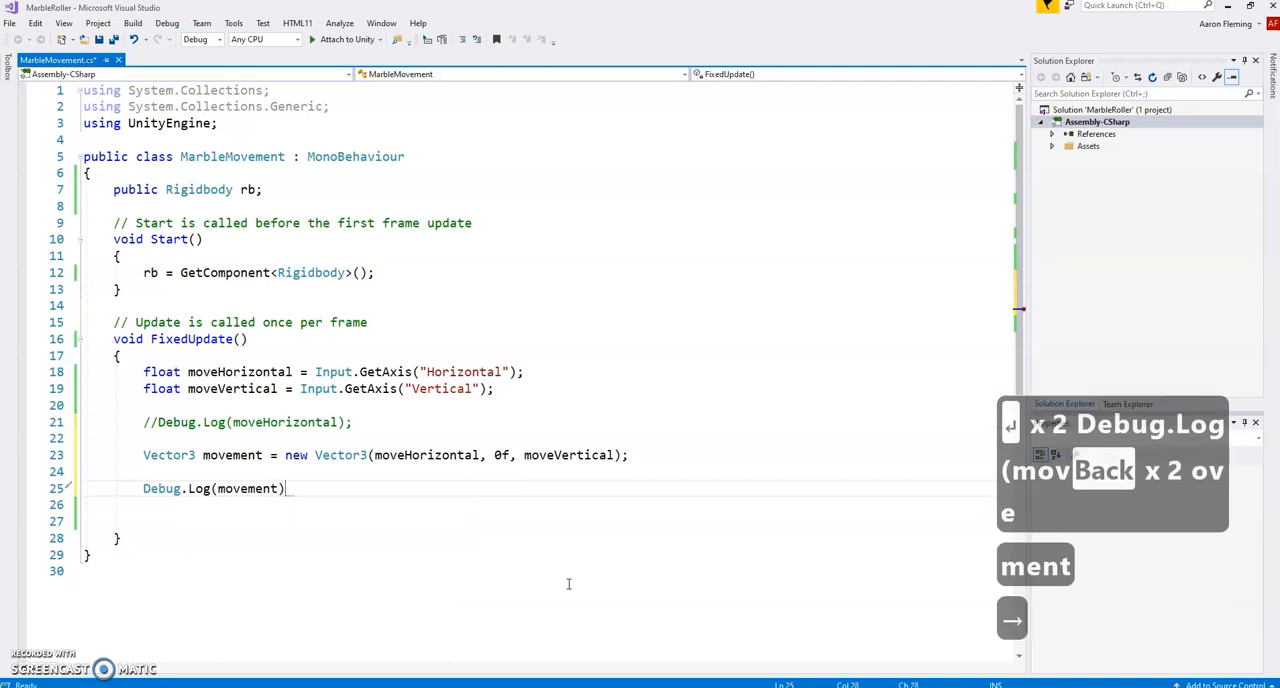
{"action": "key", "text": "enter"}
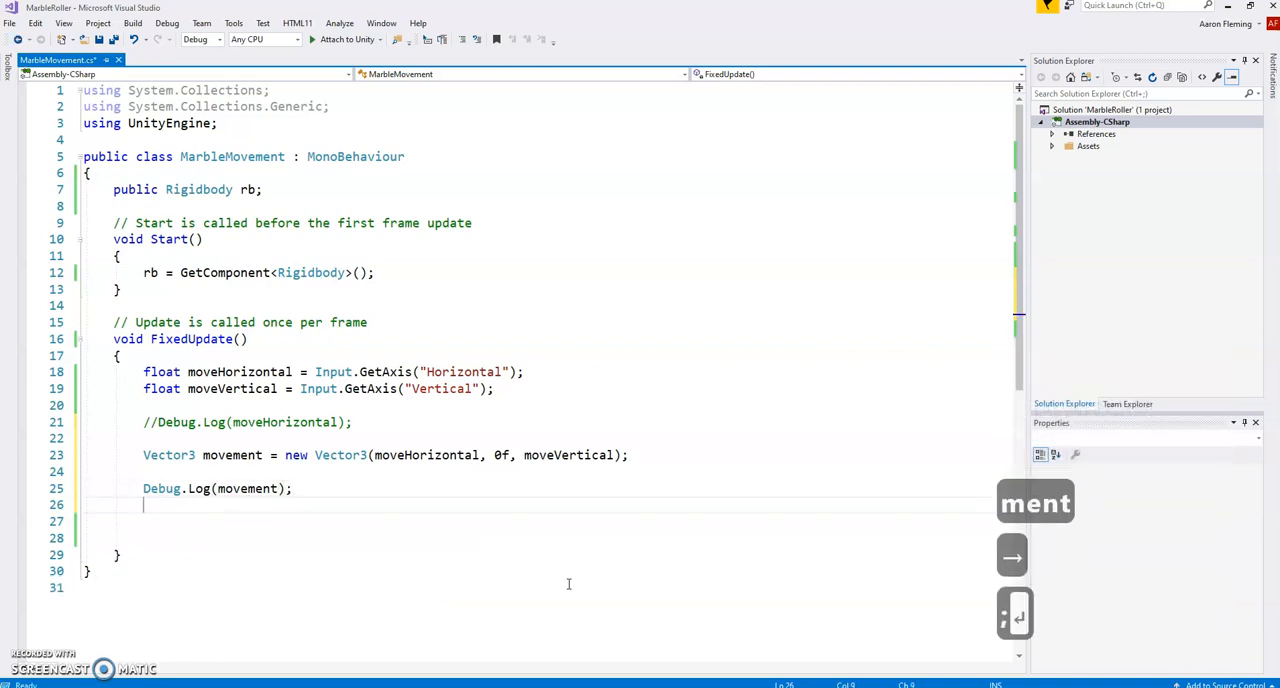
Add rb.AddForce(movement); and save the MarbleMovement script.
{"action": "key", "text": "enter"}
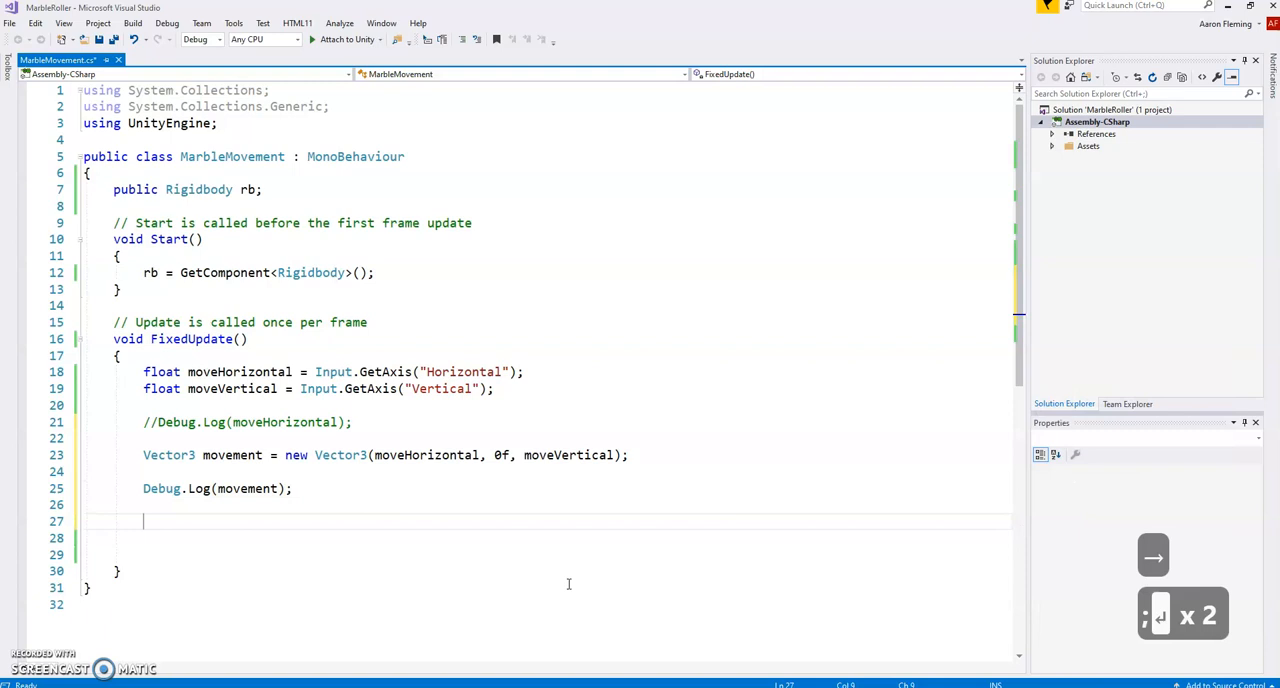
{"action": "type", "text": "rb"}
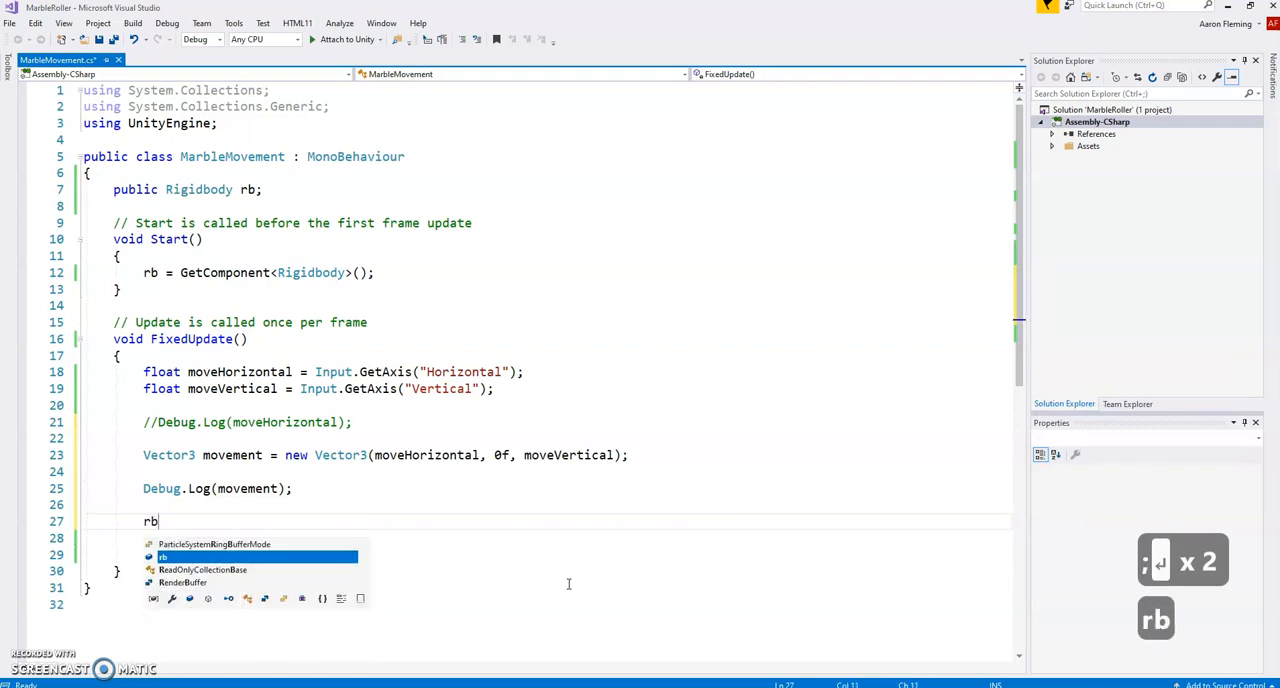
{"action": "type", "text": "."}
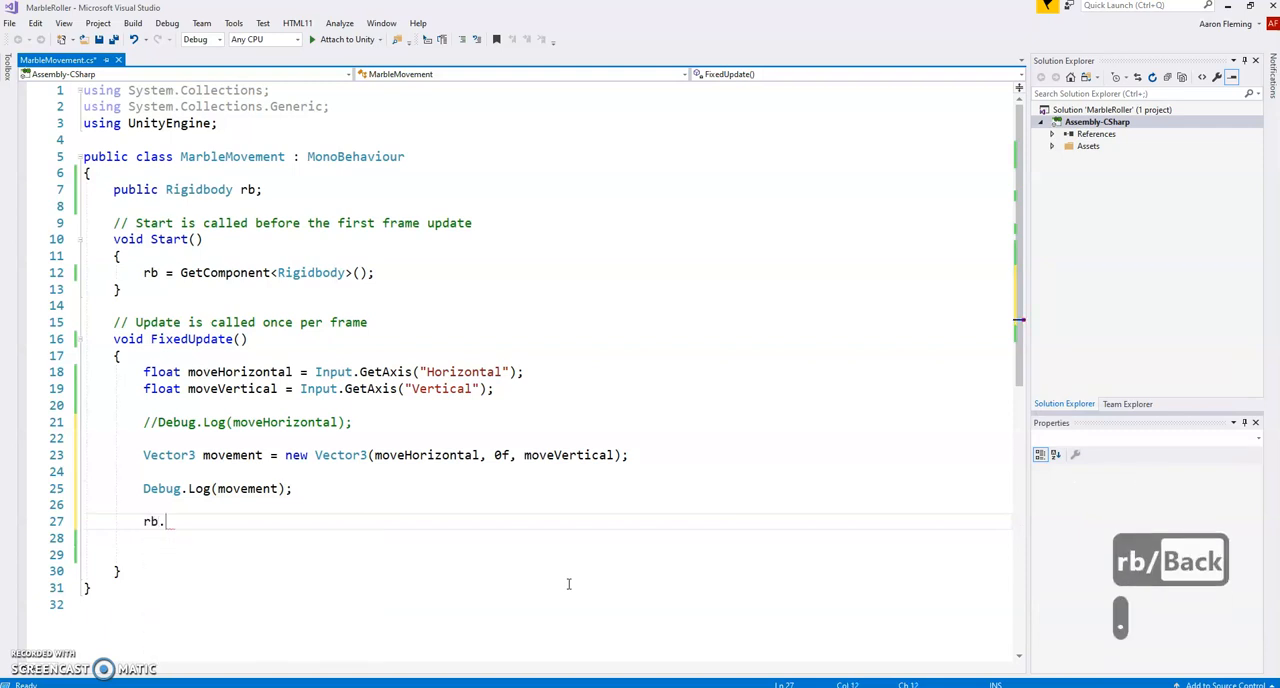
{"action": "type", "text": "Add"}
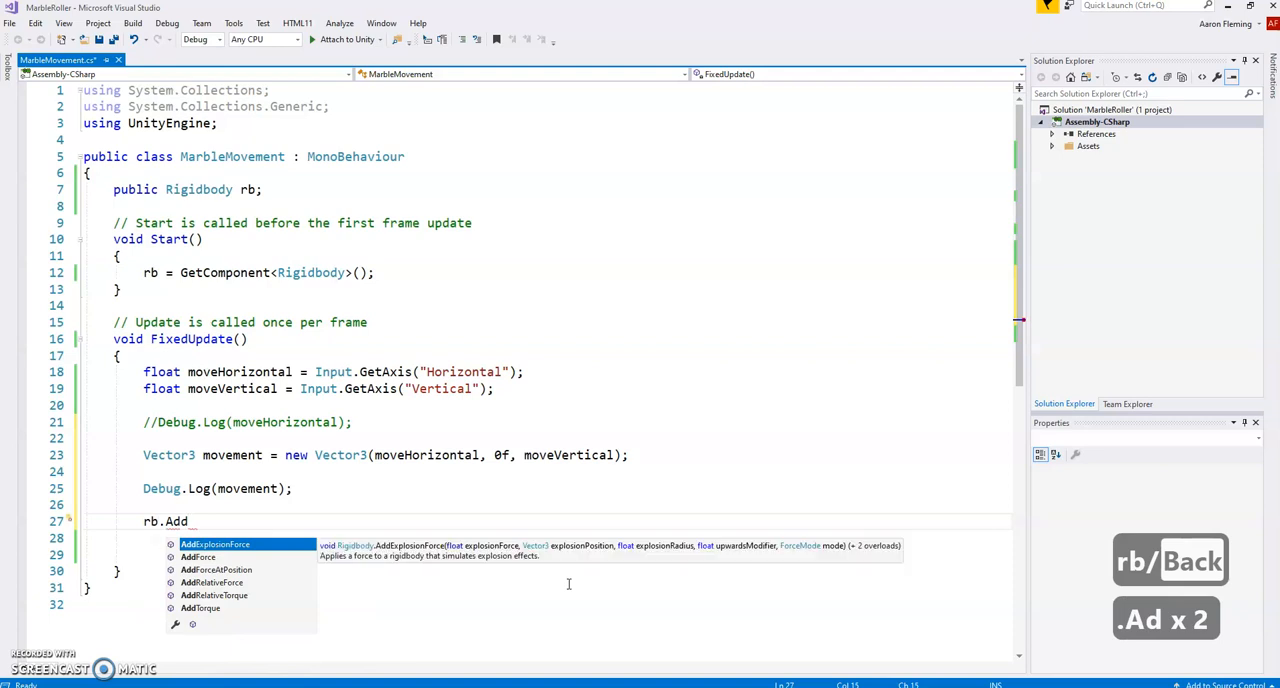
{"action": "type", "text": "Force(movement"}
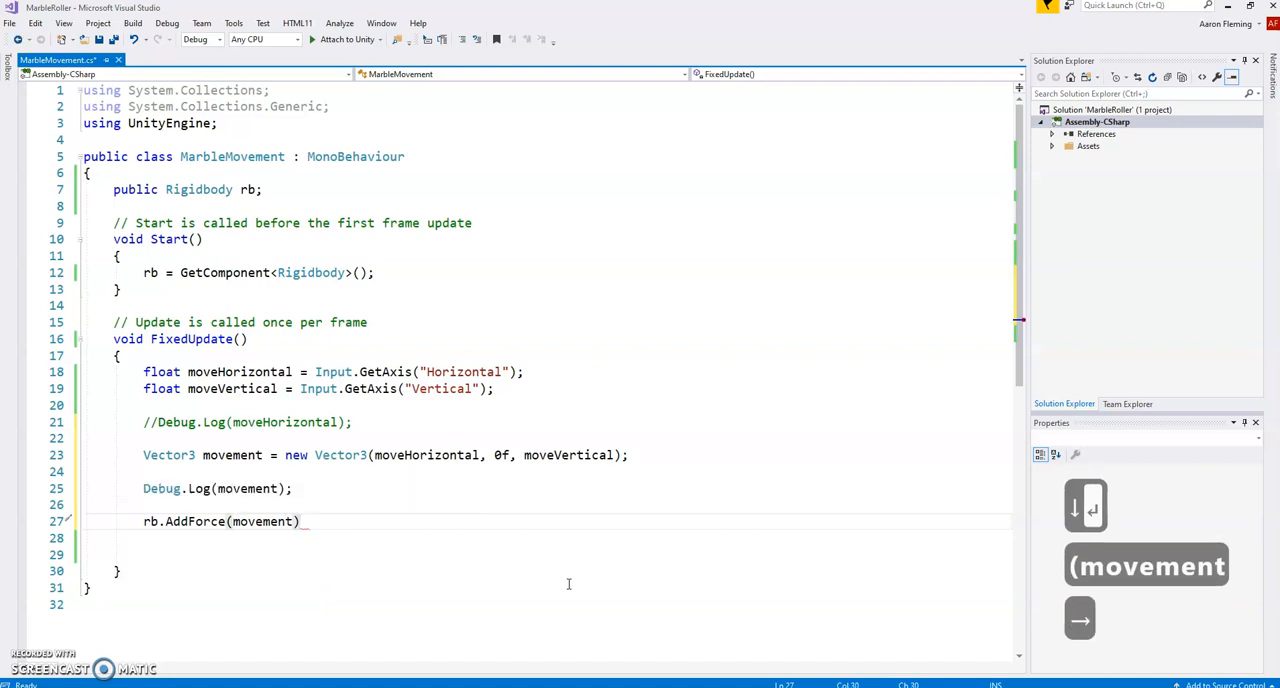
{"action": "type", "text": ";"}
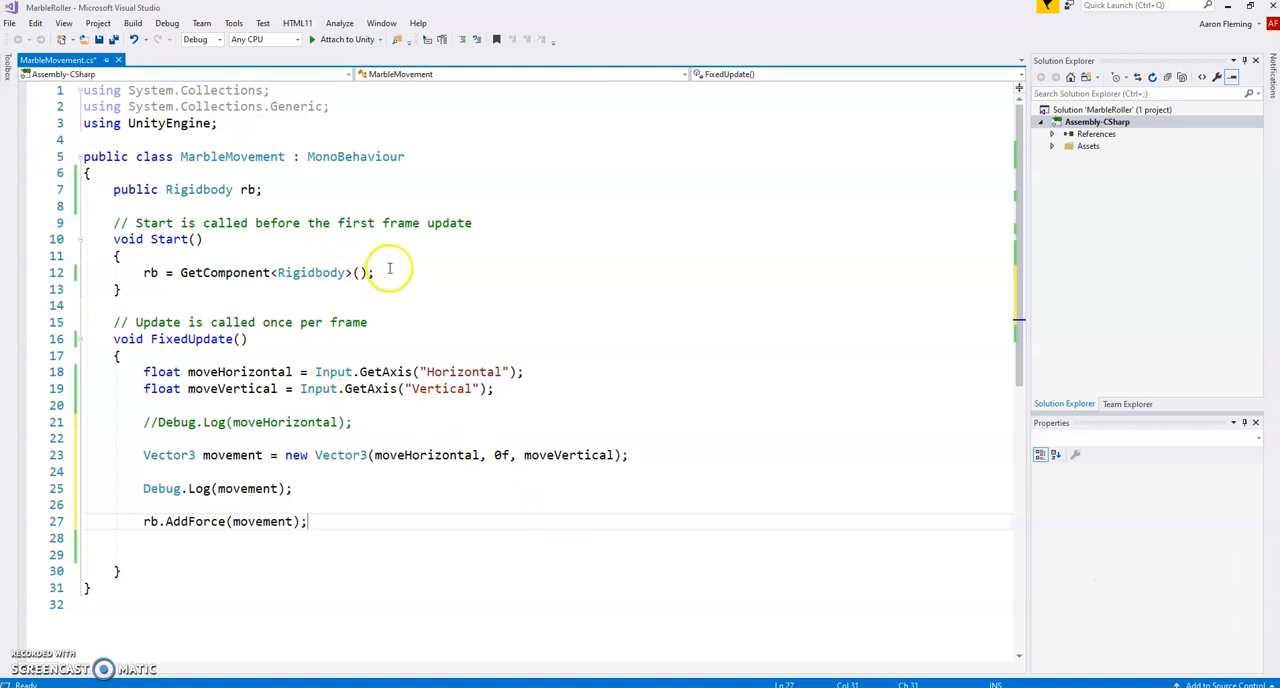
{"action": "key", "text": "ctrl+s"}
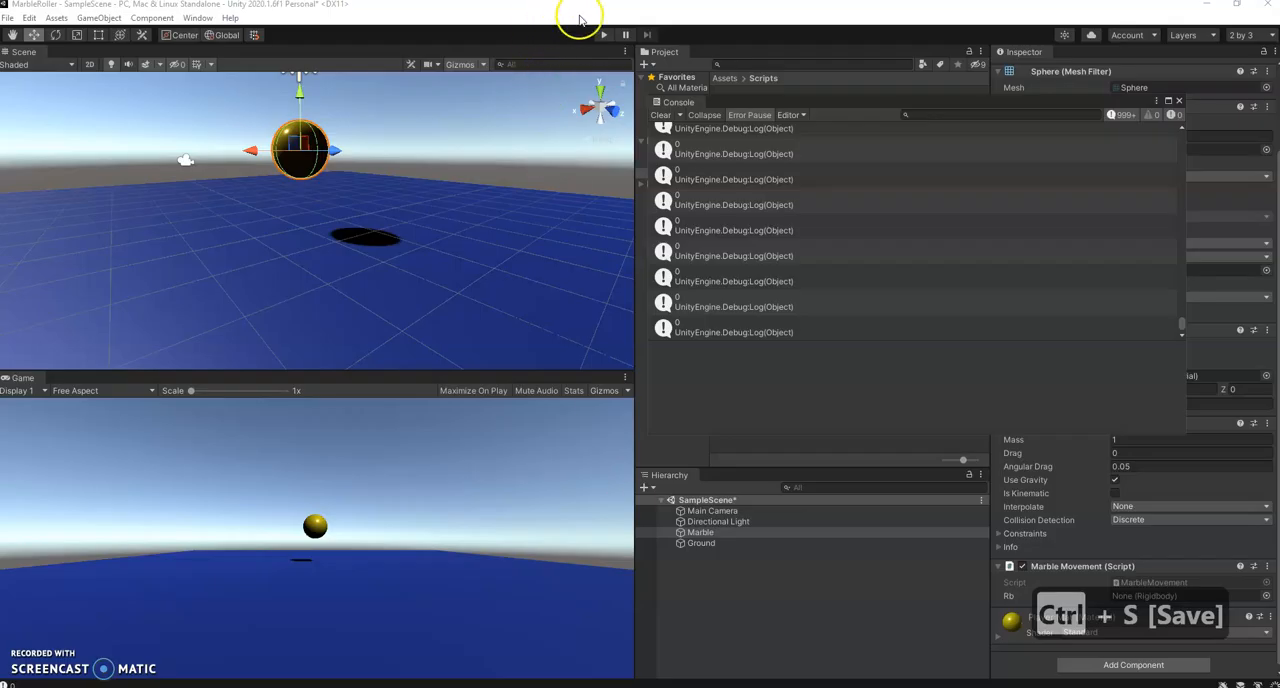
Save the scene, play-test rolling the marble with arrow keys, then stop playback.
{"action": "key", "text": "ctrl+s"}
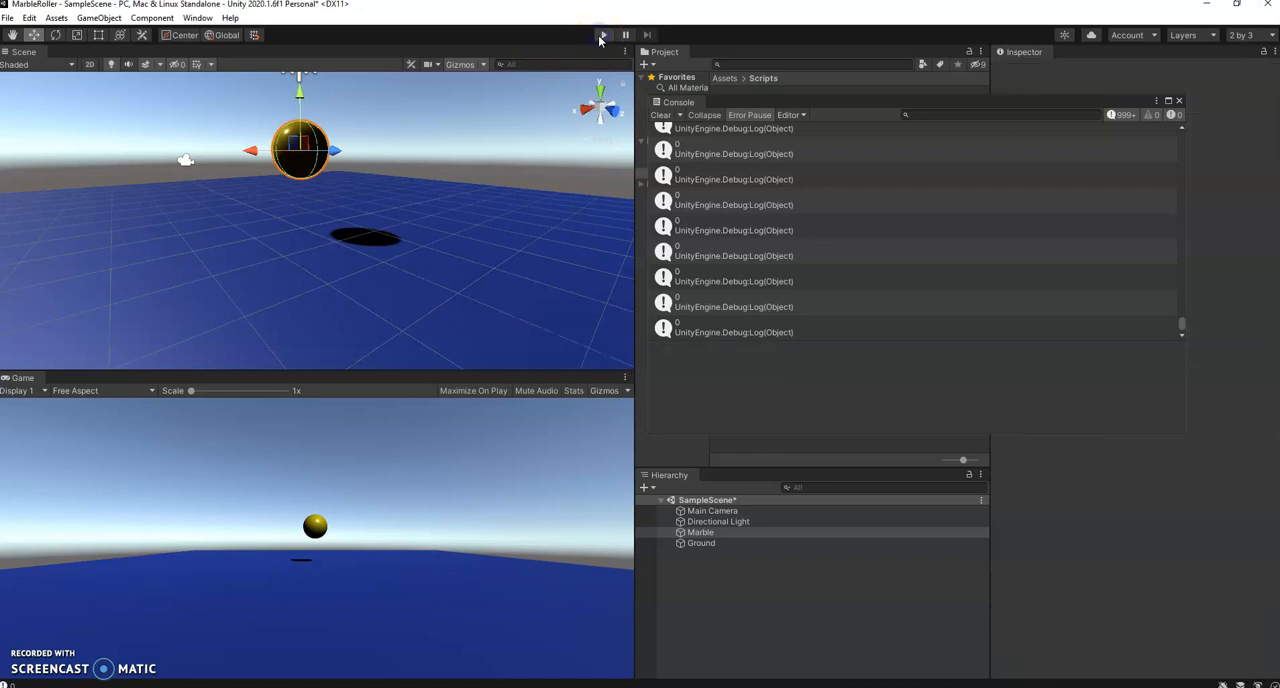
{"action": "left_click", "coordinate": [603, 35]}
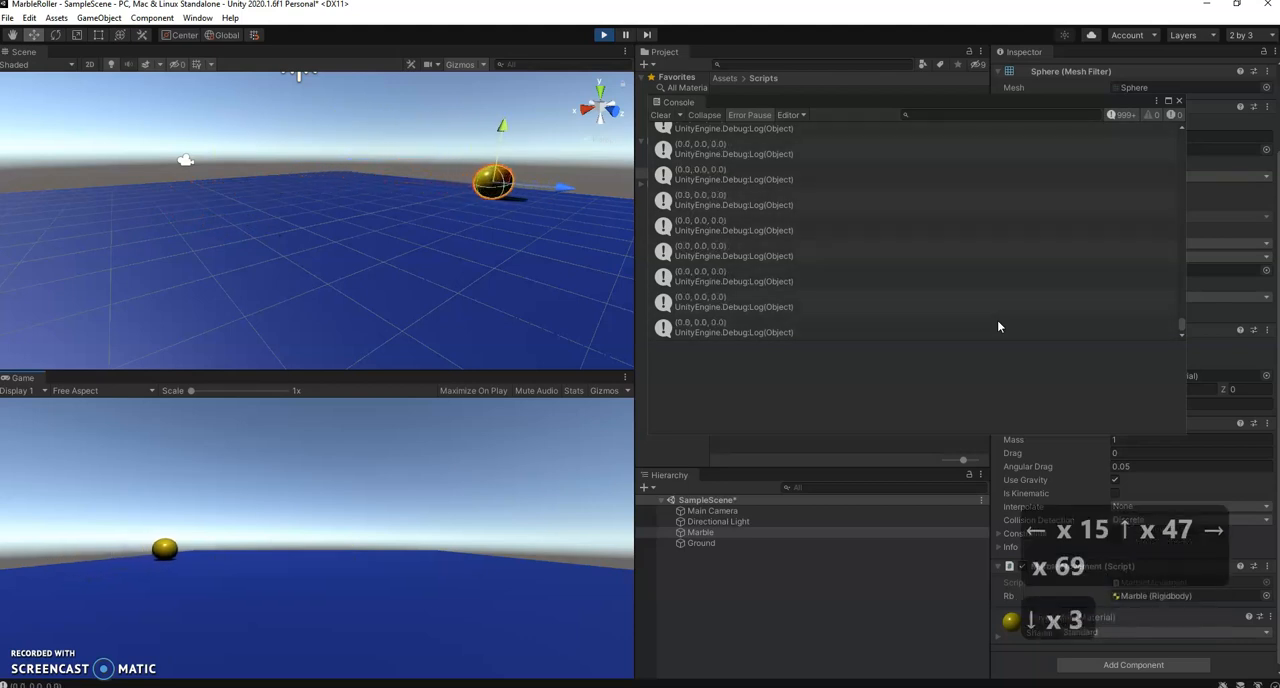
{"action": "left_click", "coordinate": [604, 34]}
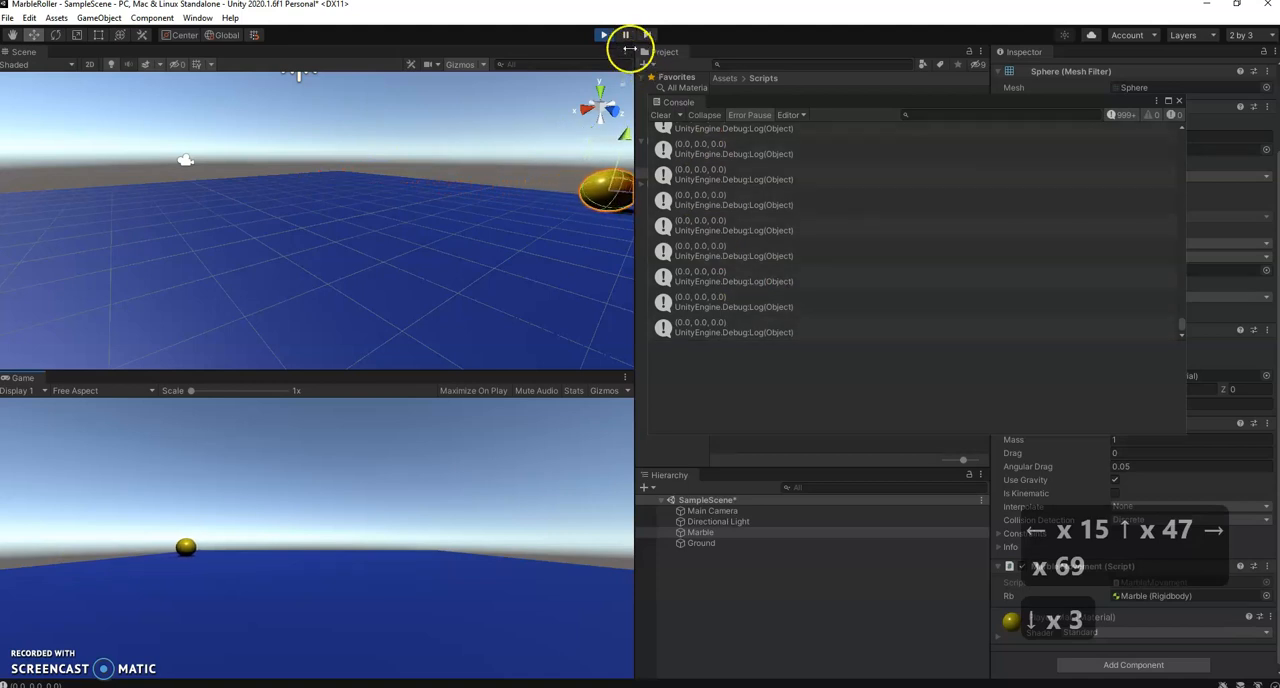
{"action": "left_click", "coordinate": [604, 35]}
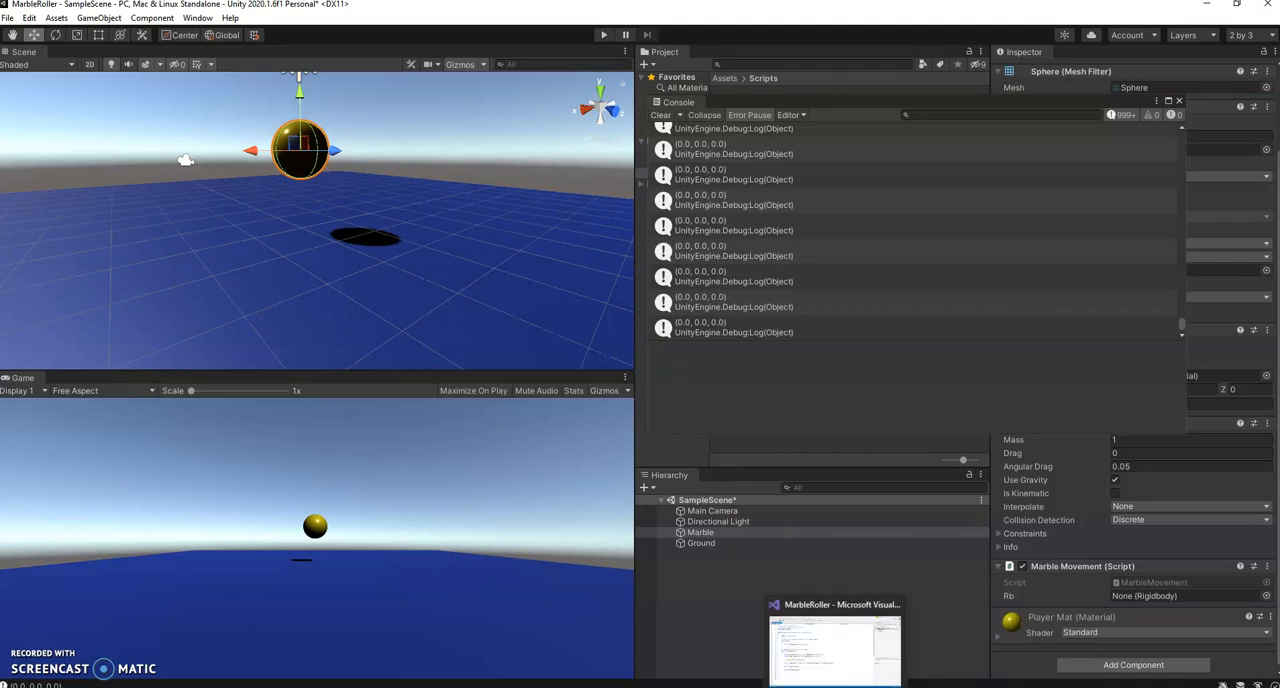
Add 'public int speed;', change the force to rb.AddForce(movement * speed), and save.
{"action": "left_click", "coordinate": [835, 645]}
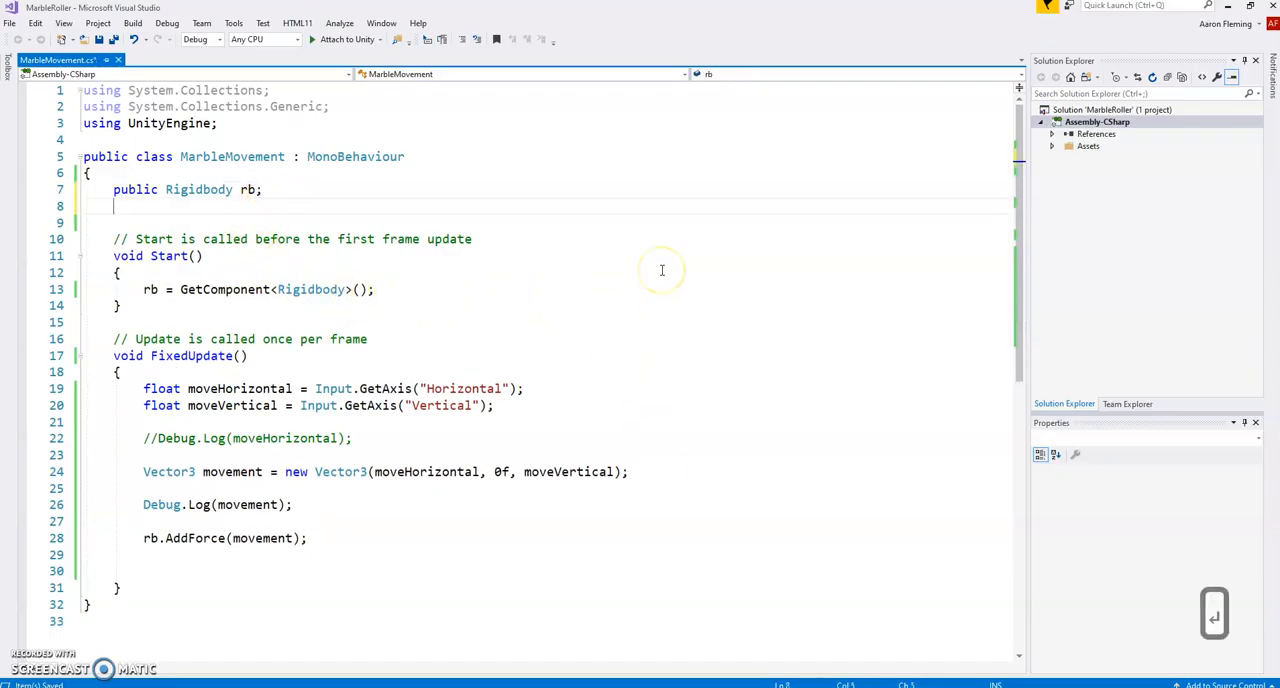
{"action": "type", "text": "public"}
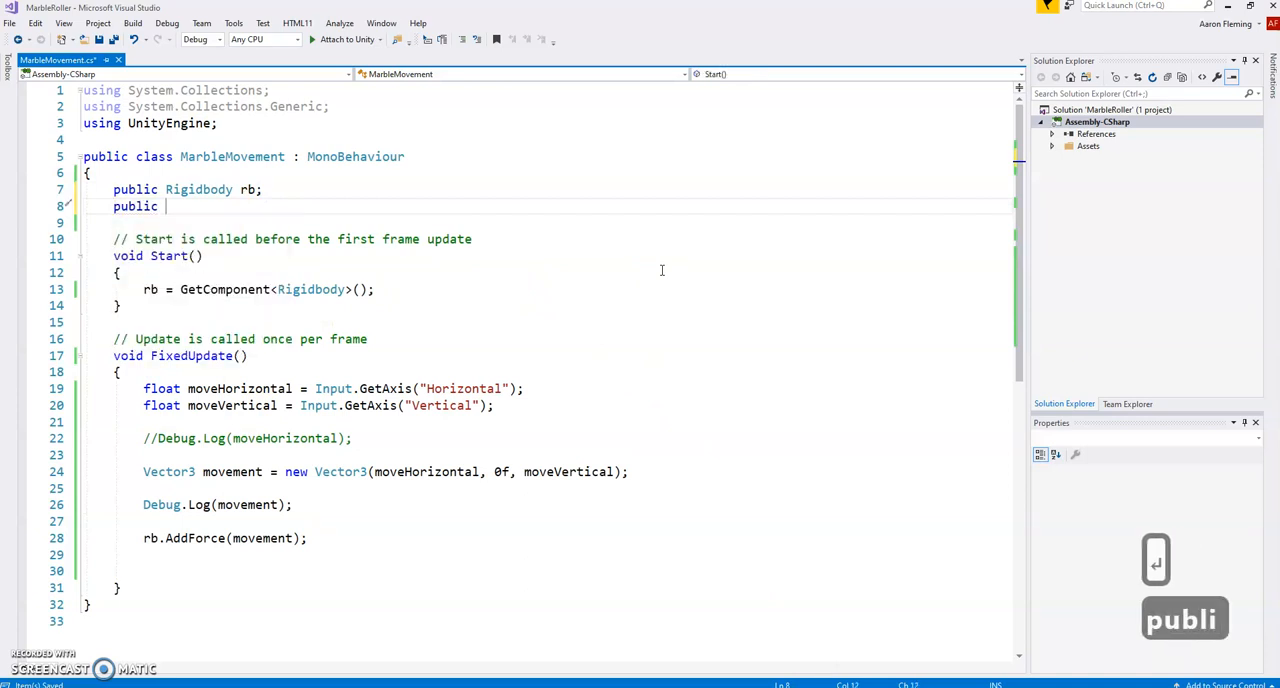
{"action": "type", "text": "int"}
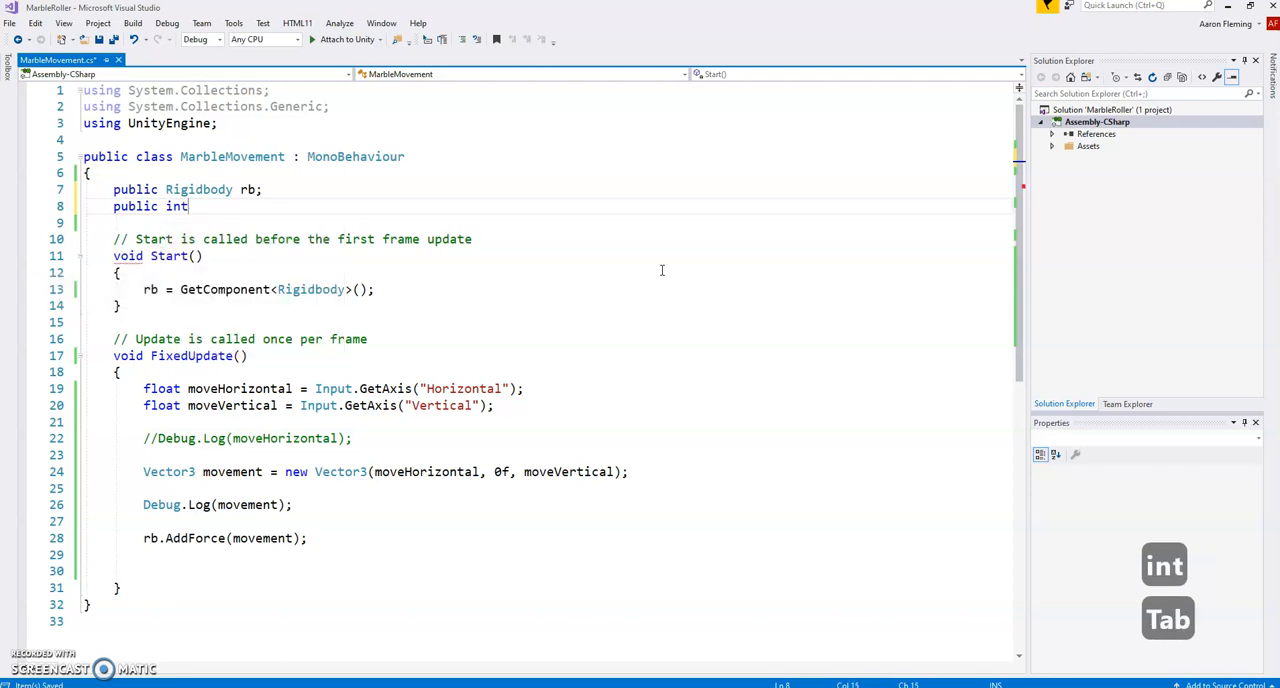
{"action": "type", "text": "s"}
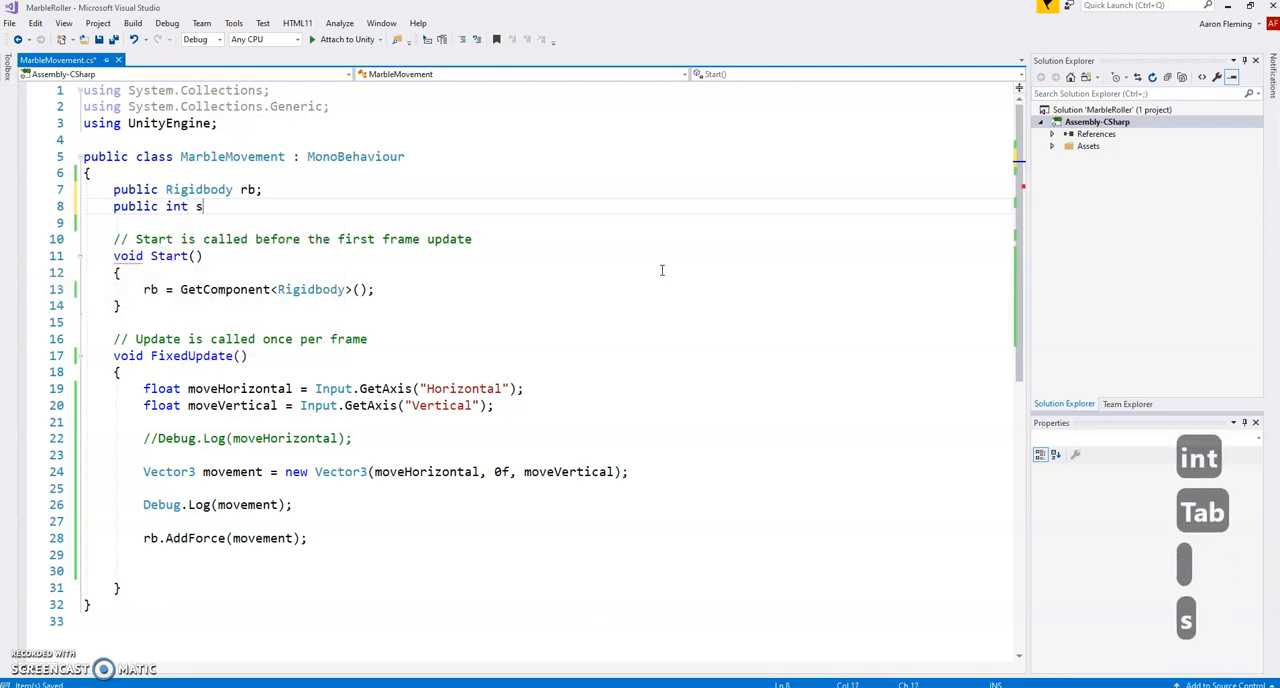
{"action": "type", "text": "peed"}
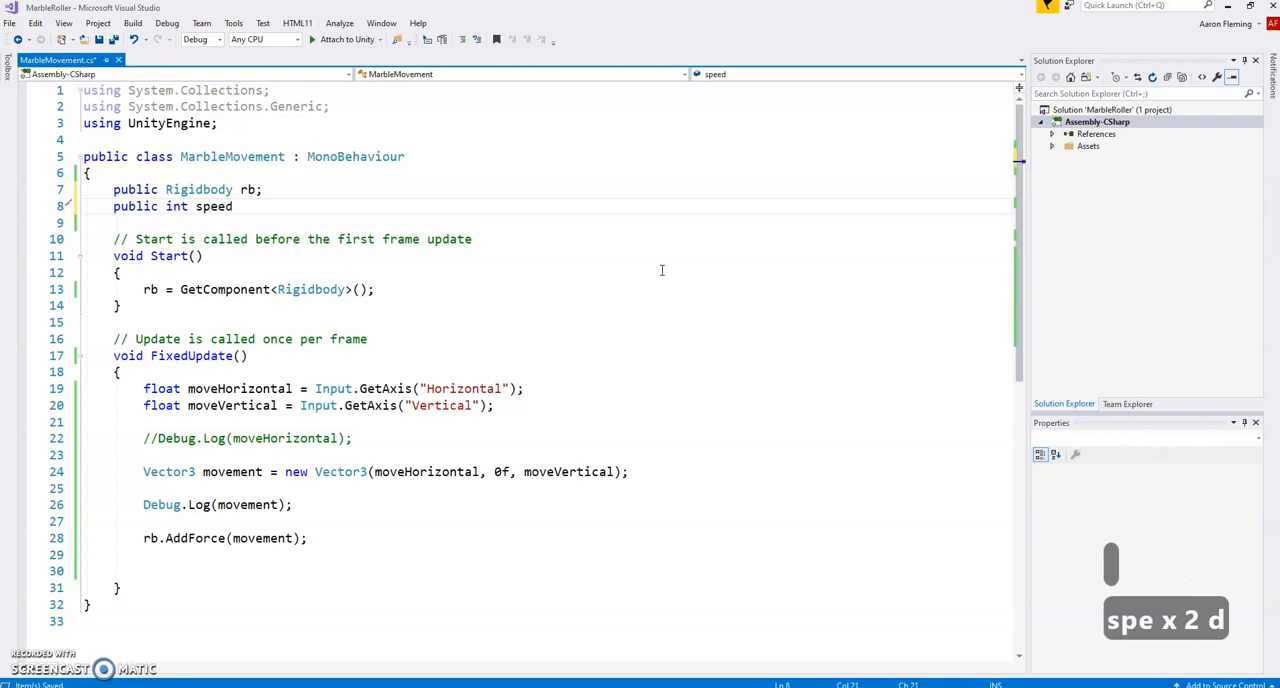
{"action": "type", "text": ";"}
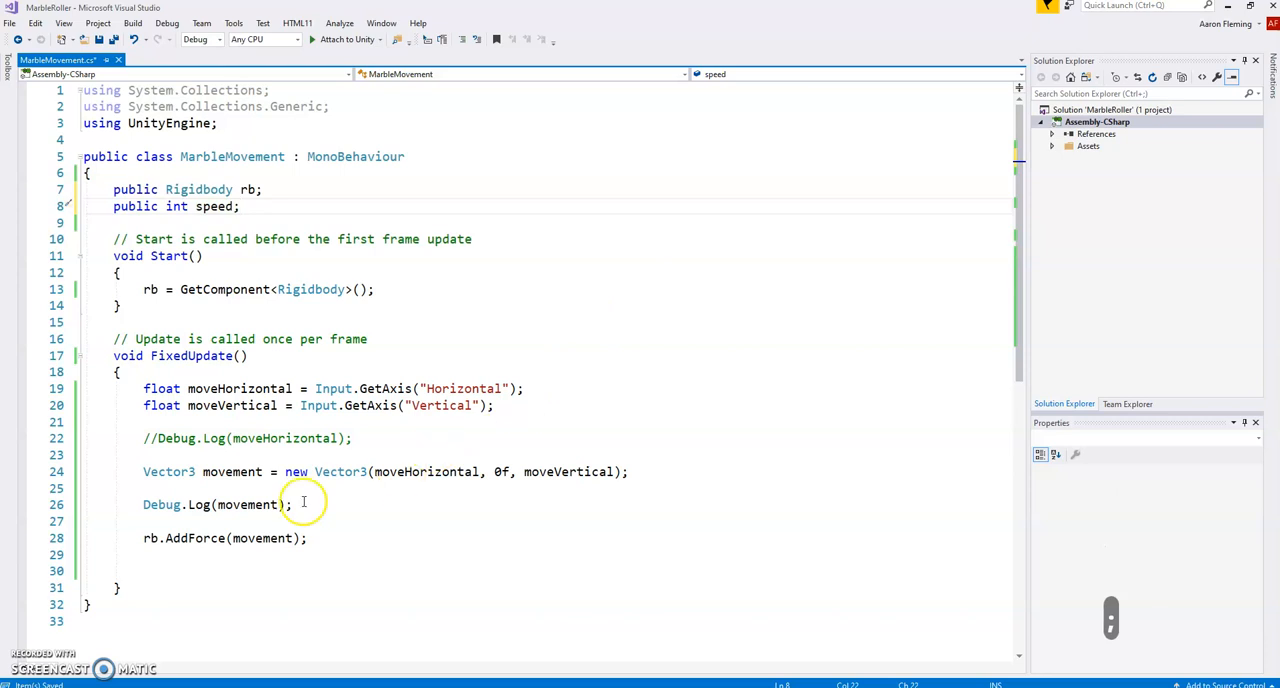
{"action": "mouse_move", "coordinate": [263, 538]}
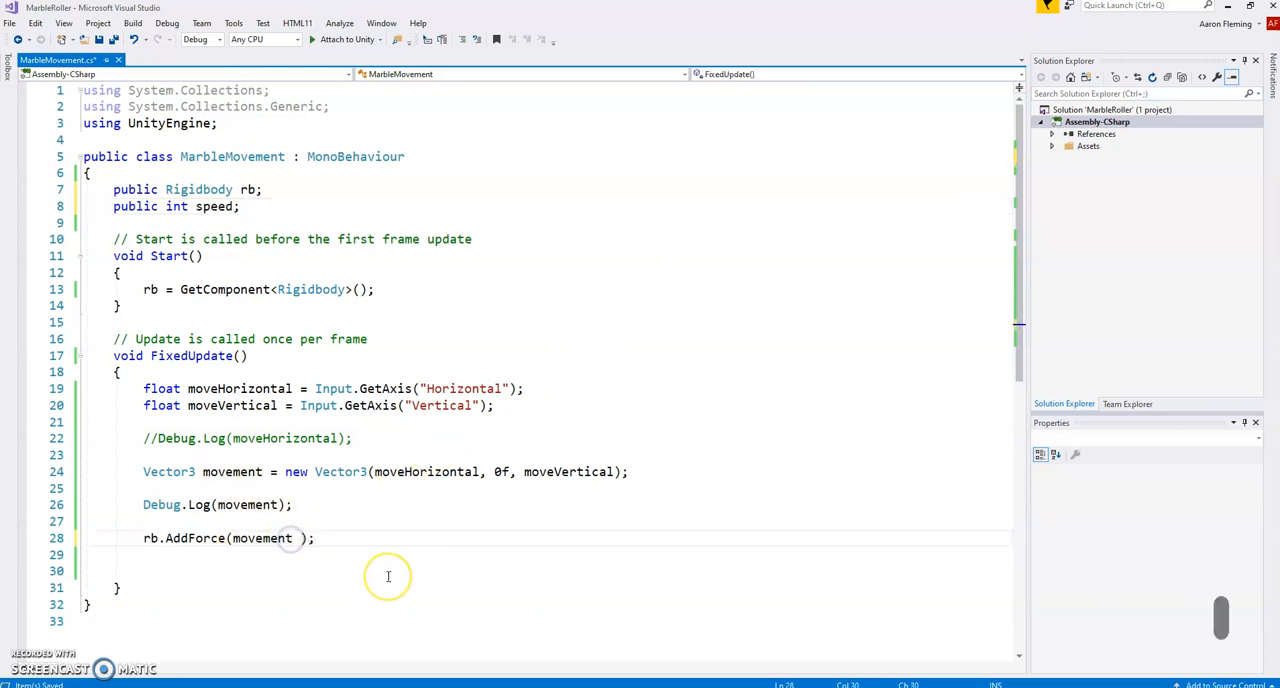
{"action": "type", "text": "* spee"}
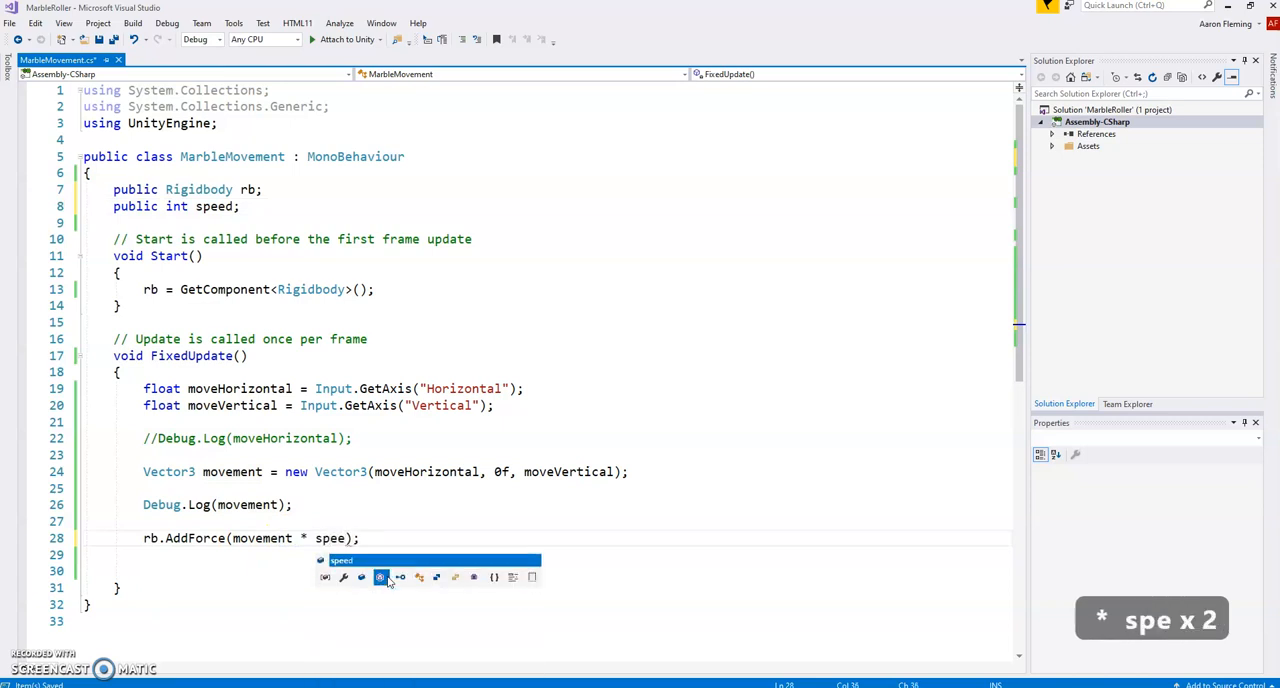
{"action": "type", "text": "d"}
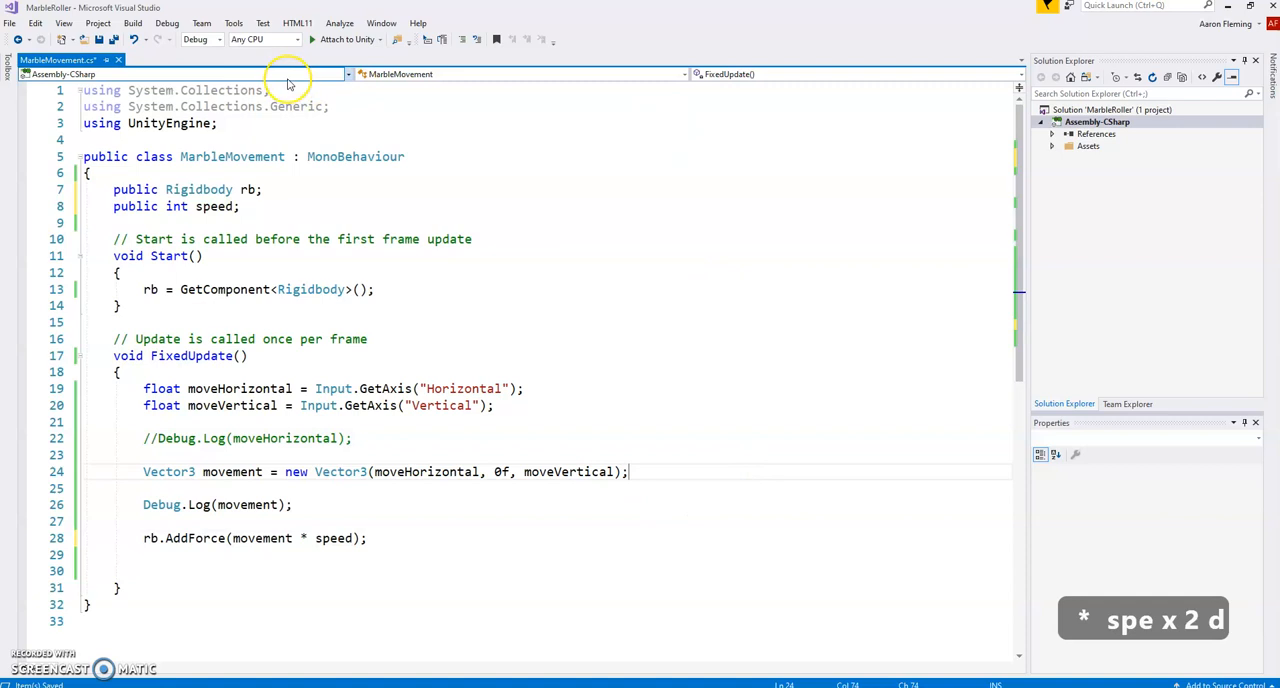
{"action": "key", "text": "ctrl+s"}
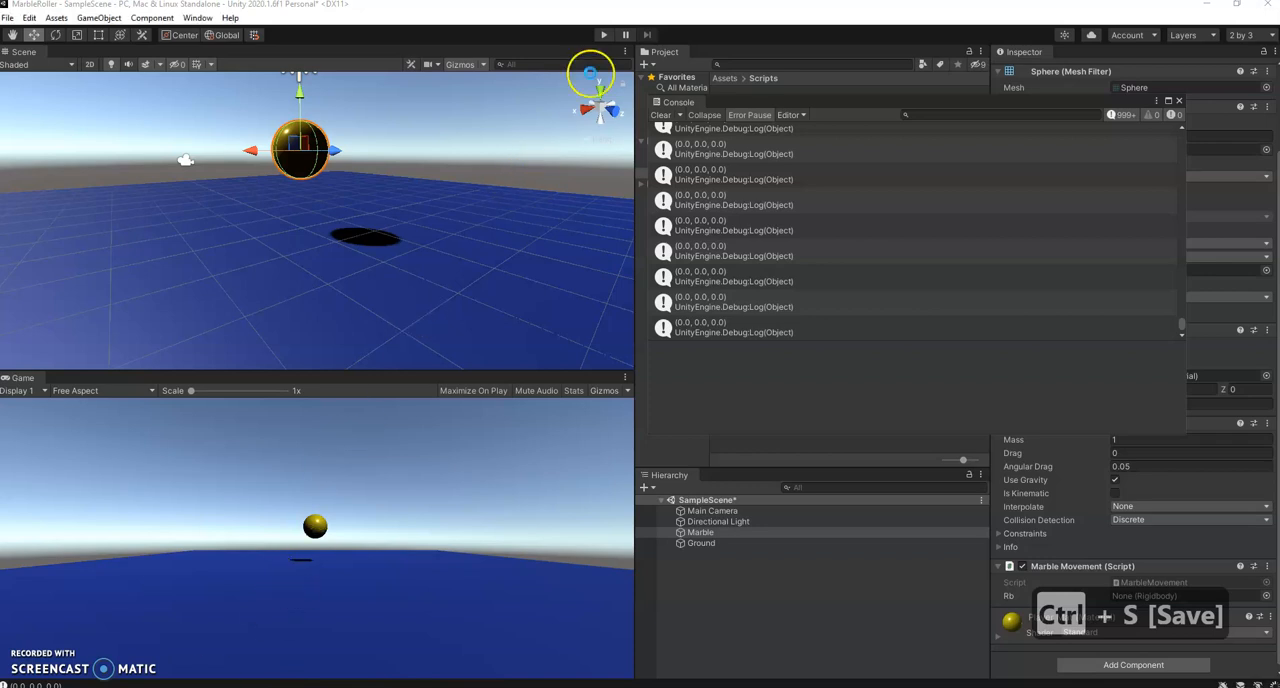
Start play mode, set Marble Movement Speed to 10, and roll the marble.
{"action": "left_click", "coordinate": [604, 34]}
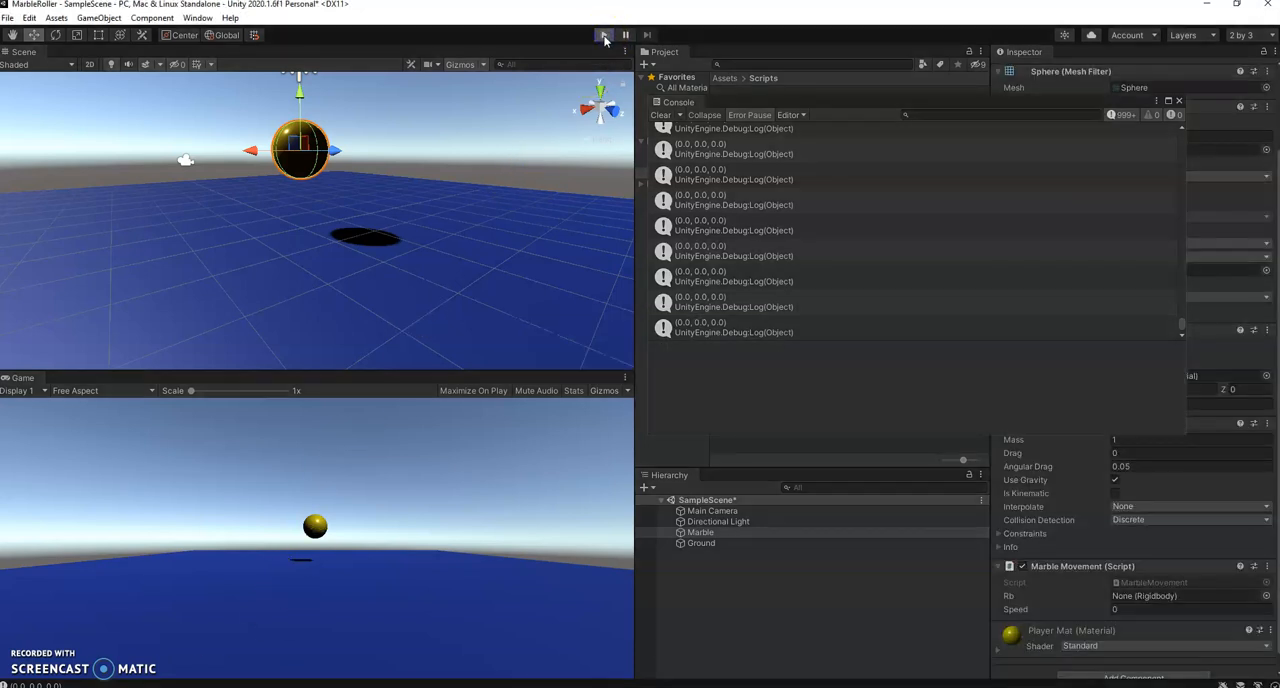
{"action": "left_click", "coordinate": [603, 35]}
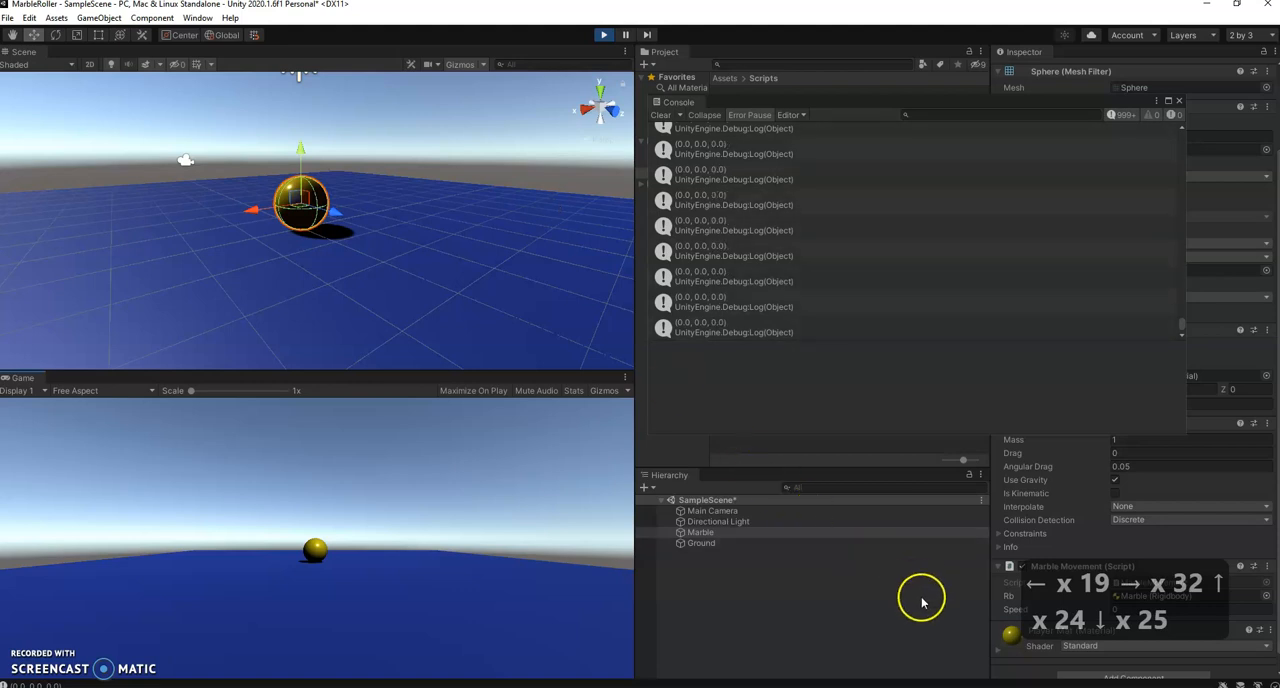
{"action": "mouse_move", "coordinate": [1090, 645]}
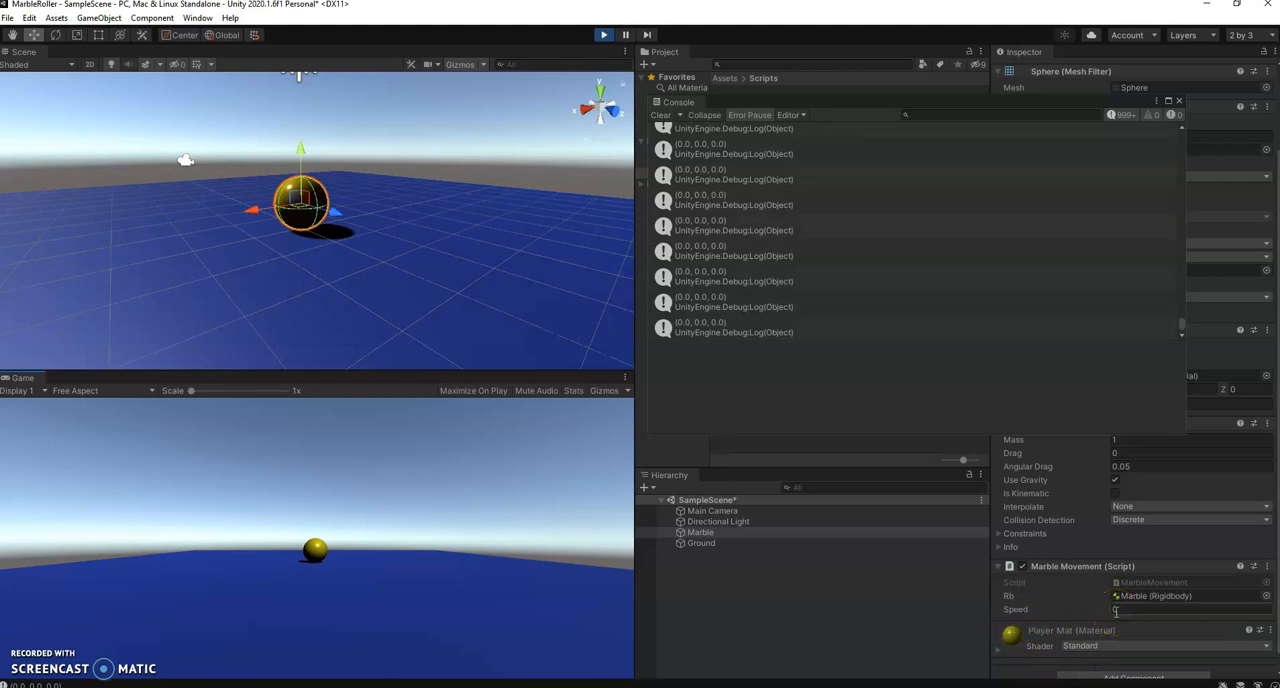
{"action": "left_click", "coordinate": [1150, 609]}
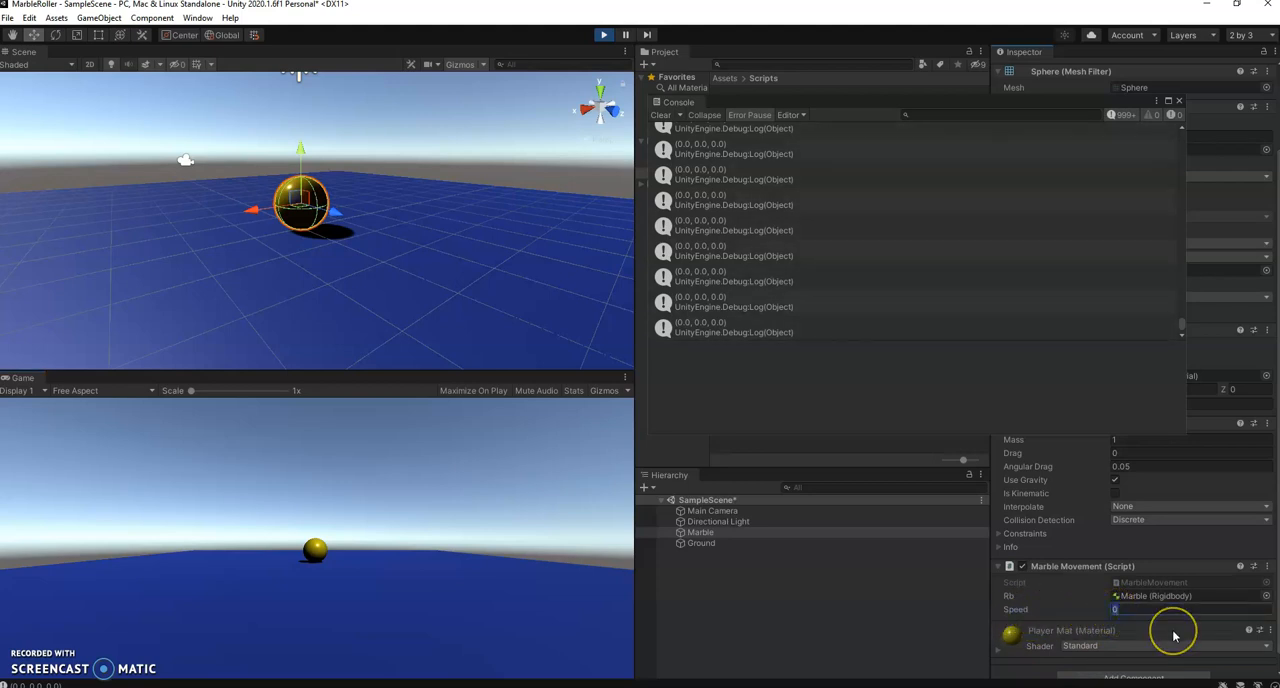
{"action": "type", "text": "10"}
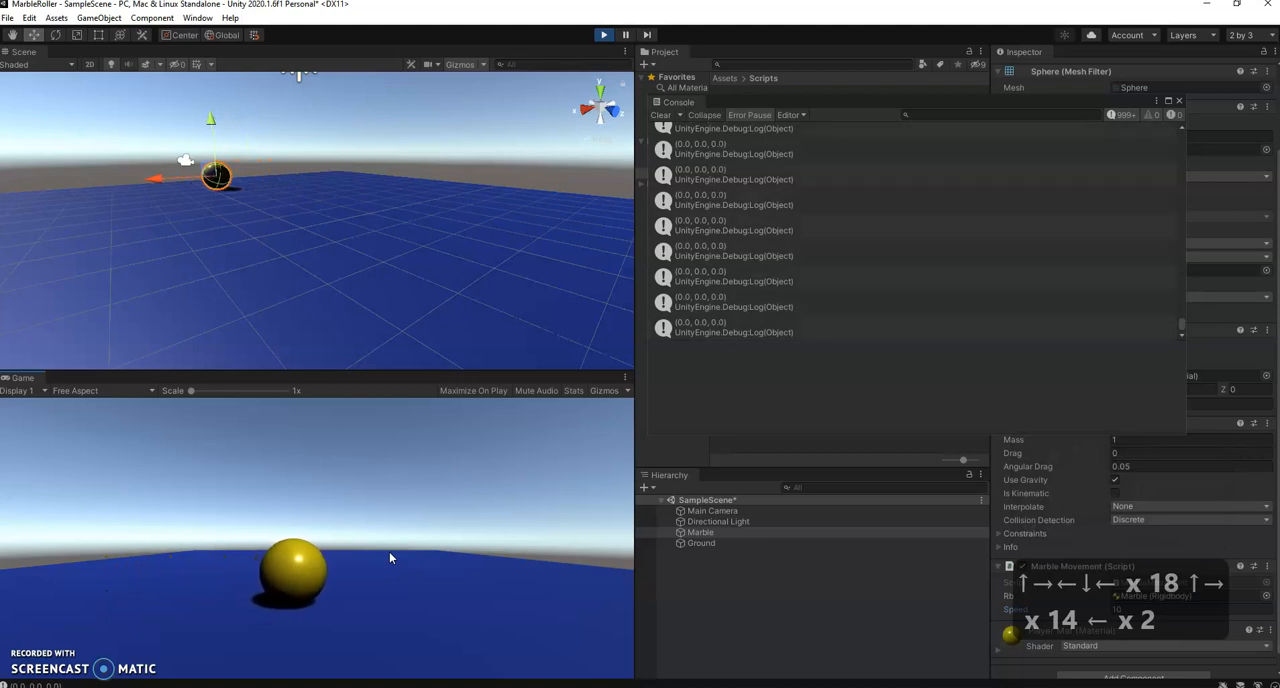
{"action": "left_click", "coordinate": [603, 35]}
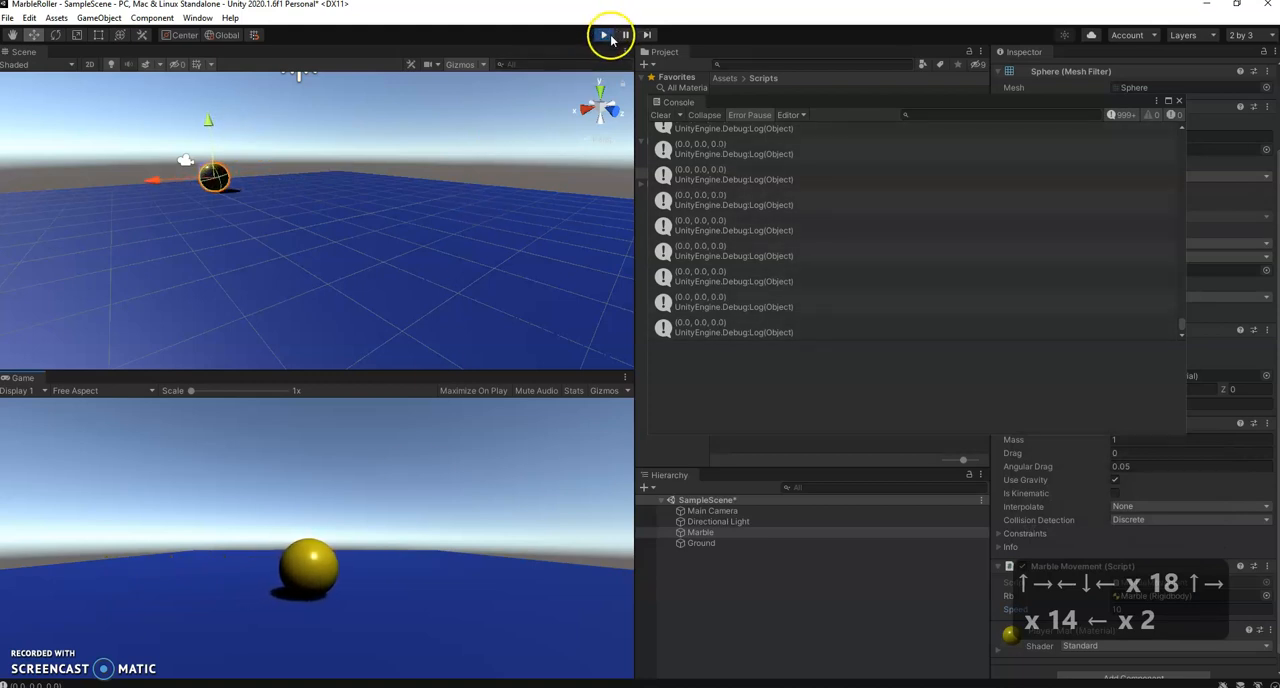
Stop play mode and set the marble's Speed to 10 in the Inspector.
{"action": "left_click", "coordinate": [603, 35]}
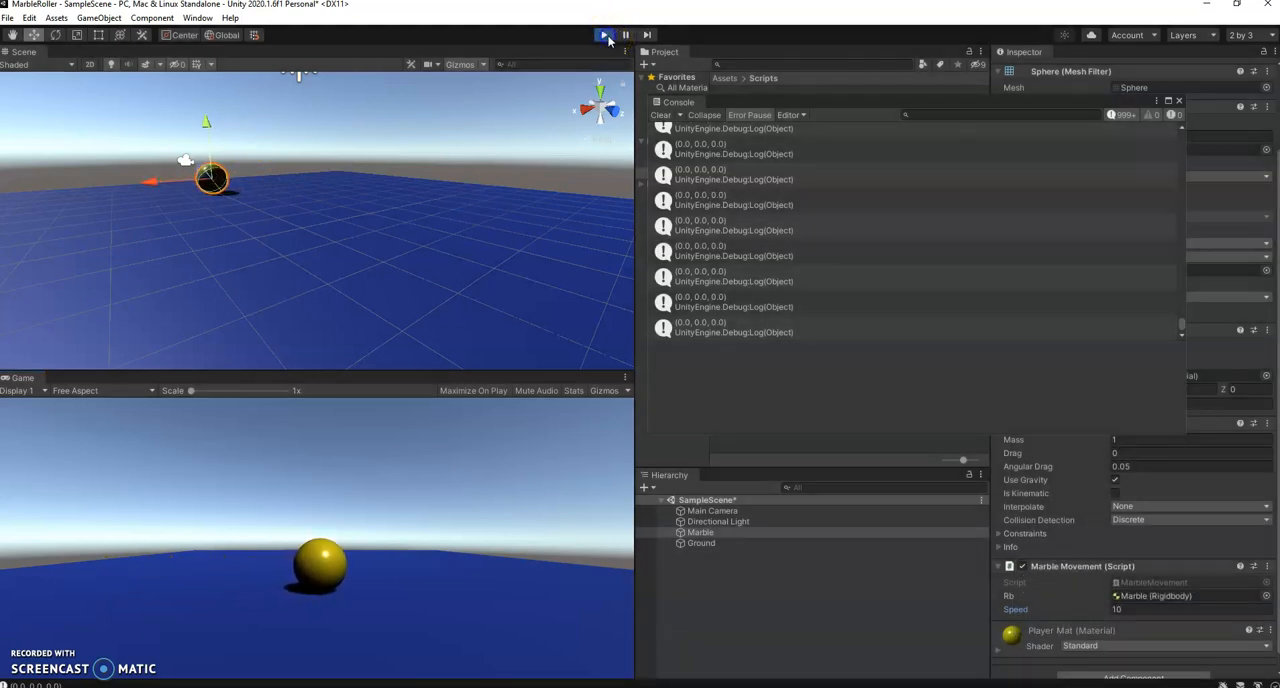
{"action": "left_click", "coordinate": [603, 35]}
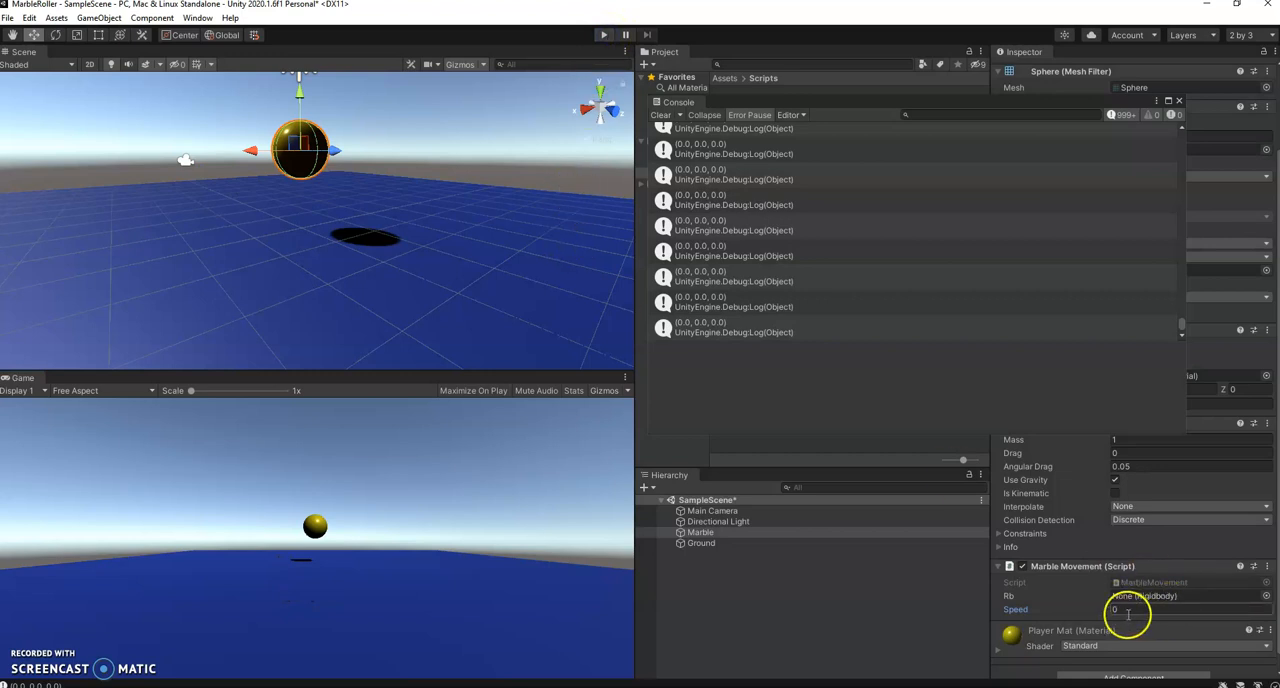
{"action": "left_click", "coordinate": [1150, 610]}
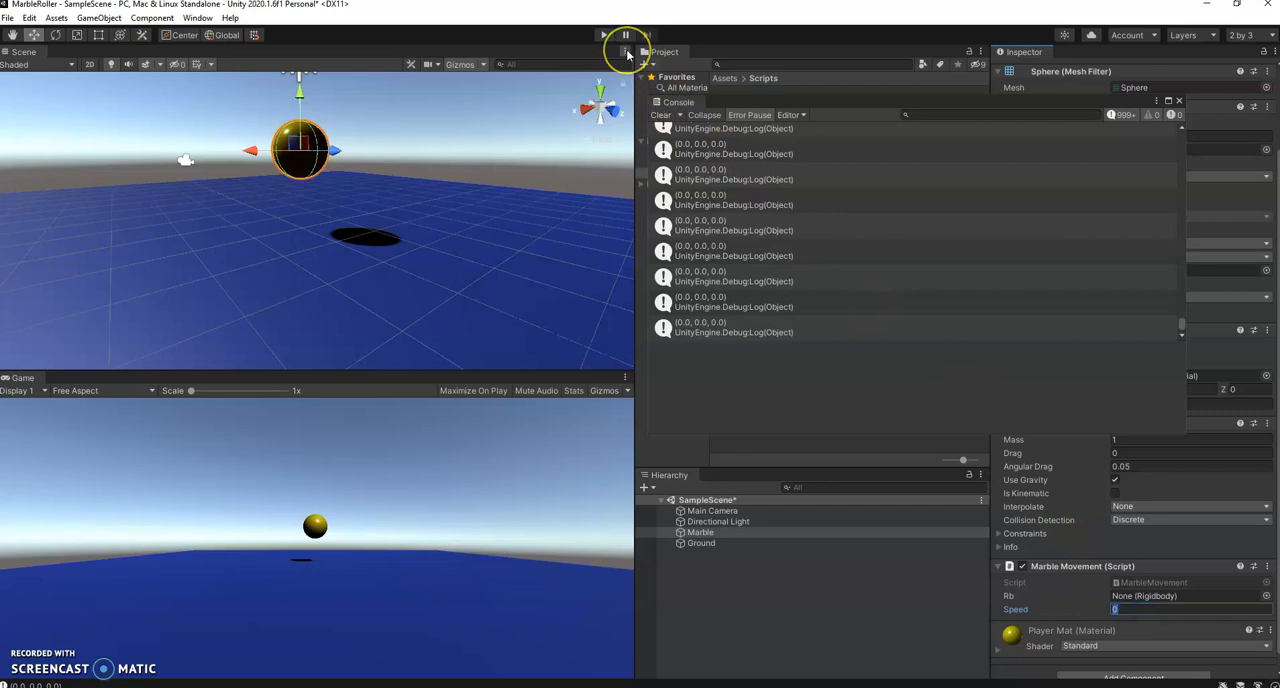
{"action": "left_click", "coordinate": [627, 35]}
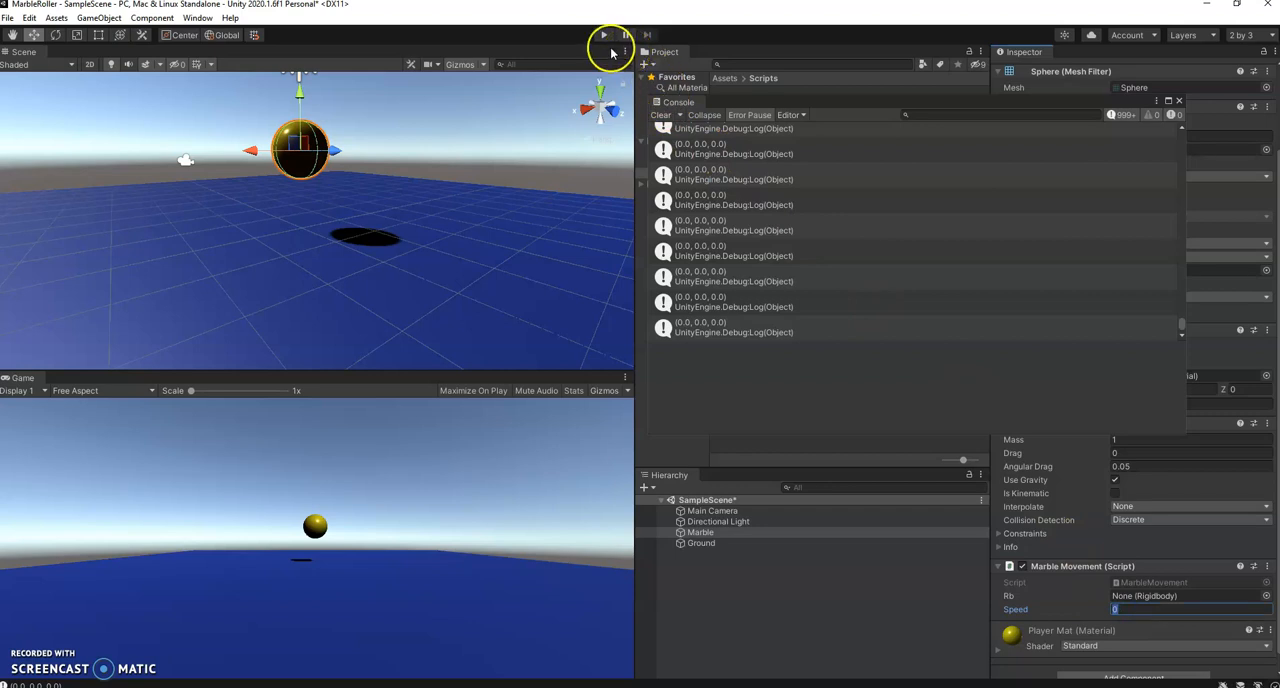
{"action": "type", "text": "10"}
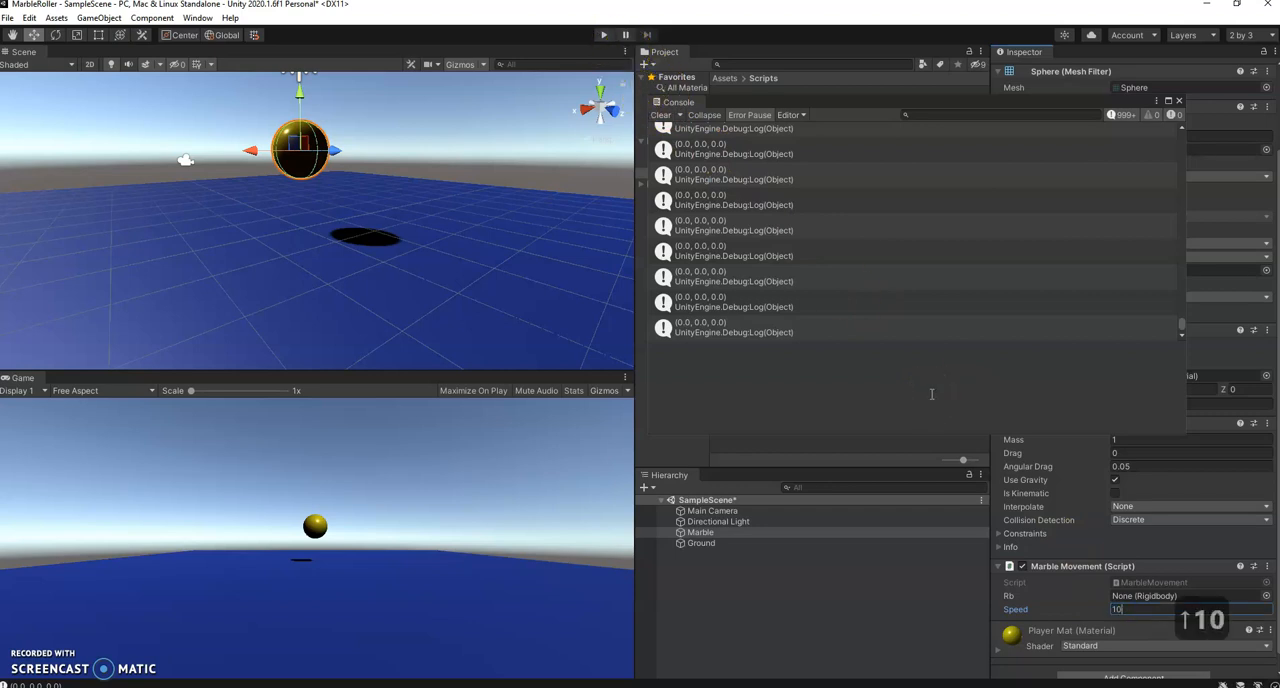
Play-test the marble again, stop, and save the scene via File > Save.
{"action": "left_click", "coordinate": [604, 35]}
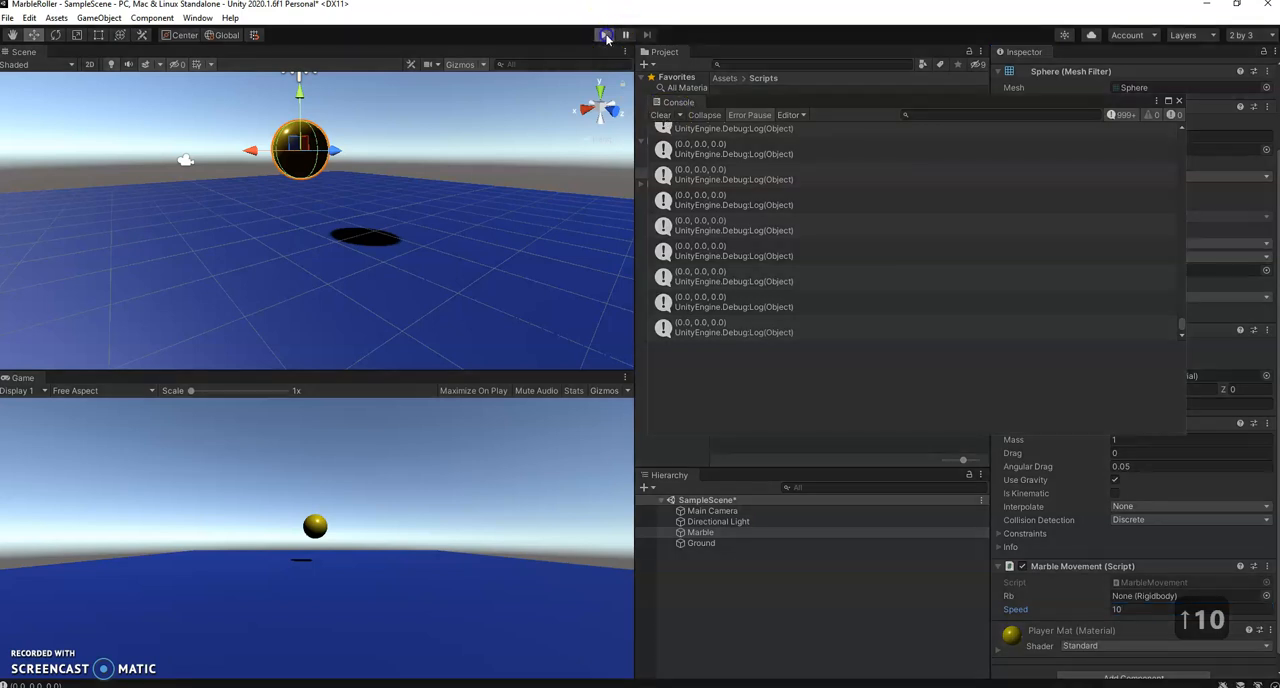
{"action": "left_click", "coordinate": [603, 35]}
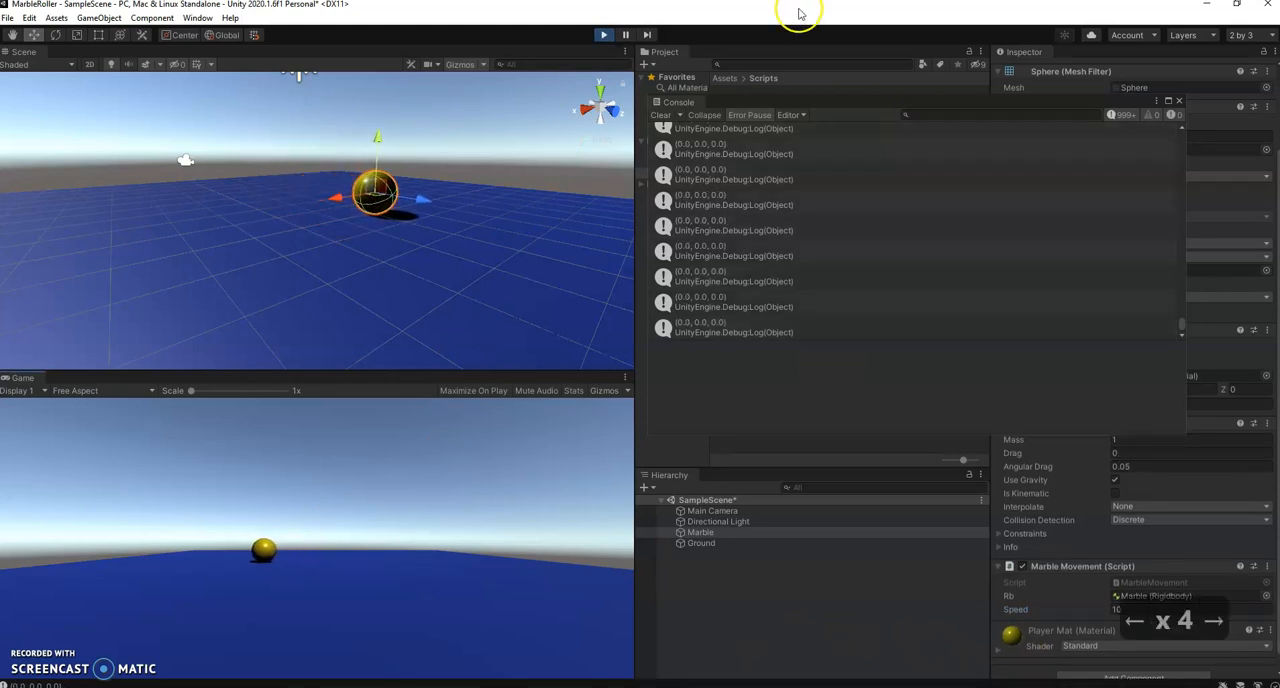
{"action": "left_click", "coordinate": [603, 35]}
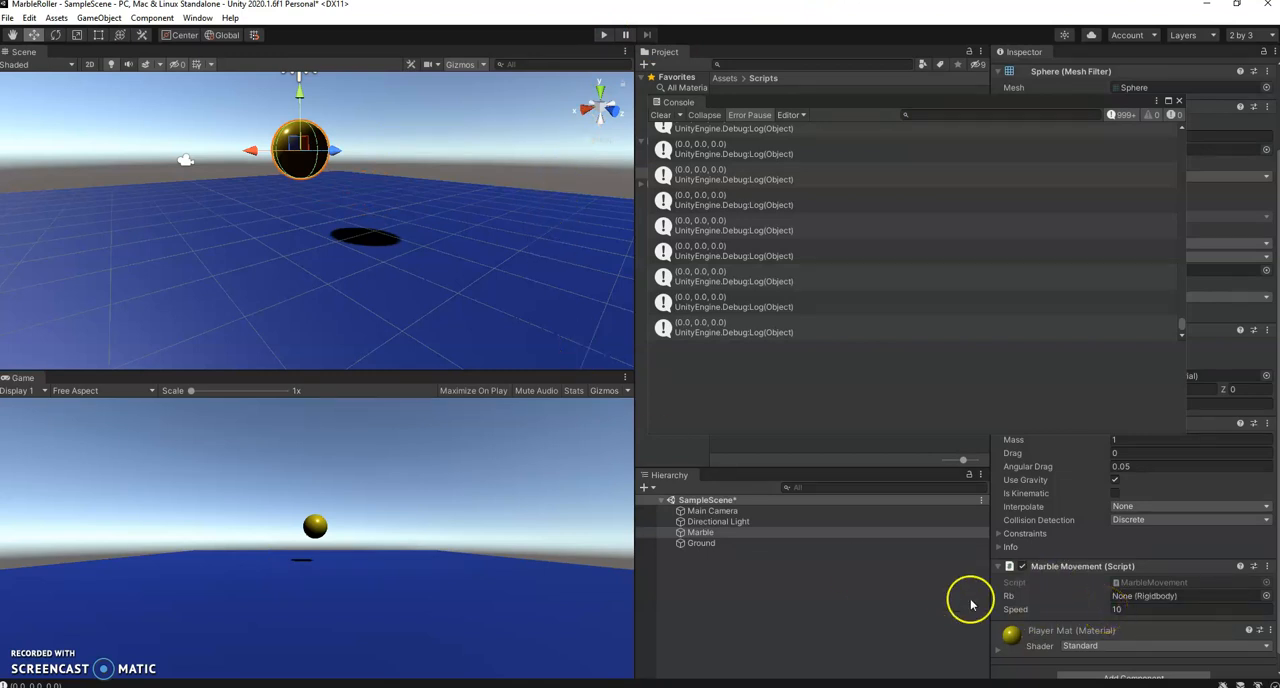
{"action": "left_click", "coordinate": [8, 18]}
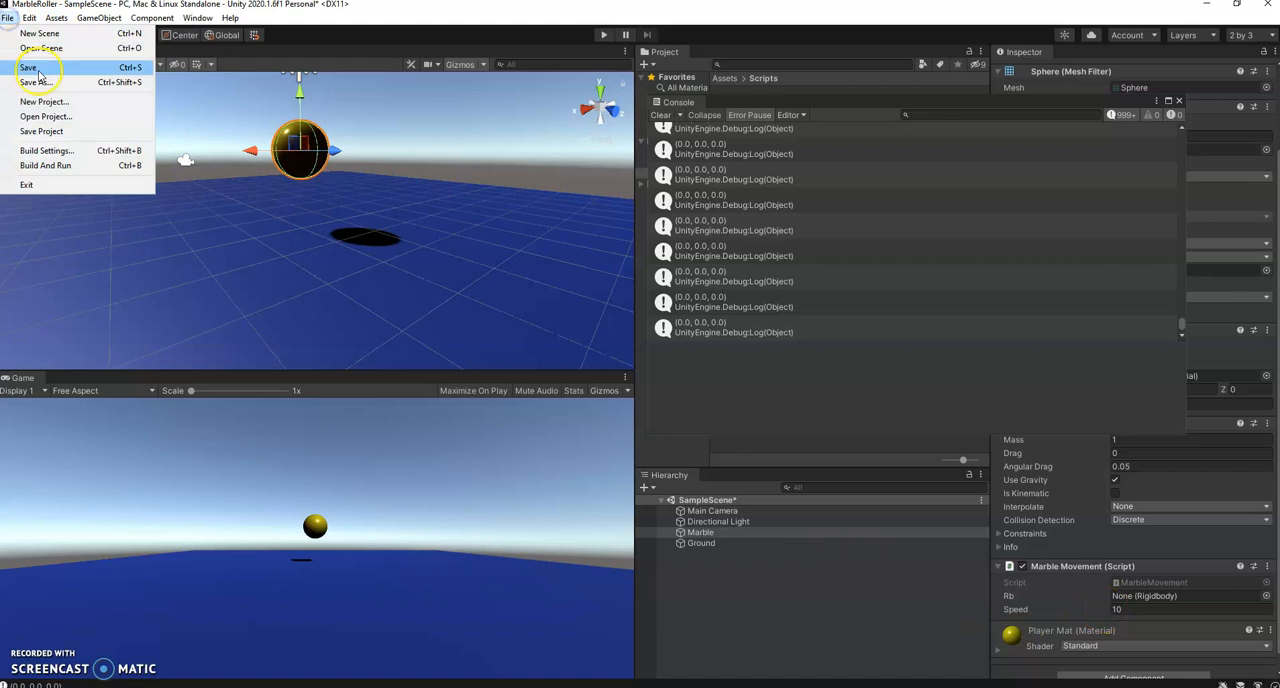
{"action": "left_click", "coordinate": [50, 70]}
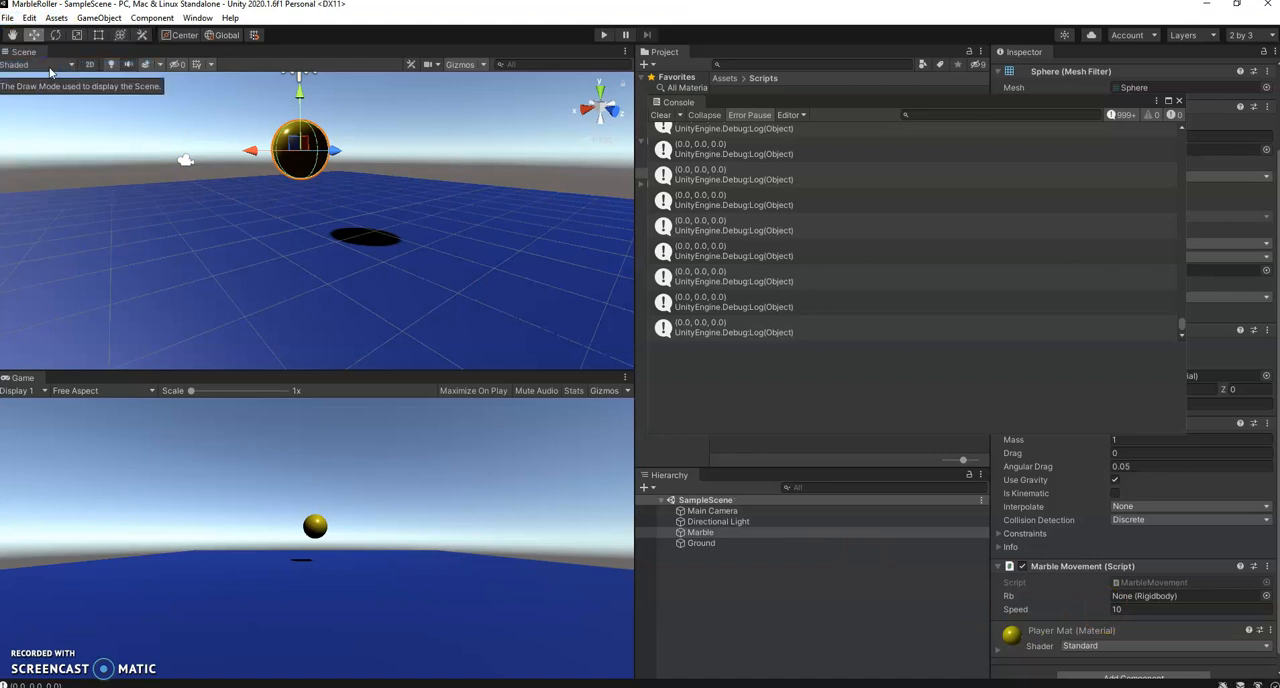